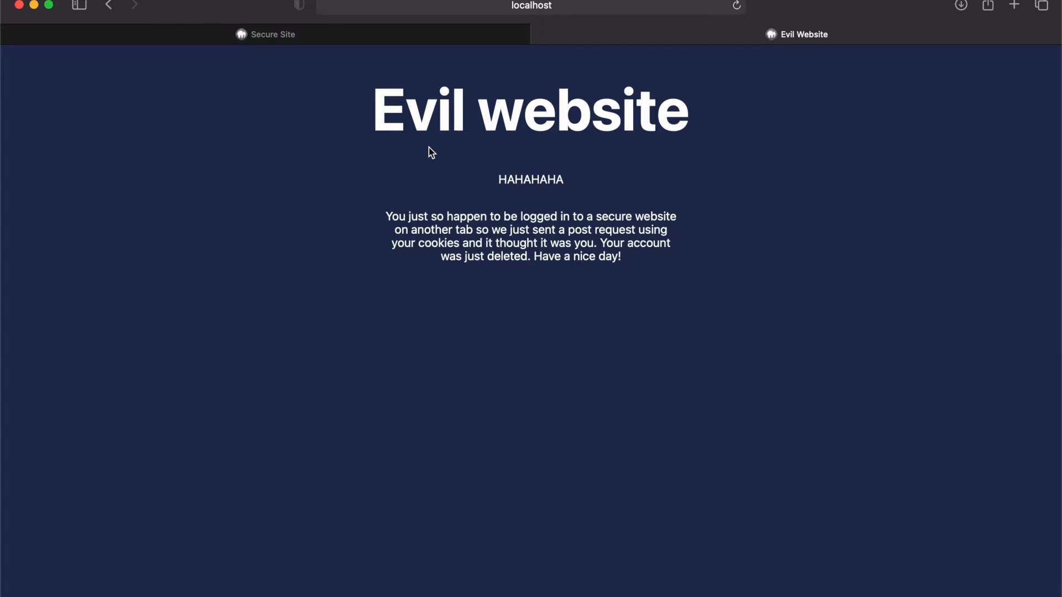
# Start a script block in evil.php that creates a new XMLHttpRequest
pyautogui.click(273, 33)
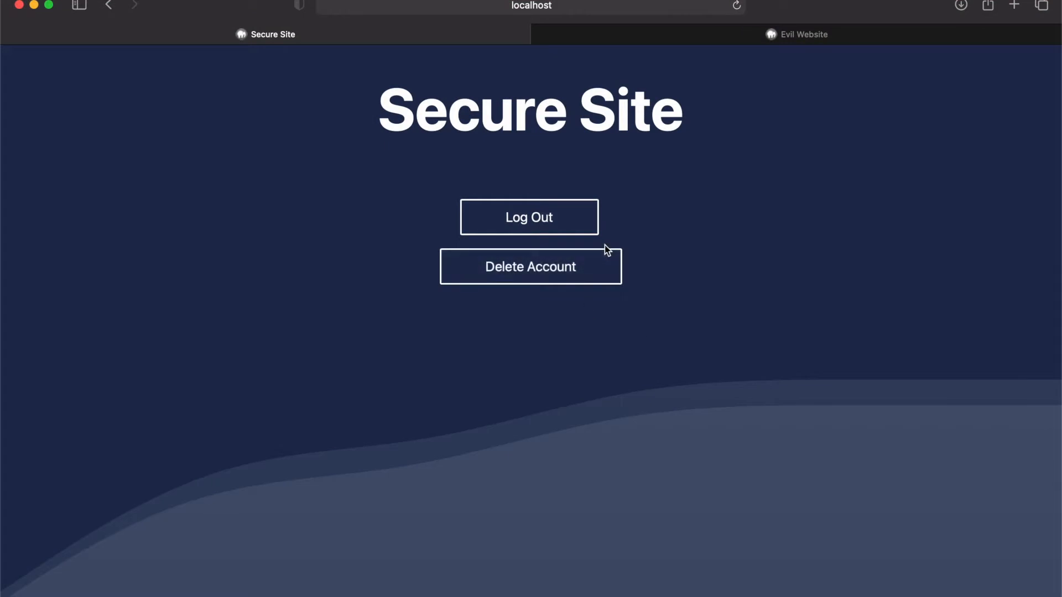
pyautogui.moveTo(628, 250)
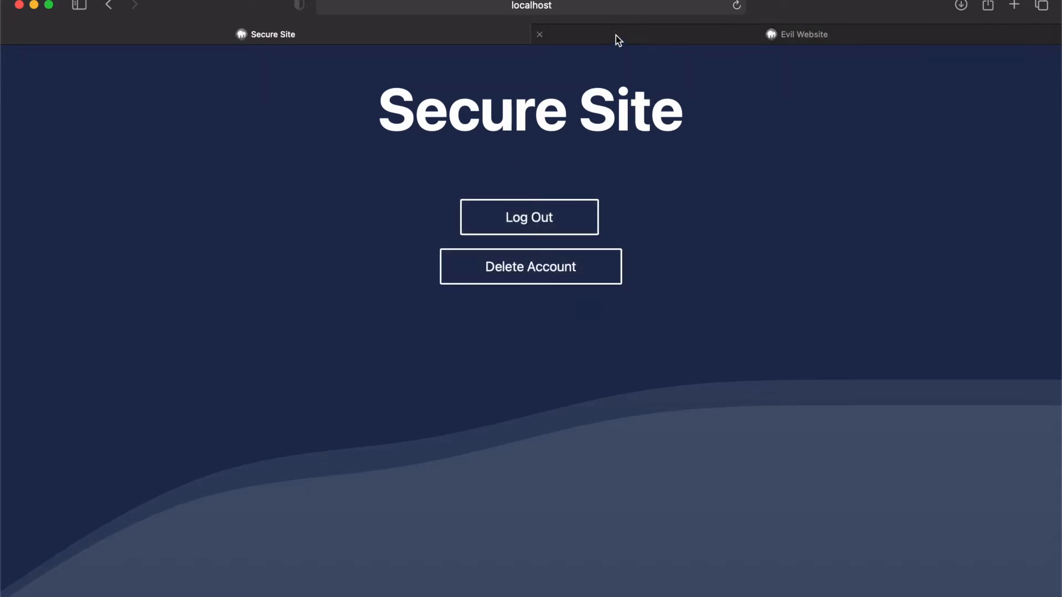
pyautogui.click(796, 34)
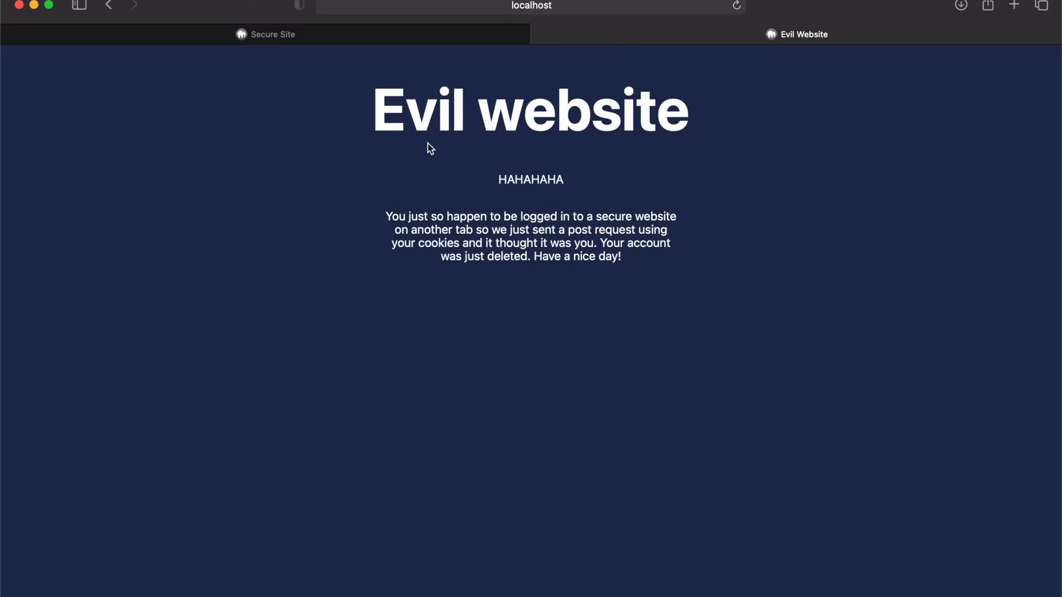
pyautogui.moveTo(432, 153)
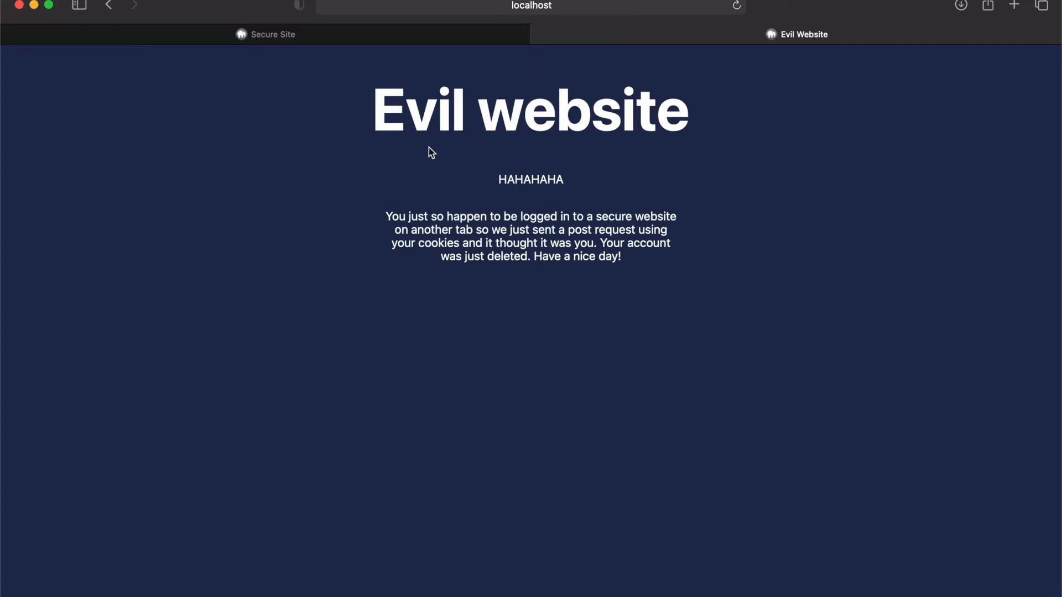
pyautogui.moveTo(428, 161)
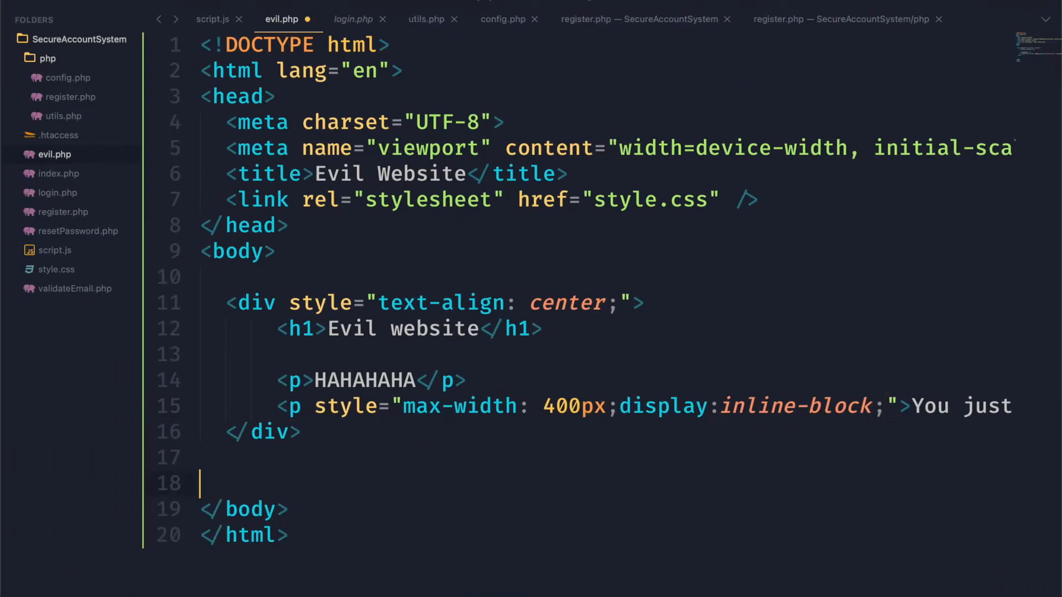
pyautogui.write('<script>')
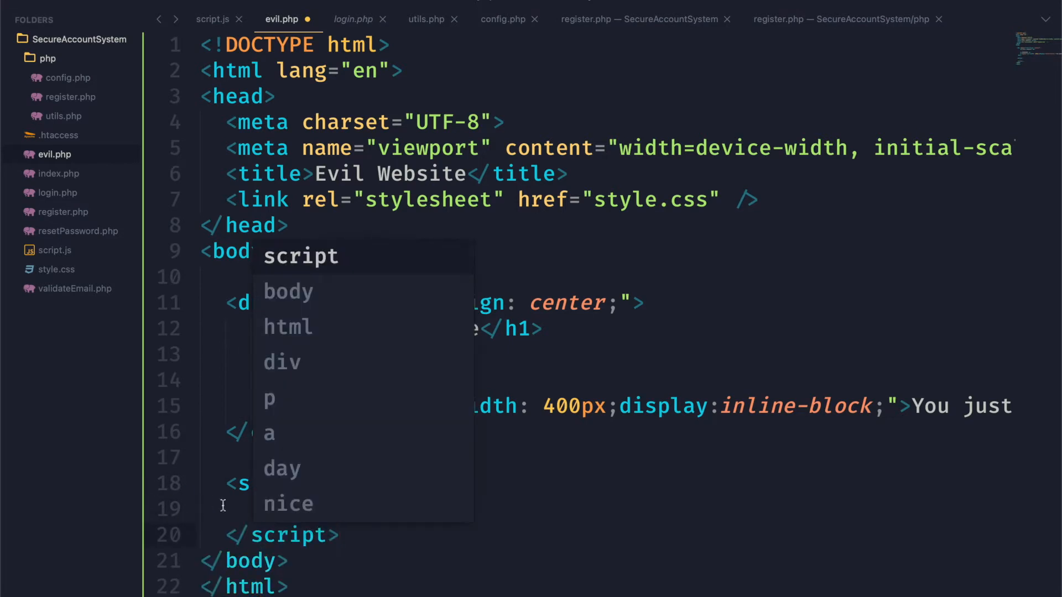
pyautogui.write('new')
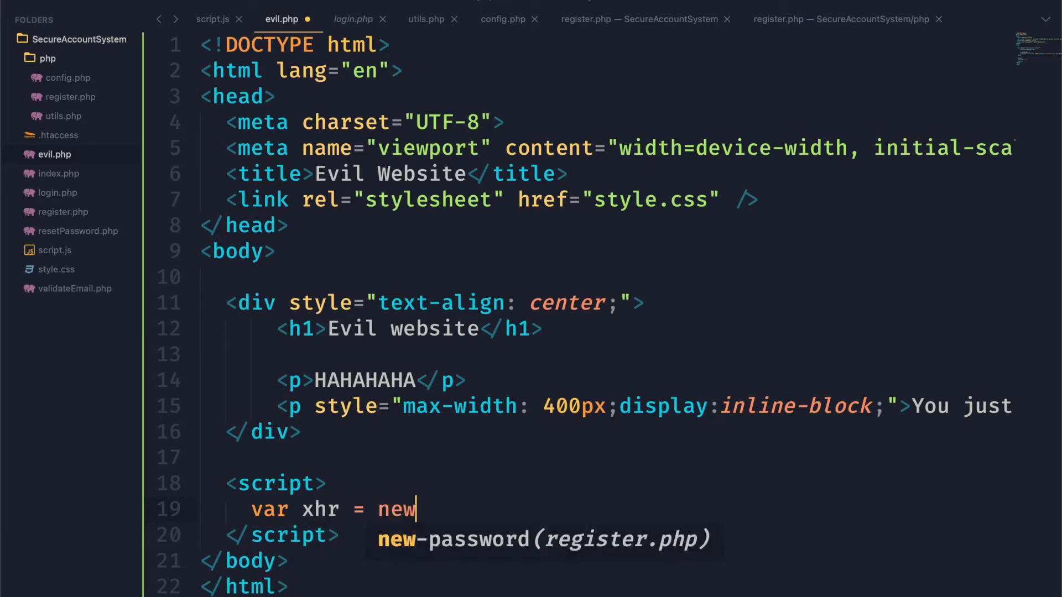
pyautogui.write('XHR')
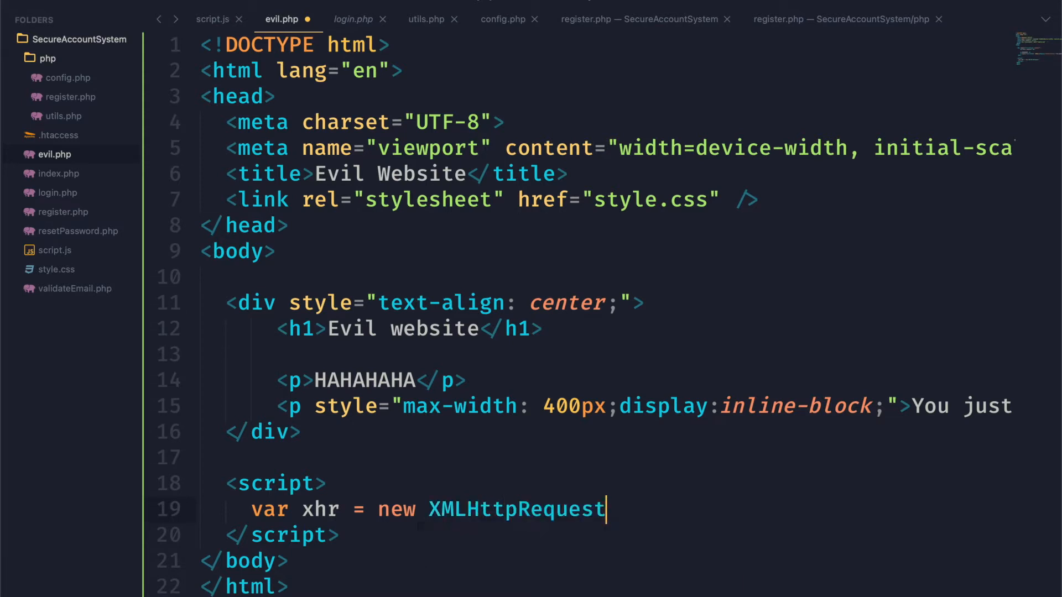
pyautogui.write('();')
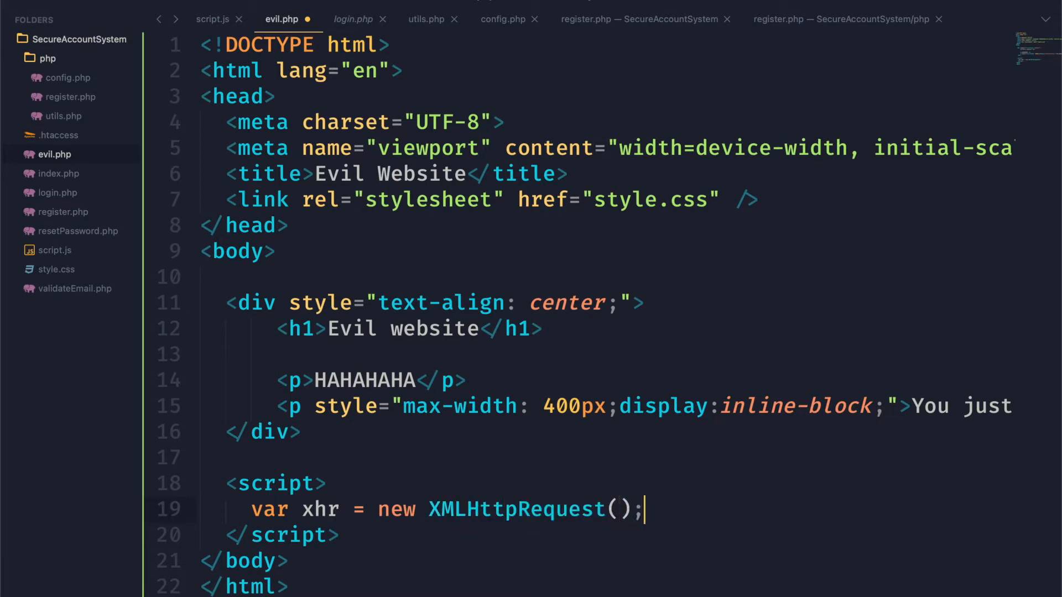
# Open an async POST to securesite.com and send 'deleteACCOUNT'
pyautogui.write('xhr.open')
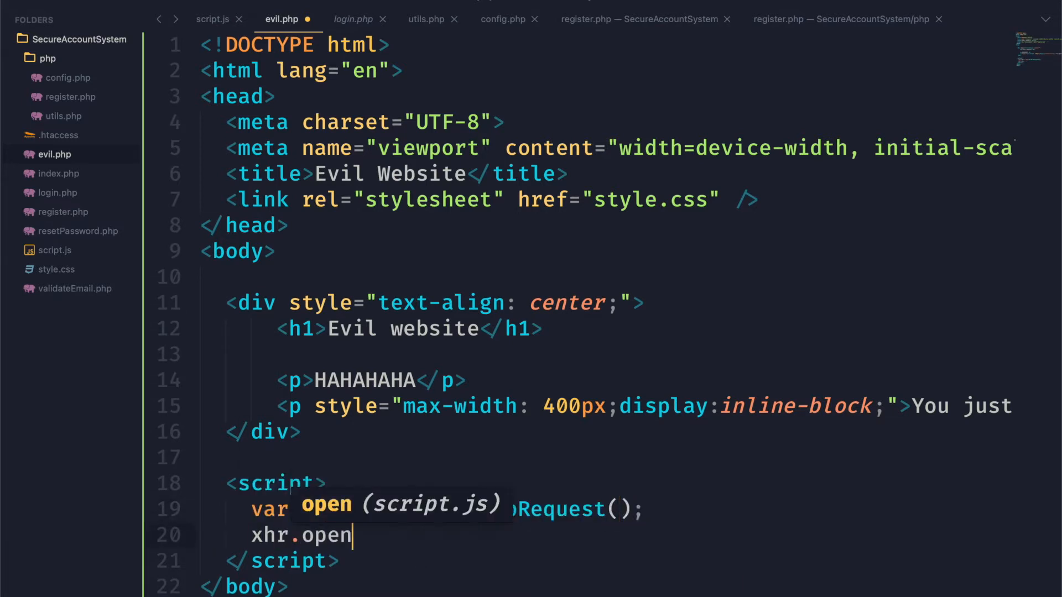
pyautogui.write('("POST", \'')
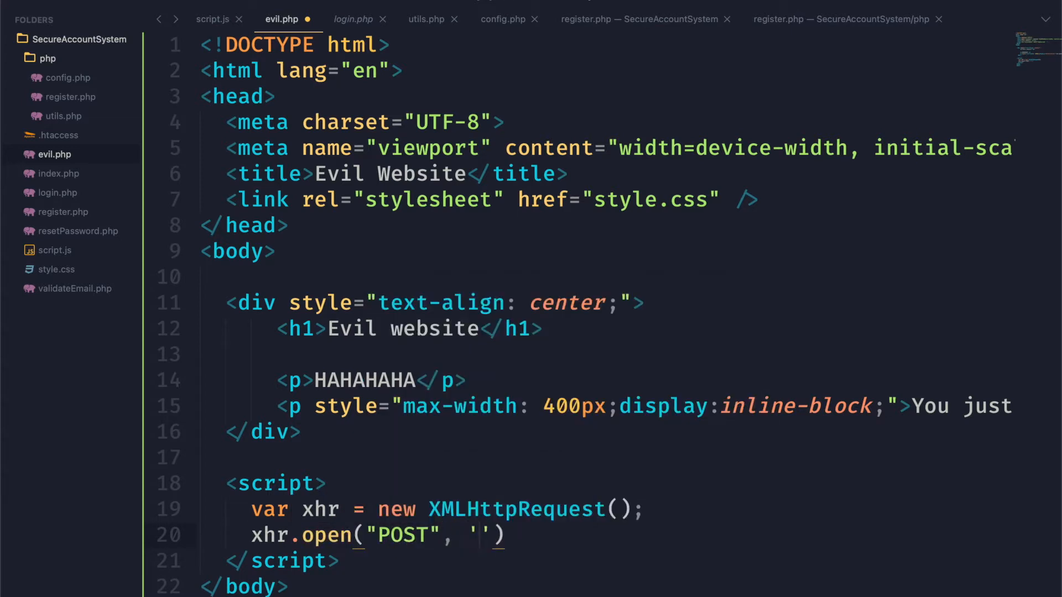
pyautogui.write('secure')
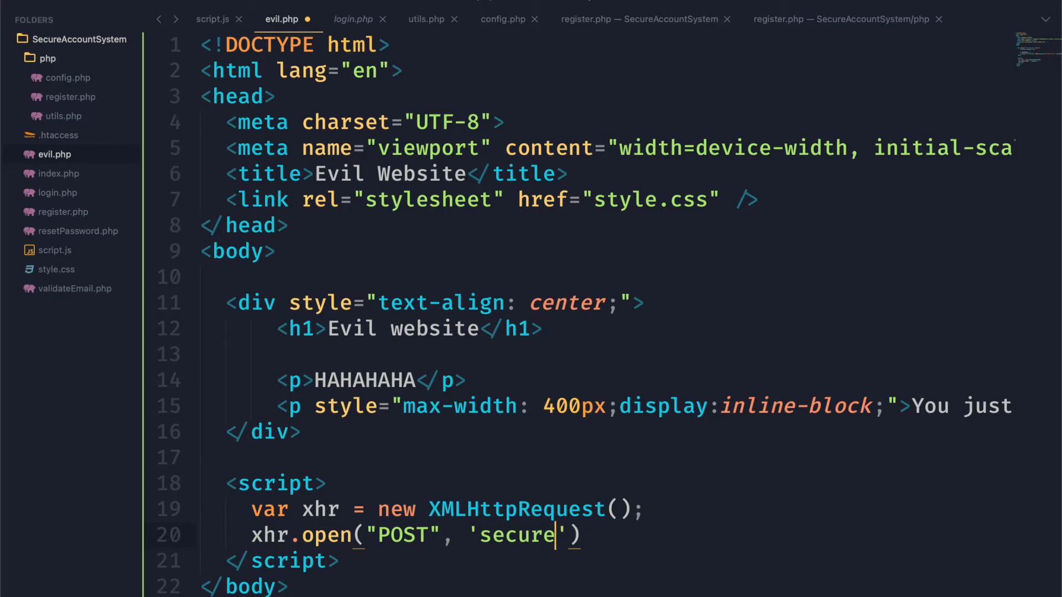
pyautogui.write('site.com')
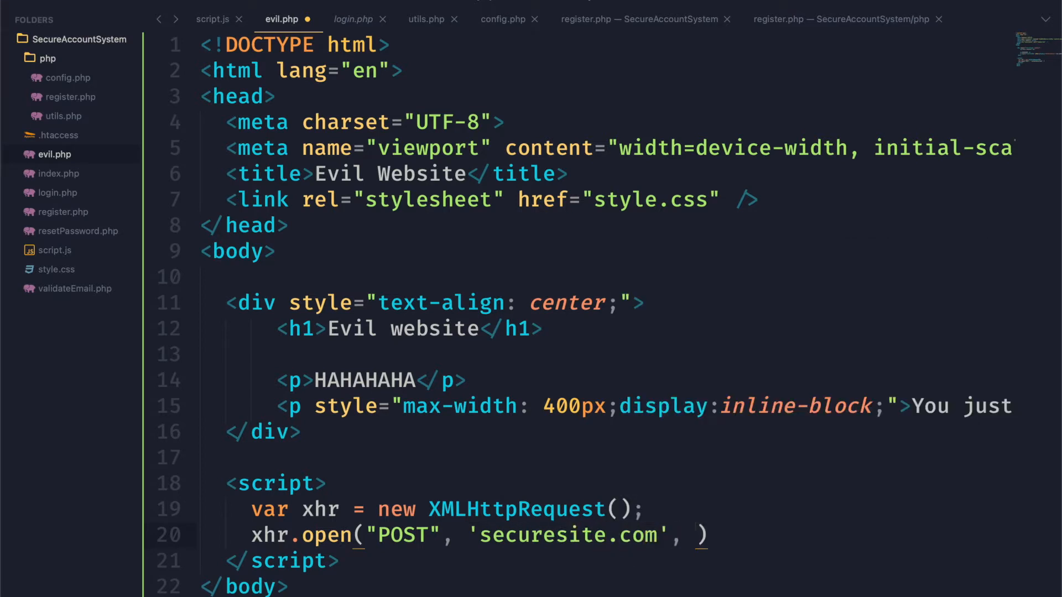
pyautogui.write('true')
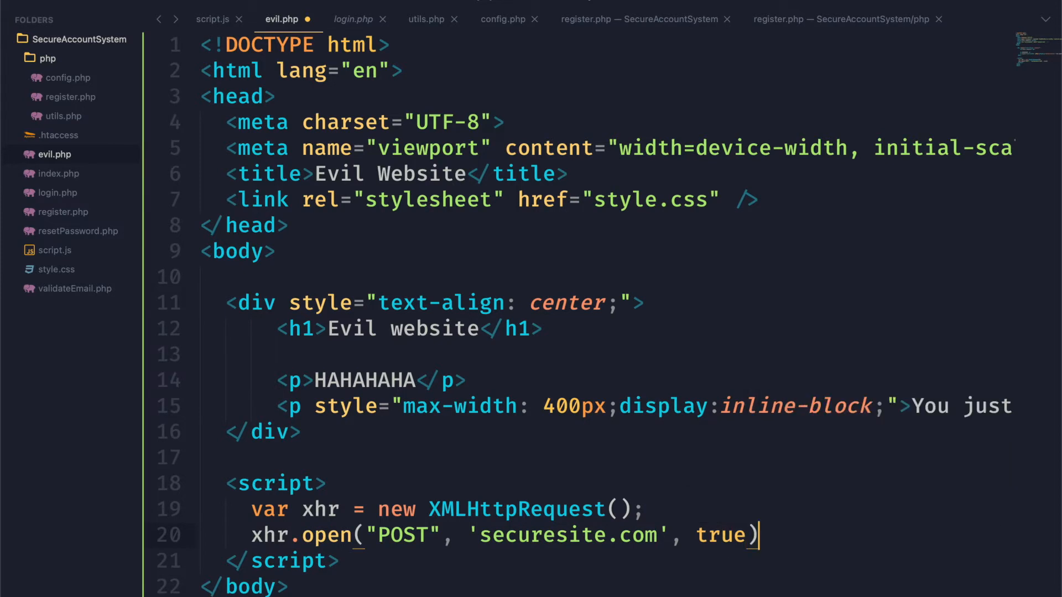
pyautogui.write(".send('delete")
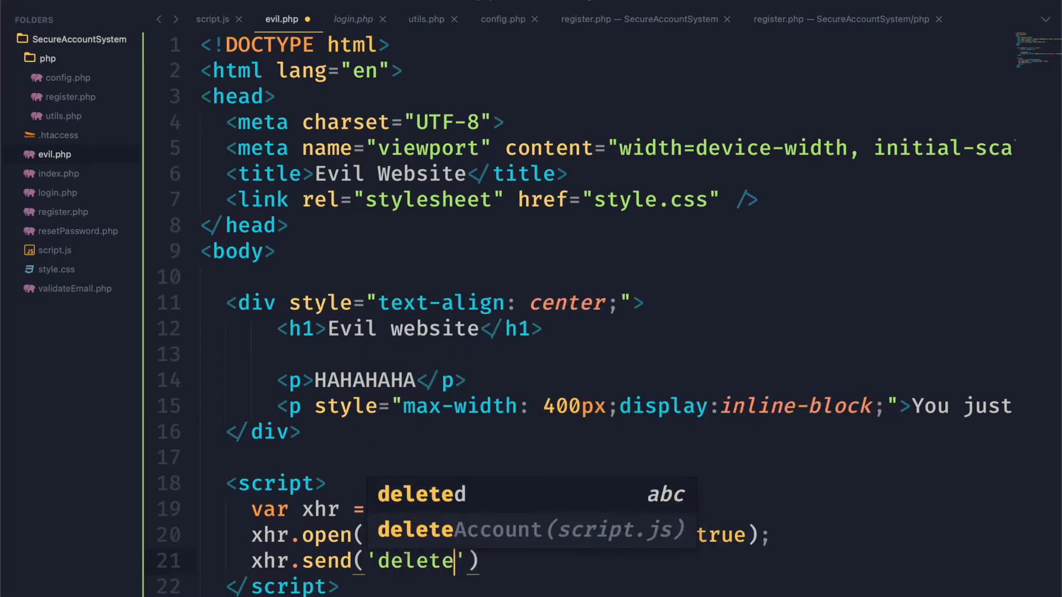
pyautogui.write('ACCOUNT')
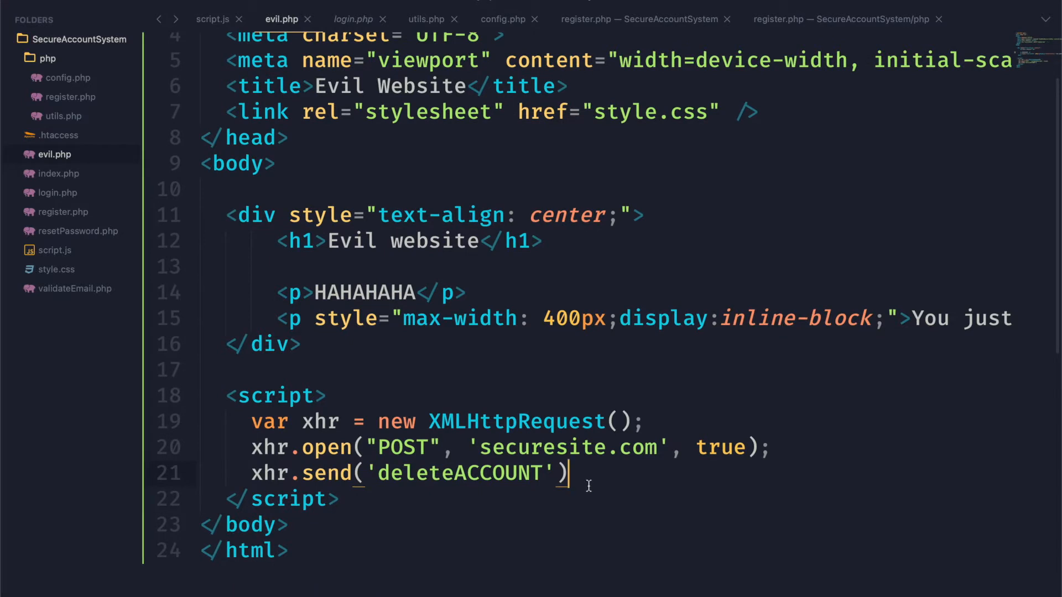
pyautogui.write(';')
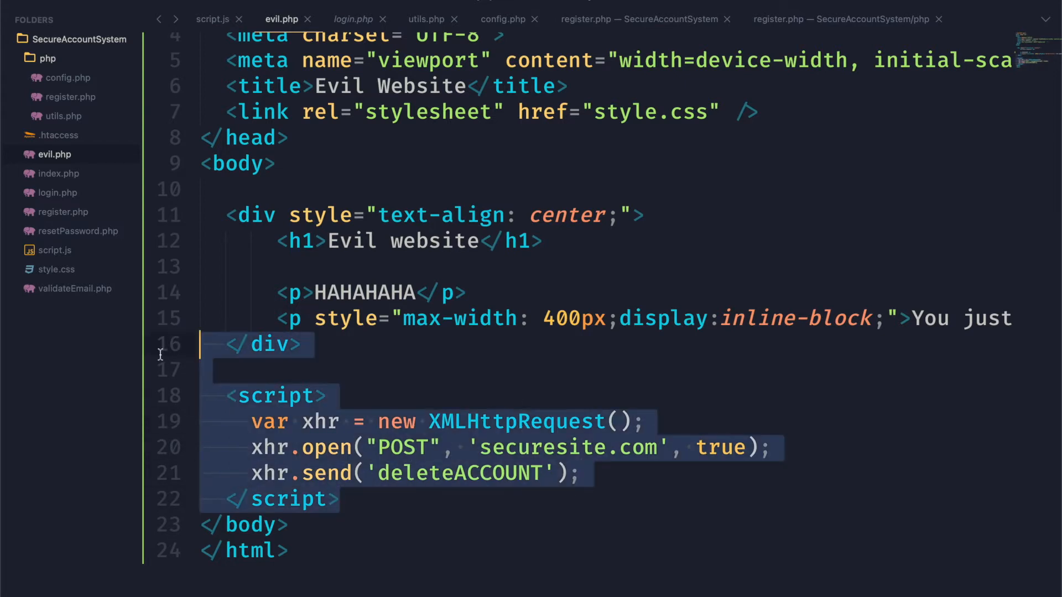
pyautogui.click(407, 293)
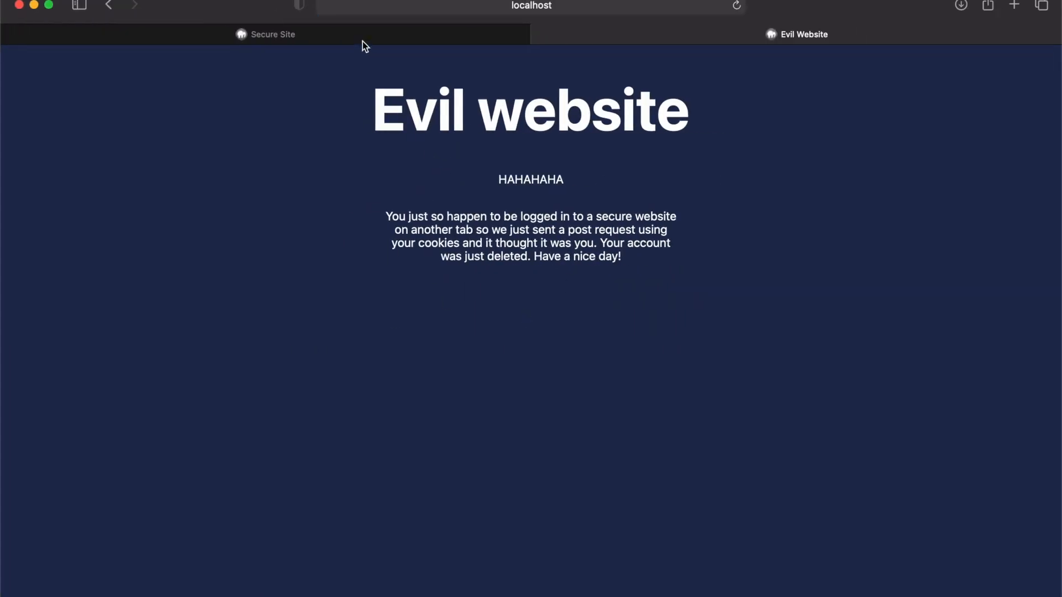
pyautogui.click(265, 34)
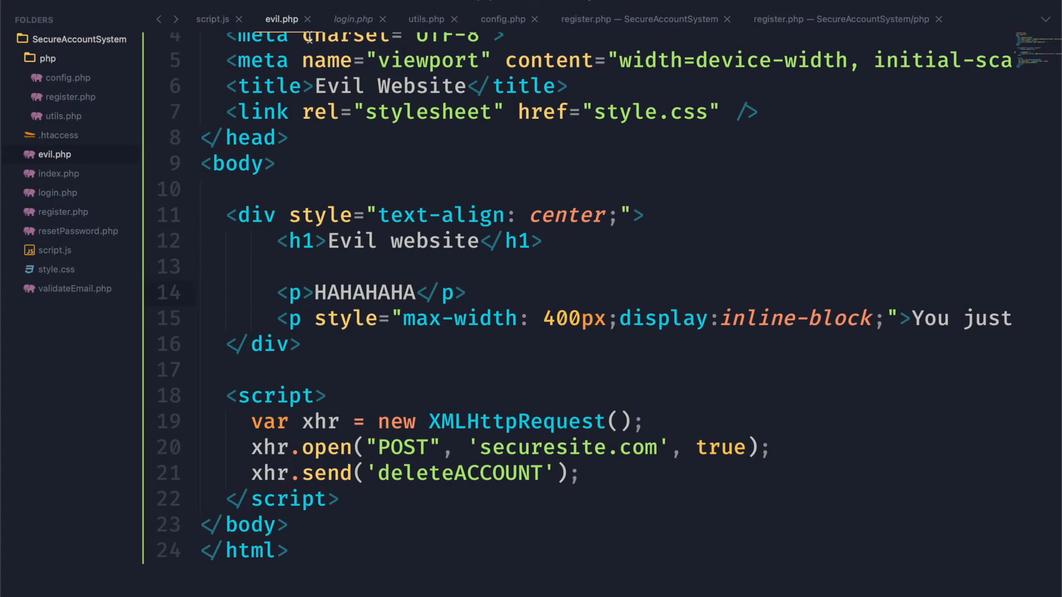
pyautogui.rightClick(52, 155)
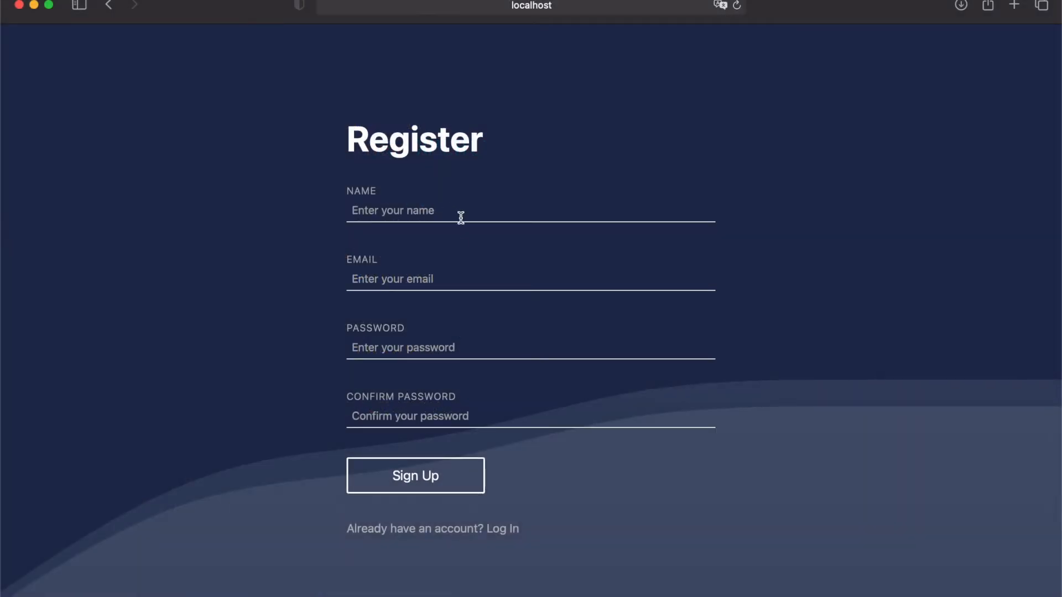
# Click into the Name field of the Safari registration form
pyautogui.click(416, 474)
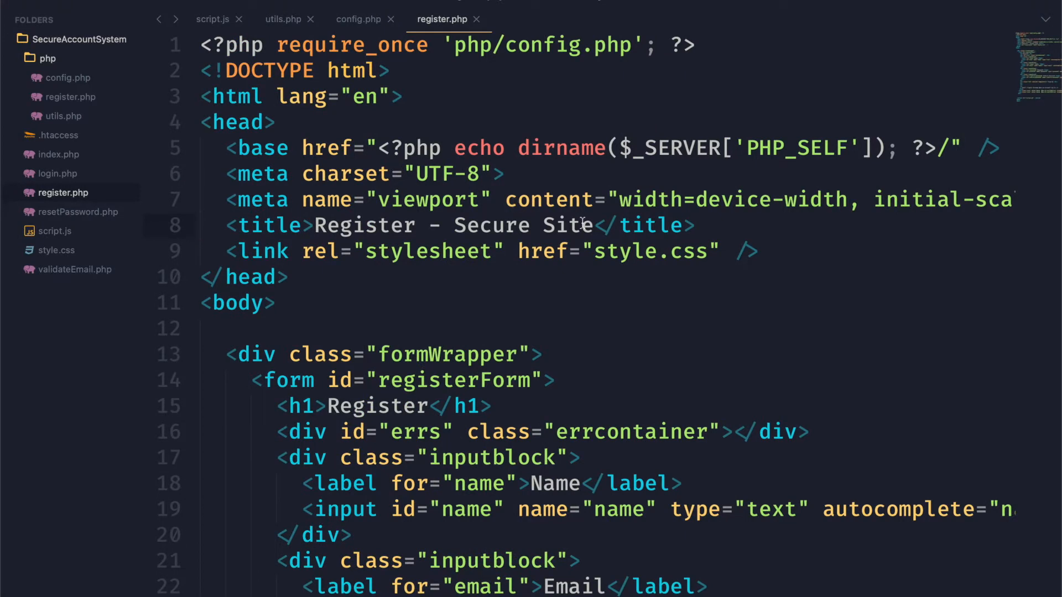
pyautogui.click(358, 18)
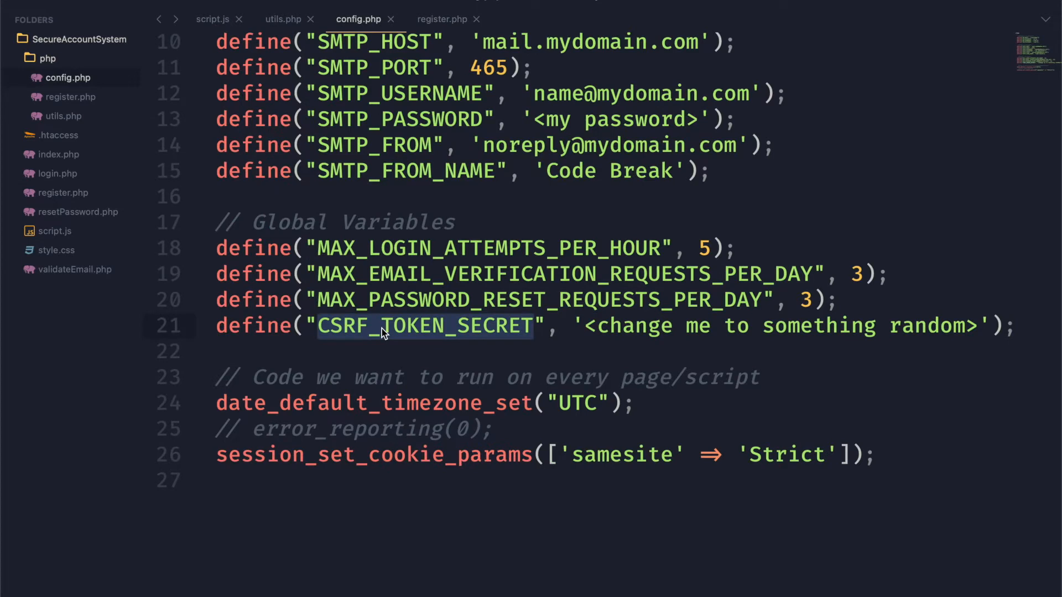
pyautogui.moveTo(589, 326); pyautogui.dragTo(955, 326)
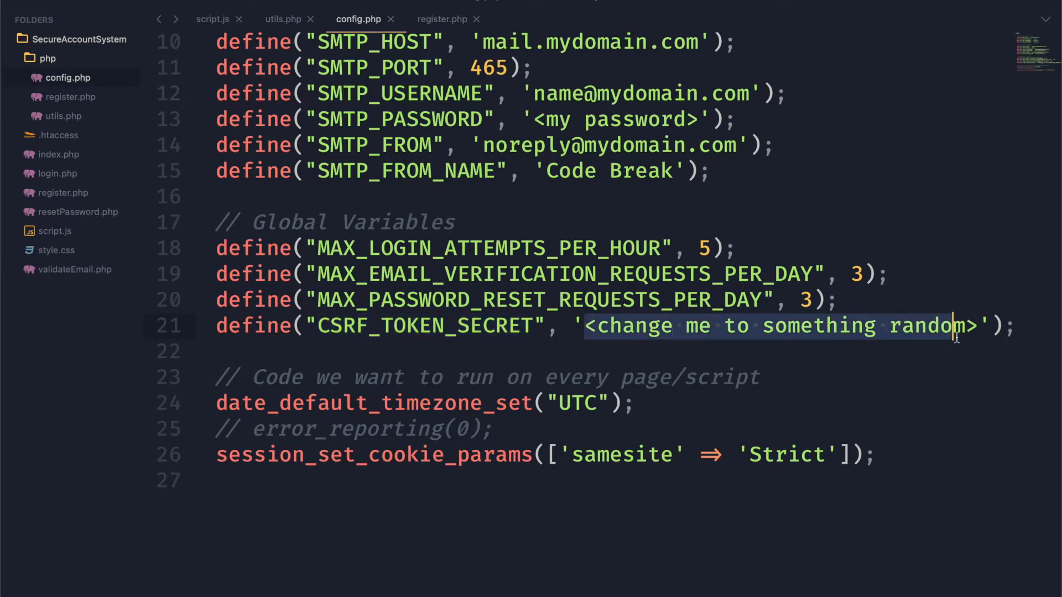
pyautogui.write('asdfasdfasdf3')
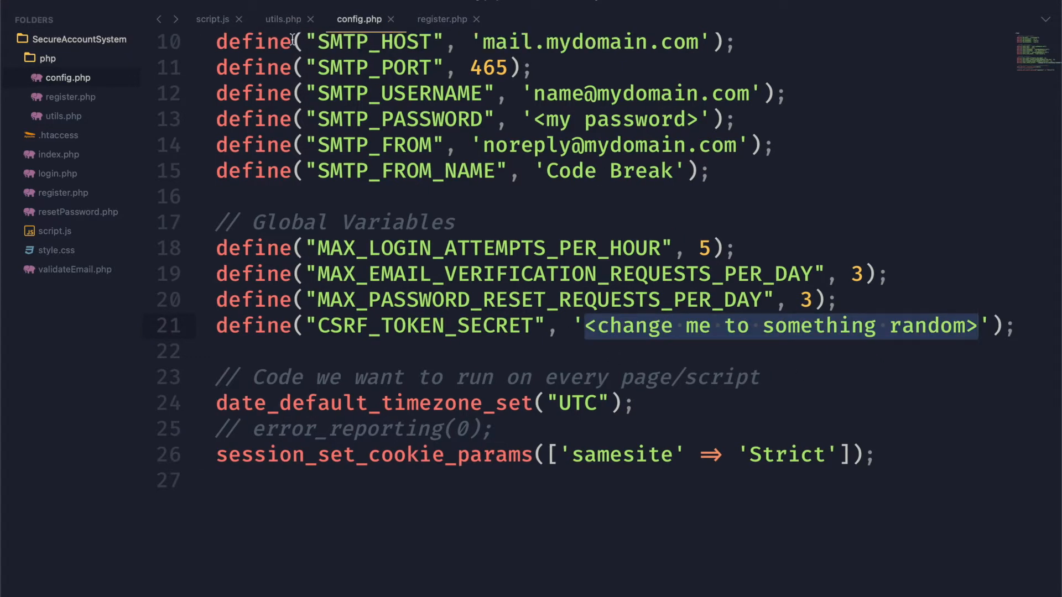
pyautogui.click(283, 18)
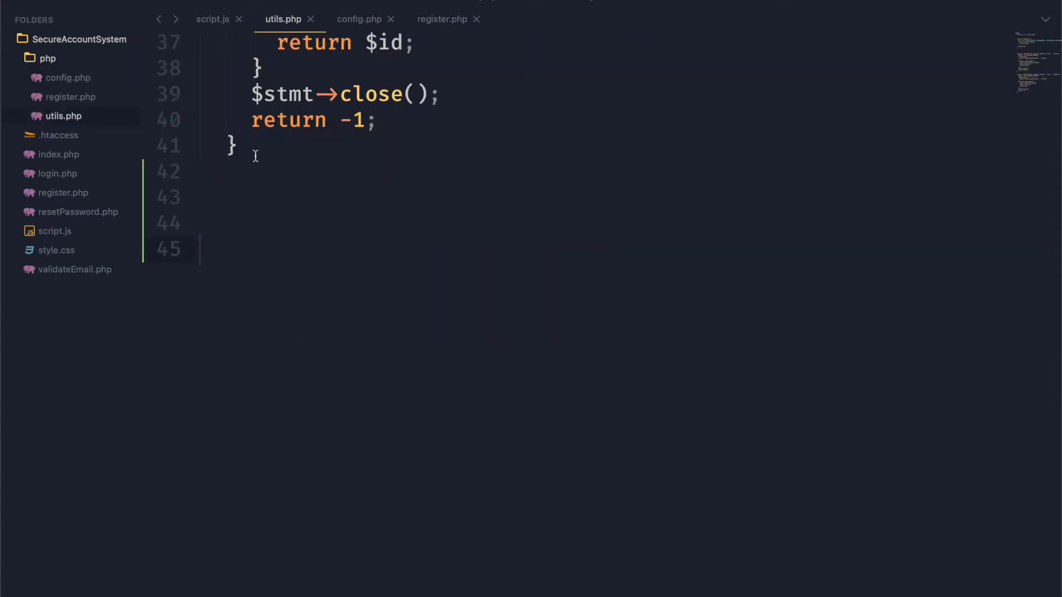
# Add createToken and validateToken stubs, with an 8-byte random_bytes seed in createToken
pyautogui.write('function createGo')
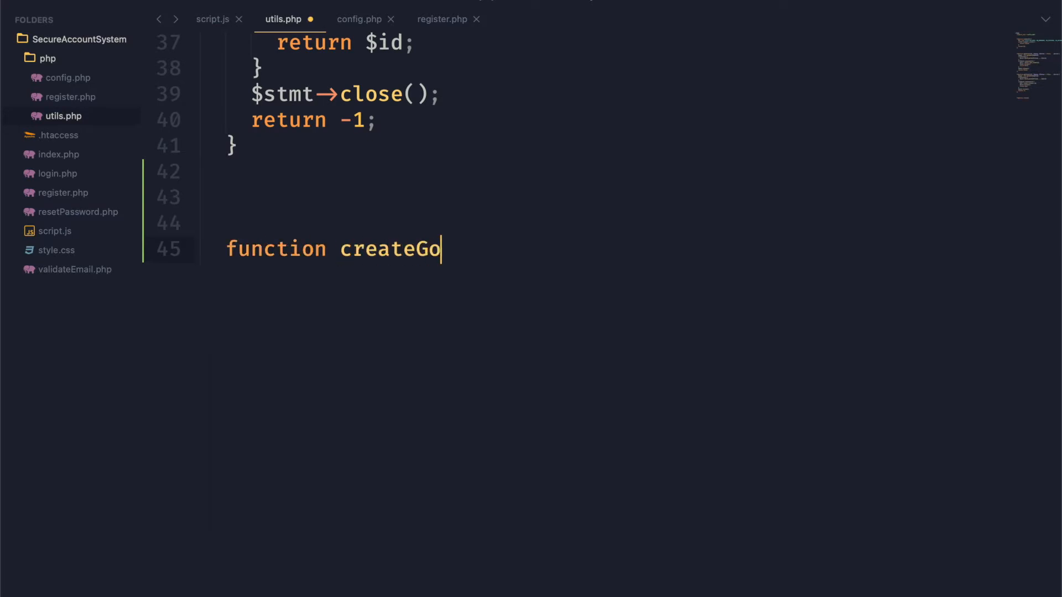
pyautogui.write('ken() {')
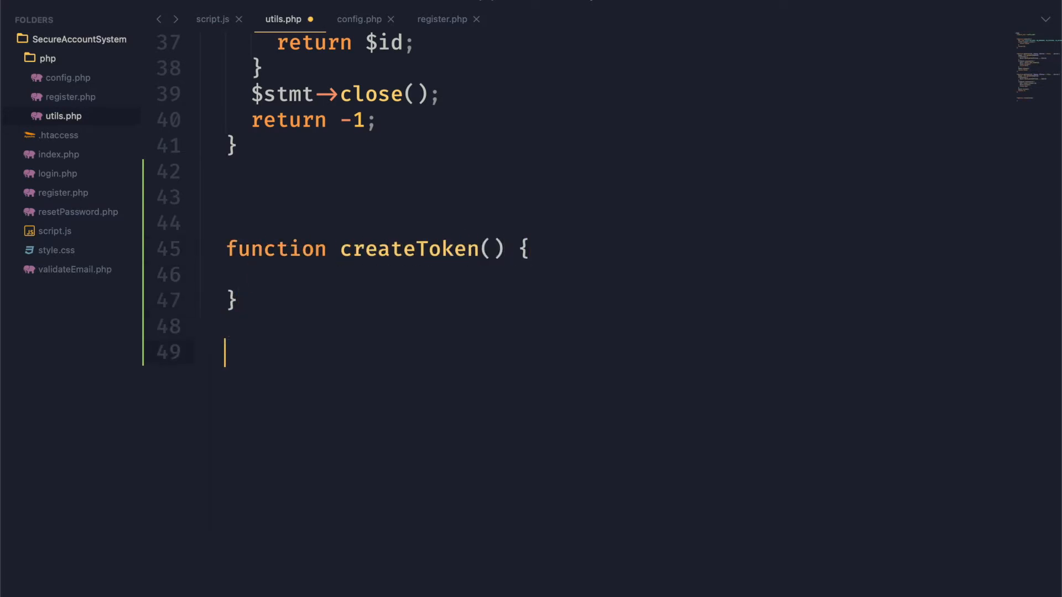
pyautogui.write('function validateToken() {')
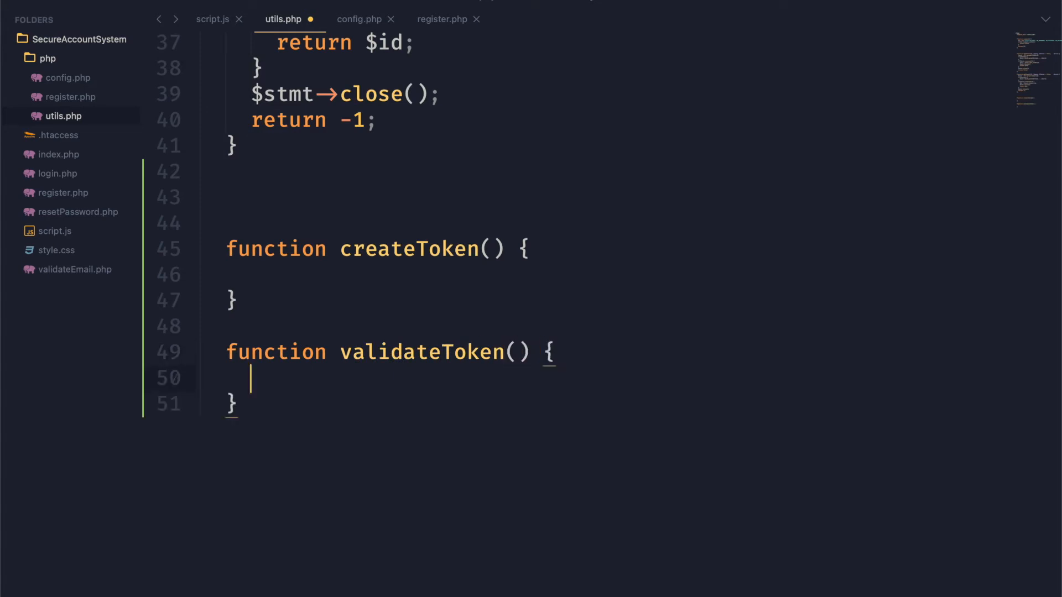
pyautogui.write('$')
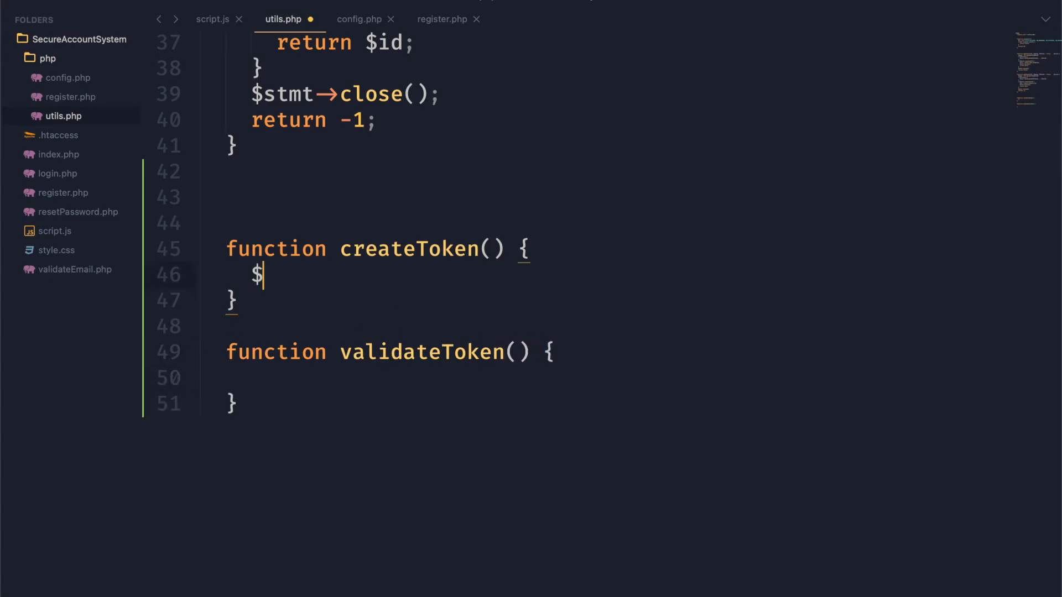
pyautogui.write('seed = random_bytes(8);')
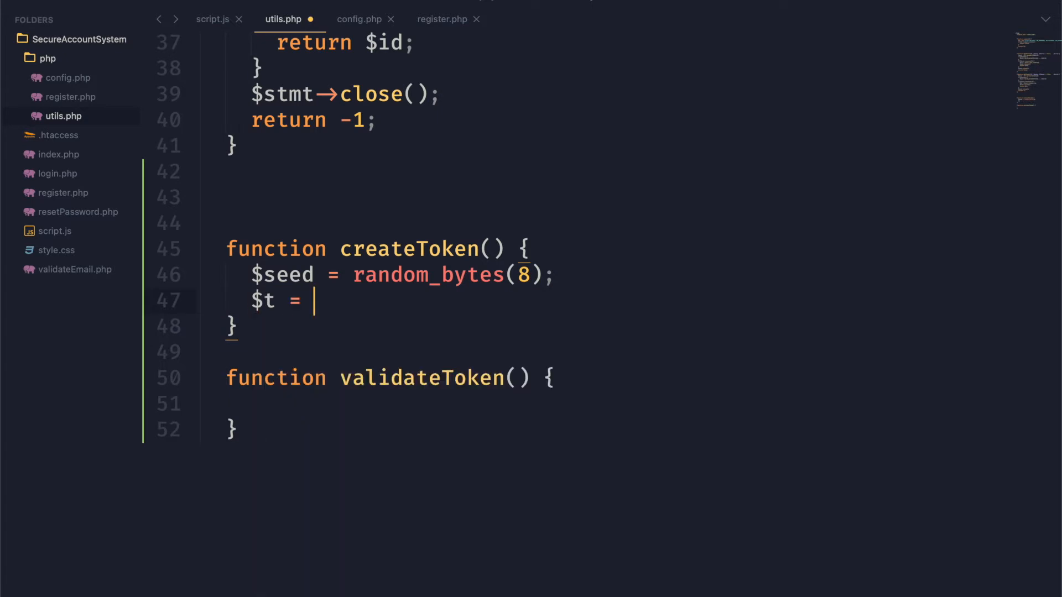
# Add a time() value and begin a SHA-256 hash_hmac line for $hash
pyautogui.write('time();')
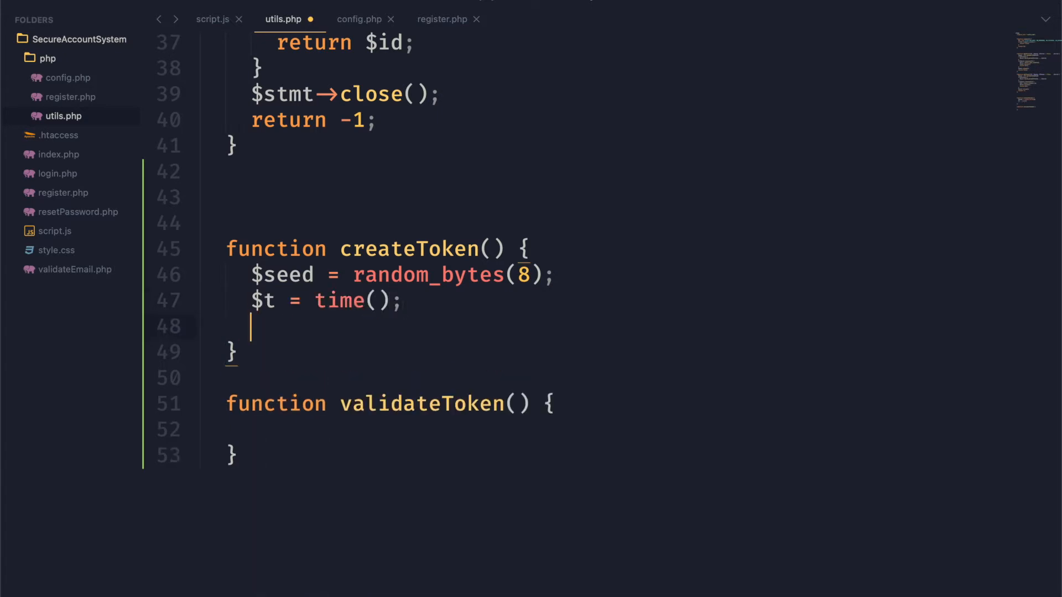
pyautogui.write('session_id()')
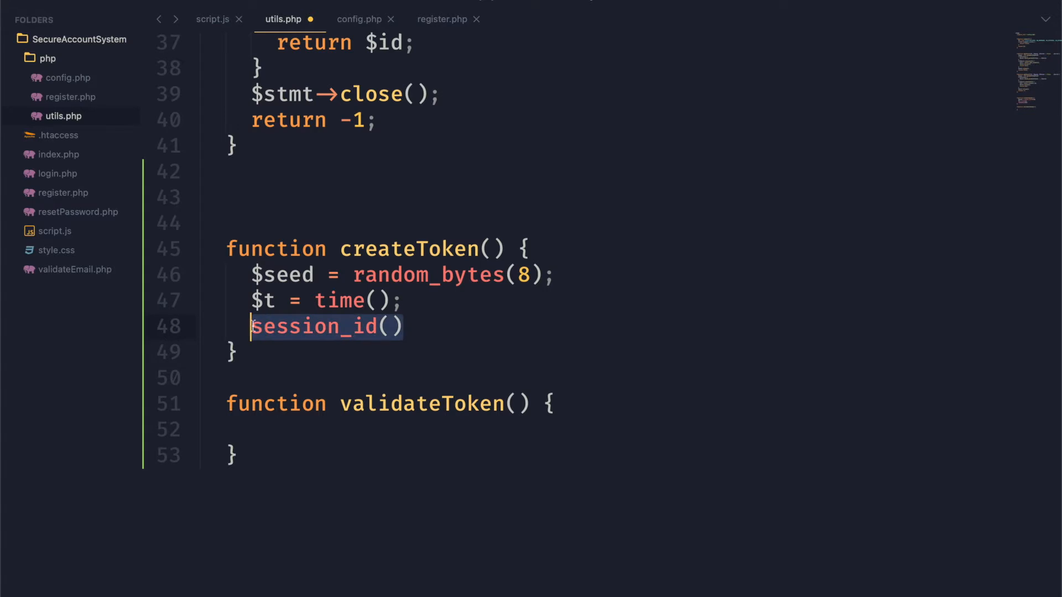
pyautogui.press('Delete')
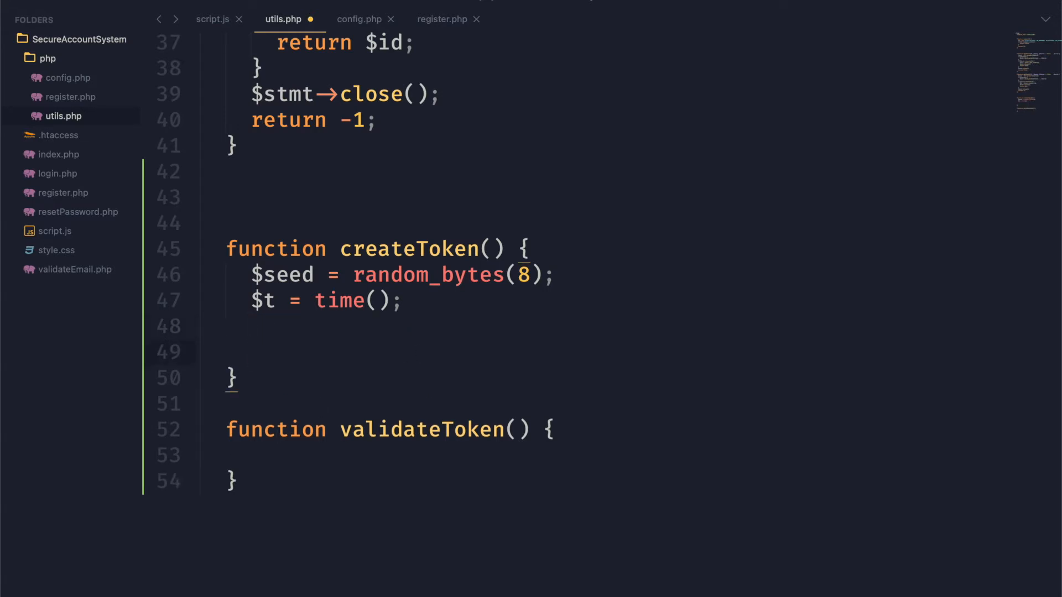
pyautogui.write('$hash =')
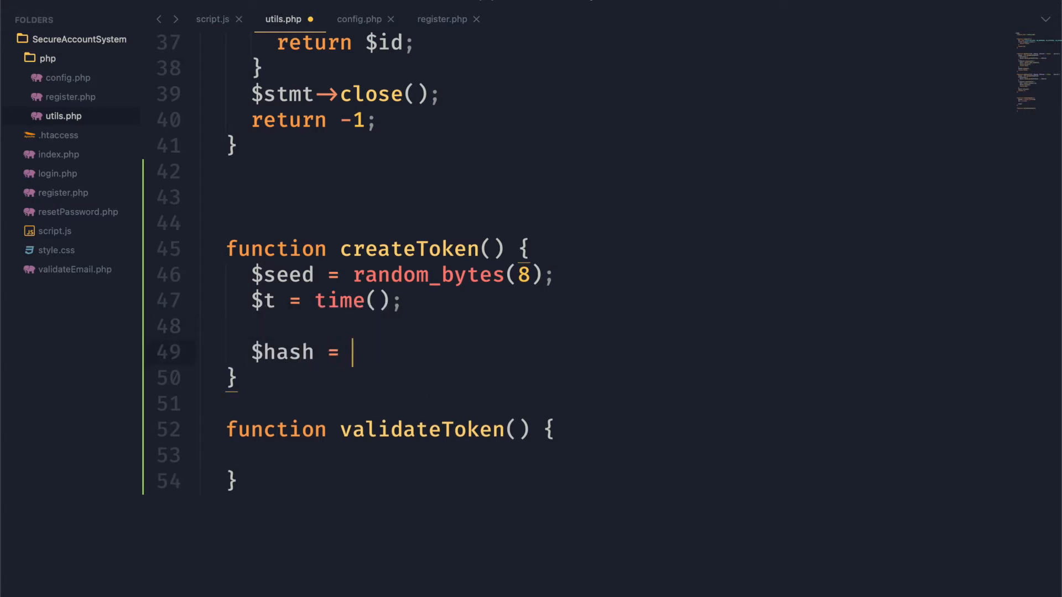
pyautogui.write('hash_+')
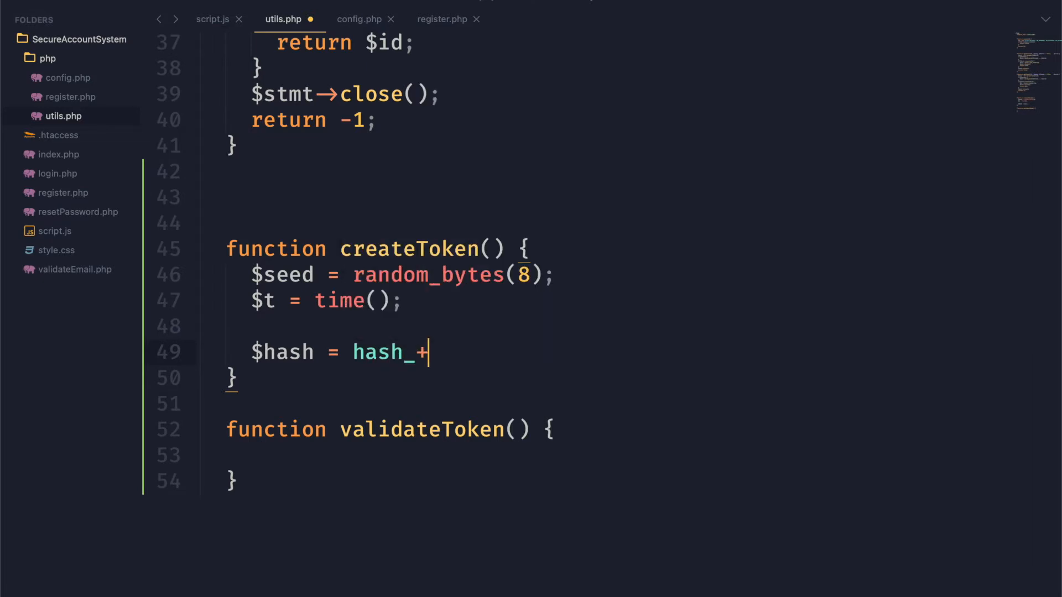
pyautogui.write('hmac()')
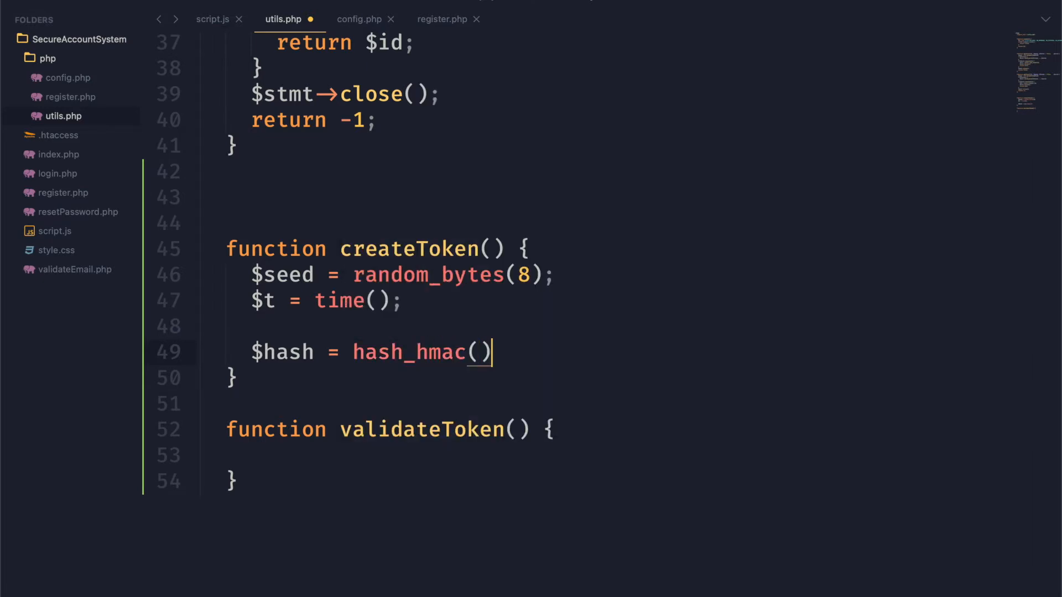
pyautogui.write(';')
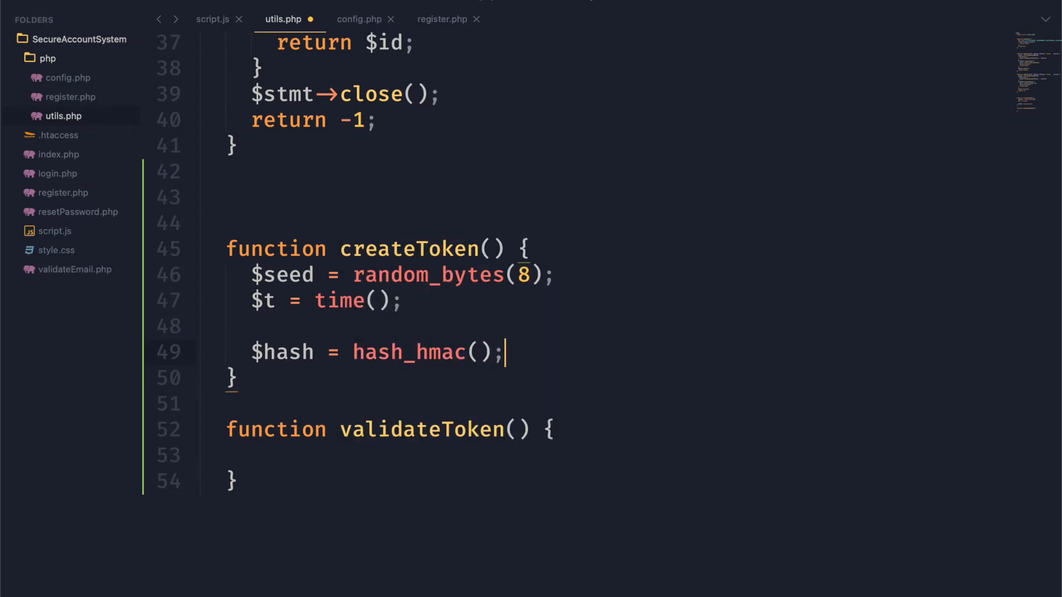
pyautogui.write('algo, data, key')
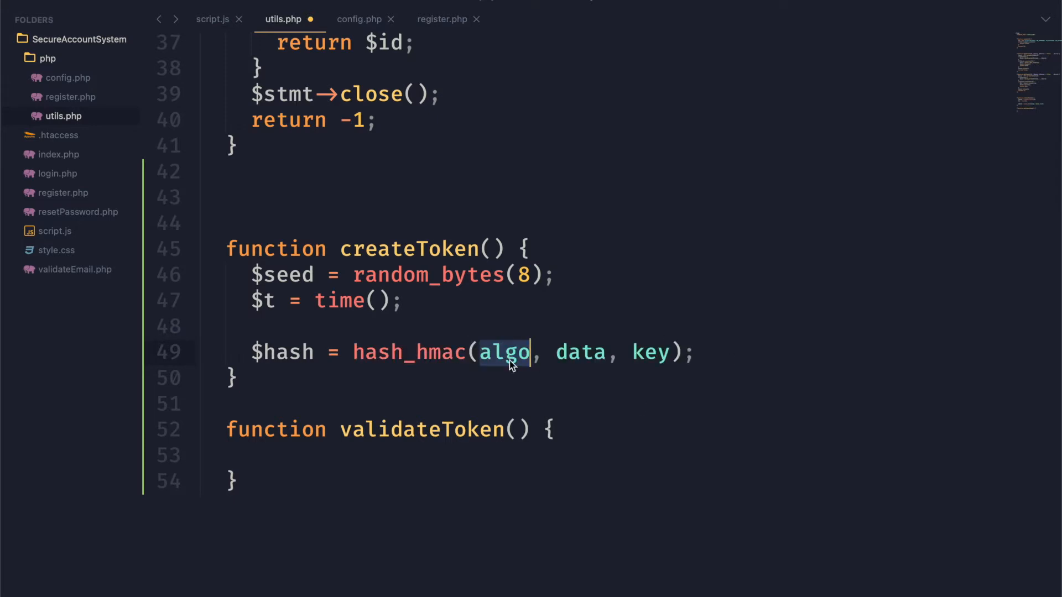
pyautogui.write("'sha256")
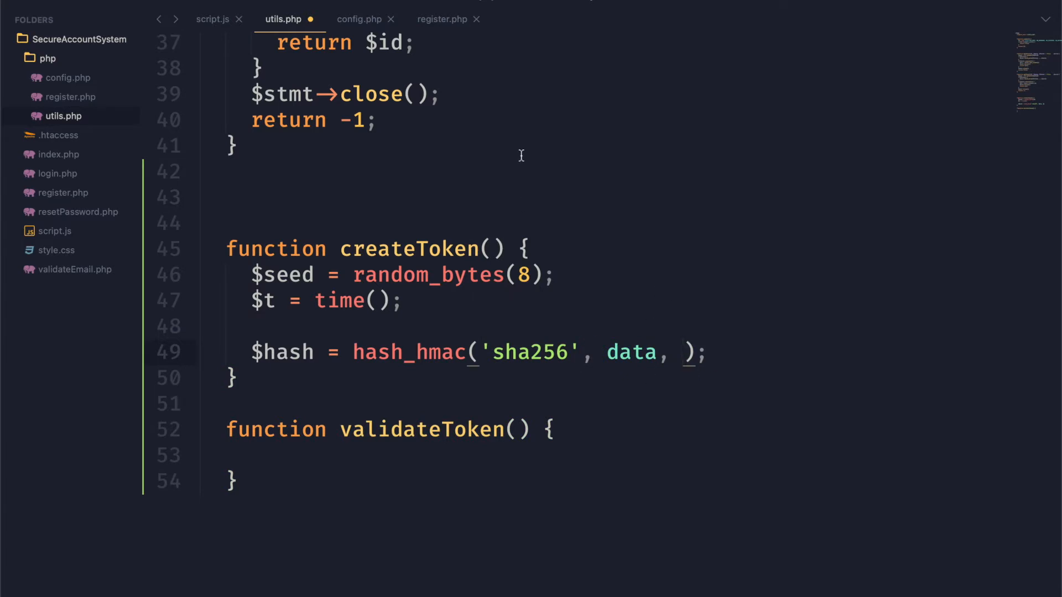
# Complete hash_hmac with session_id, seed and time data, CSRF_TOKEN_SECRET key, raw output
pyautogui.click(360, 19)
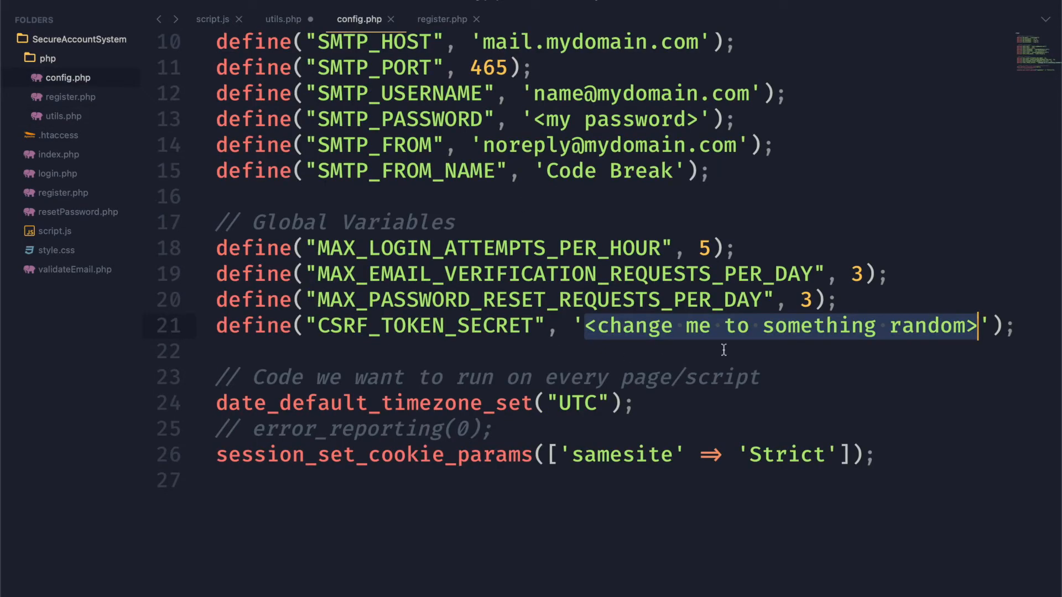
pyautogui.click(284, 18)
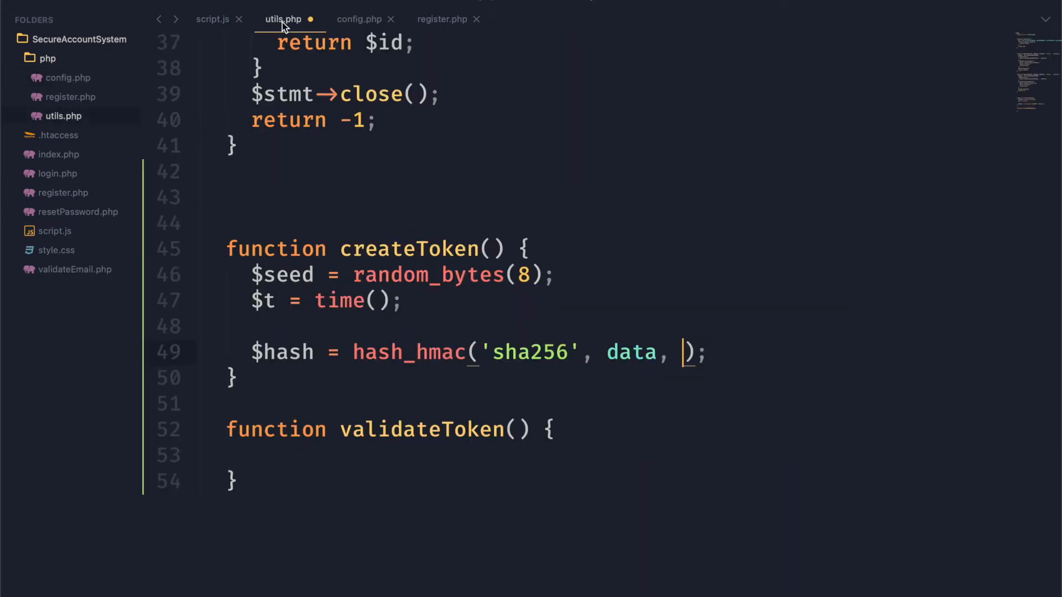
pyautogui.write('CSRF_TOKEN_SECRET,')
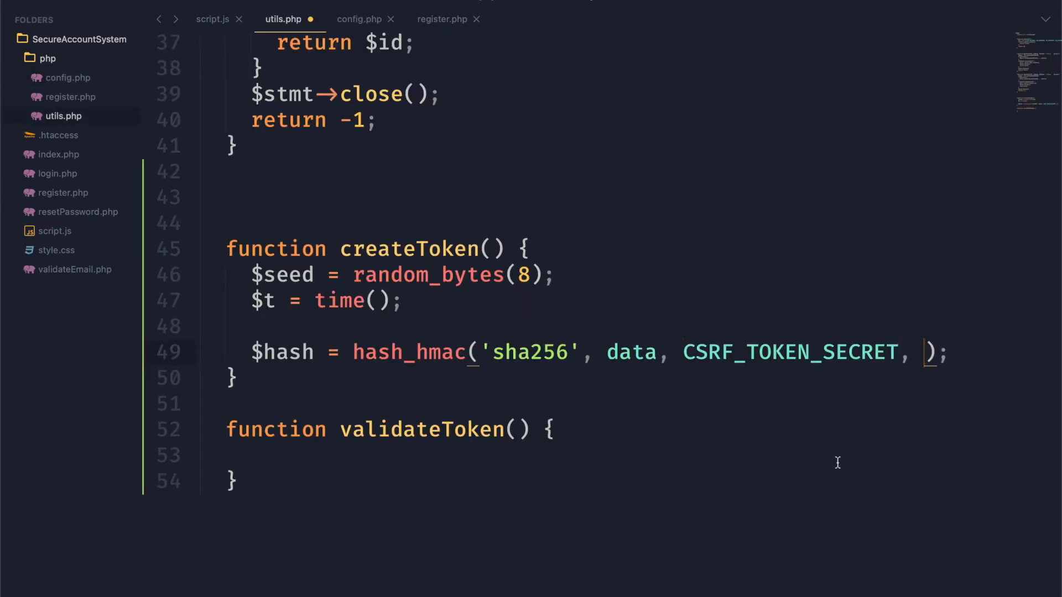
pyautogui.write('true')
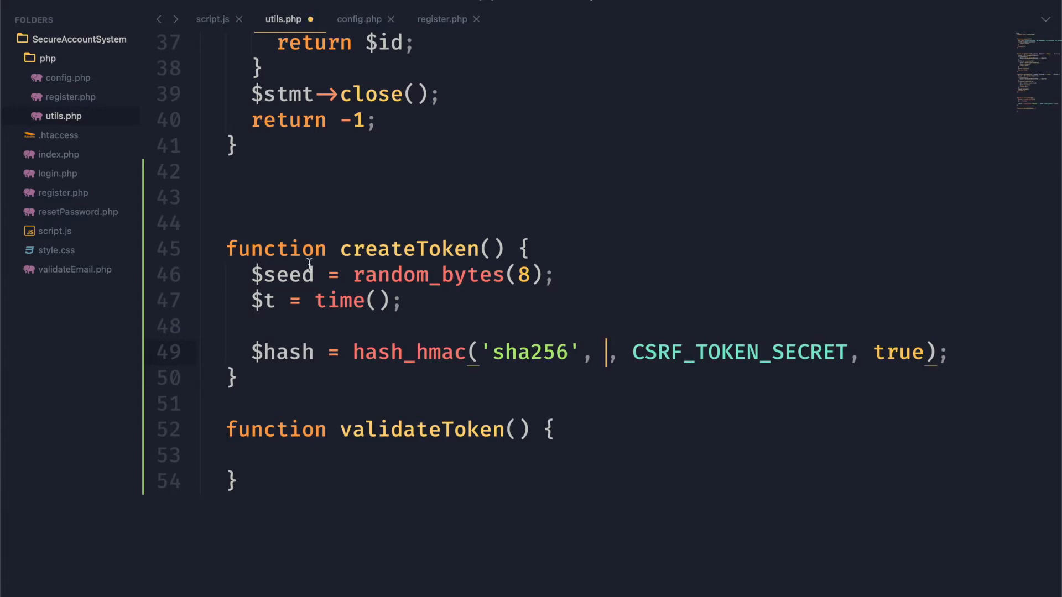
pyautogui.write('session_id() .')
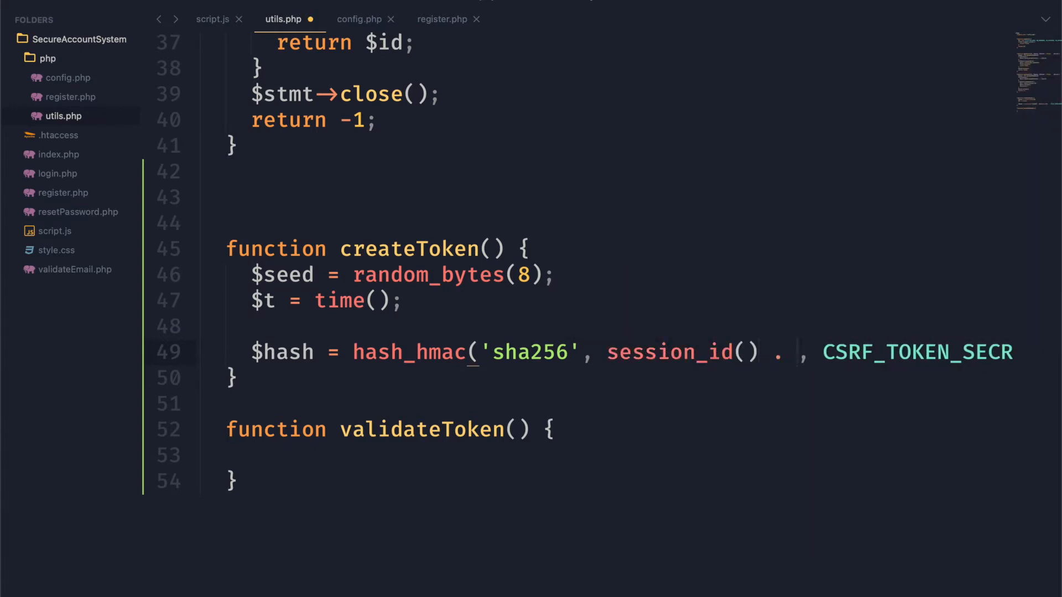
pyautogui.write('$seed . $time')
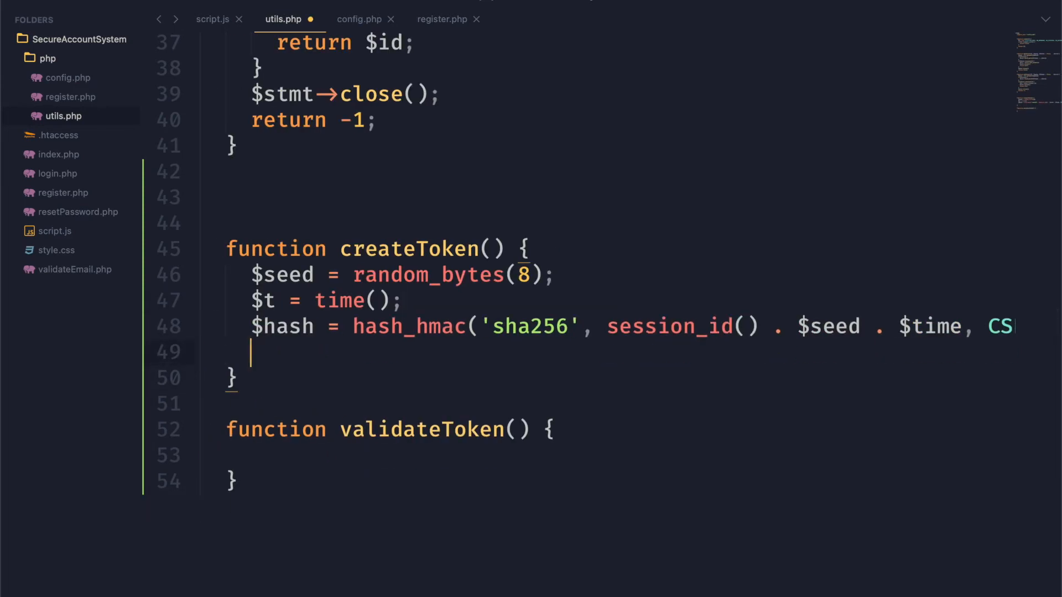
# Return urlSafeEncode of the hash, seed and time joined by '|'
pyautogui.write('return $h')
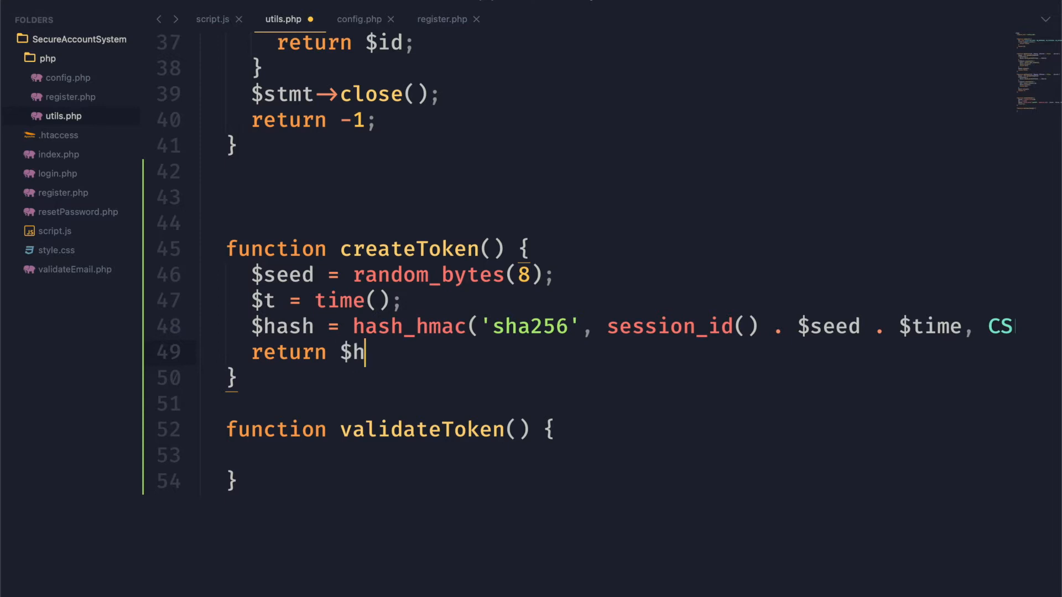
pyautogui.write("ash . '")
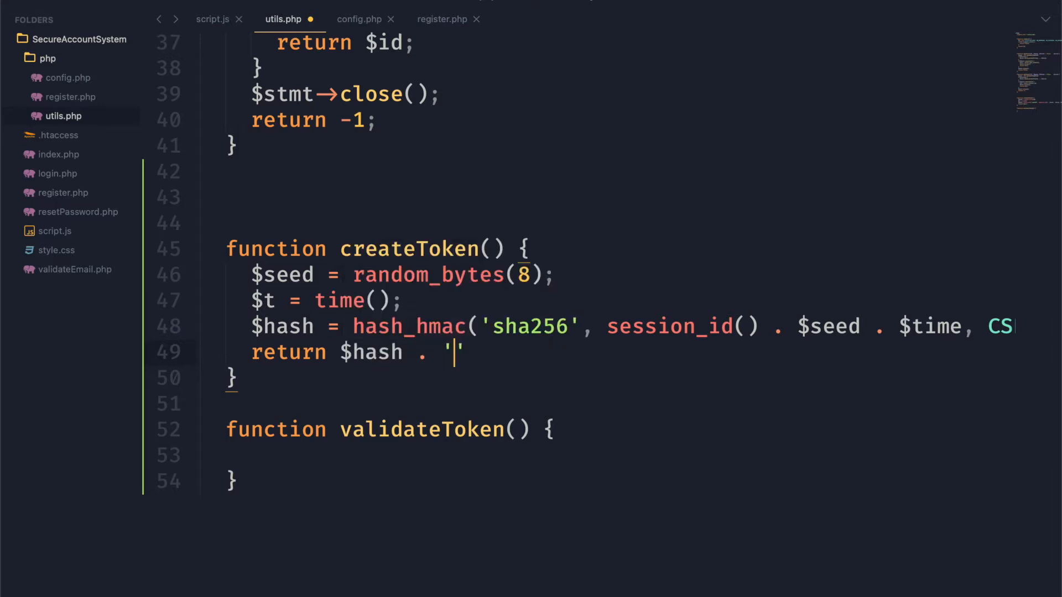
pyautogui.write('|')
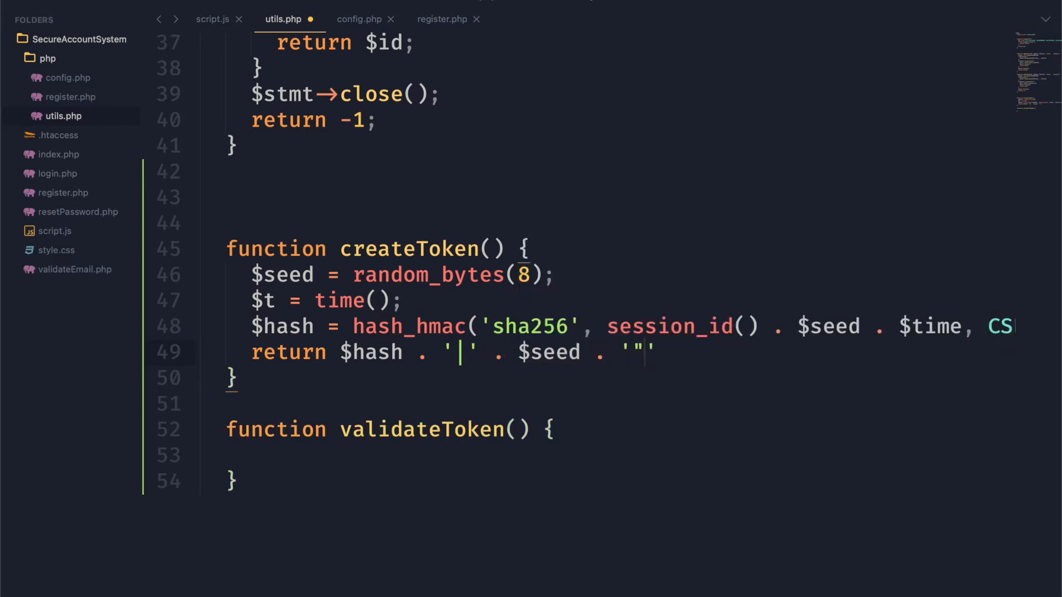
pyautogui.write("|' . $")
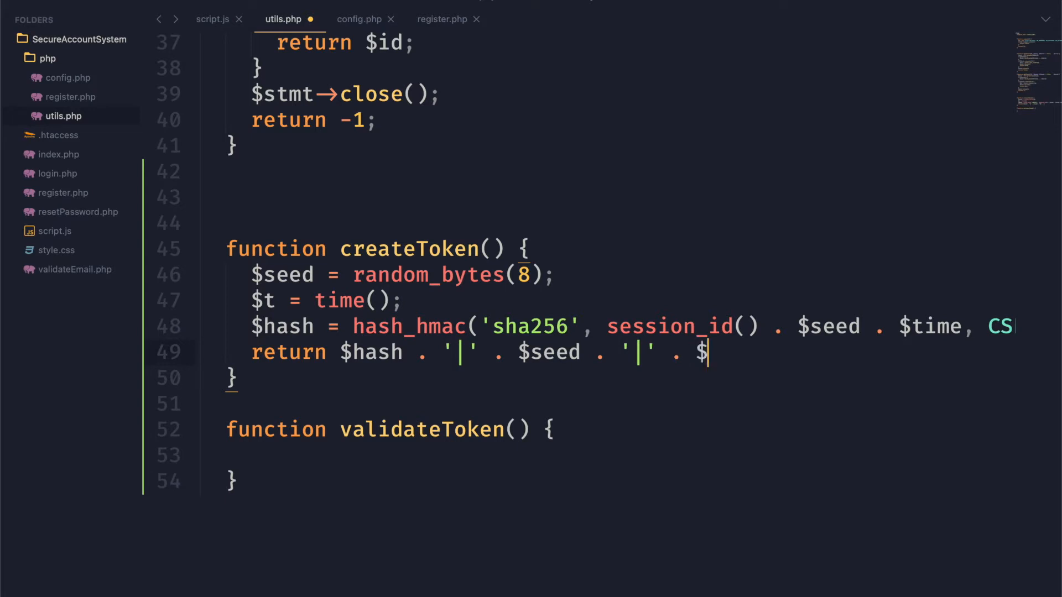
pyautogui.write('t;')
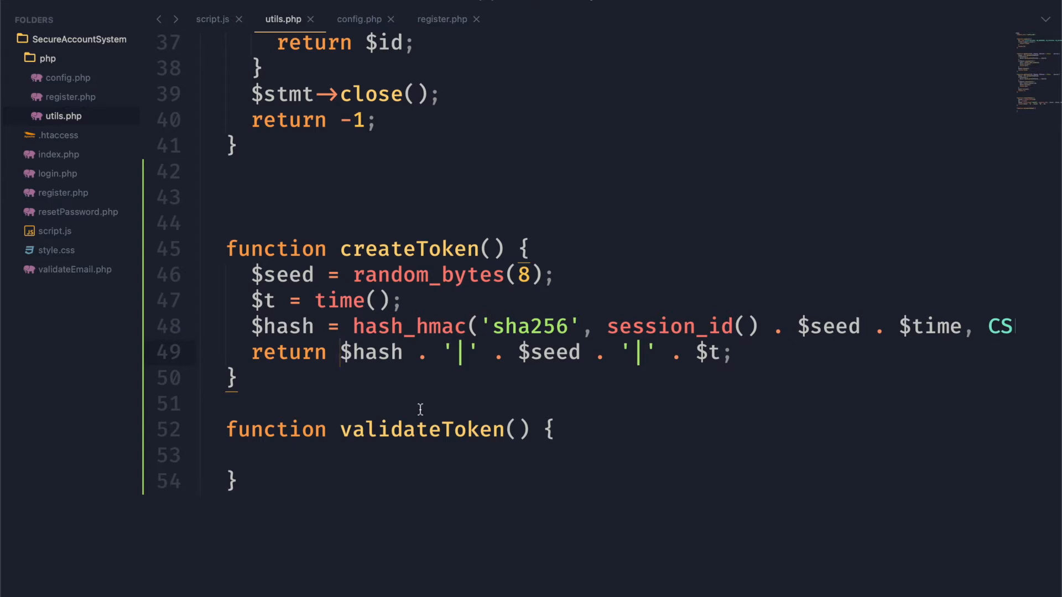
pyautogui.write('urlSave')
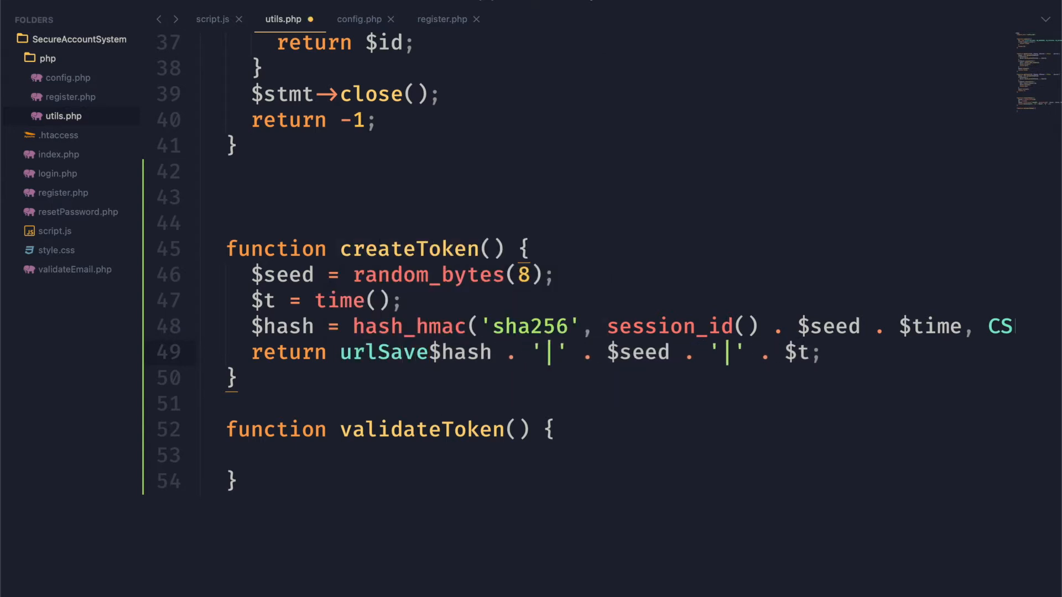
pyautogui.write('Encode(')
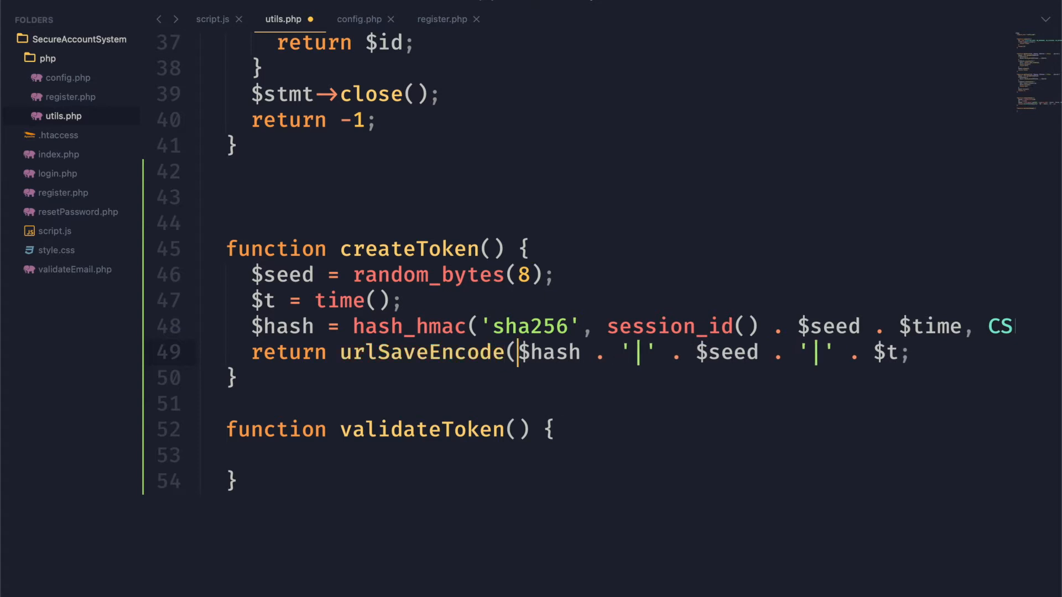
pyautogui.write(')')
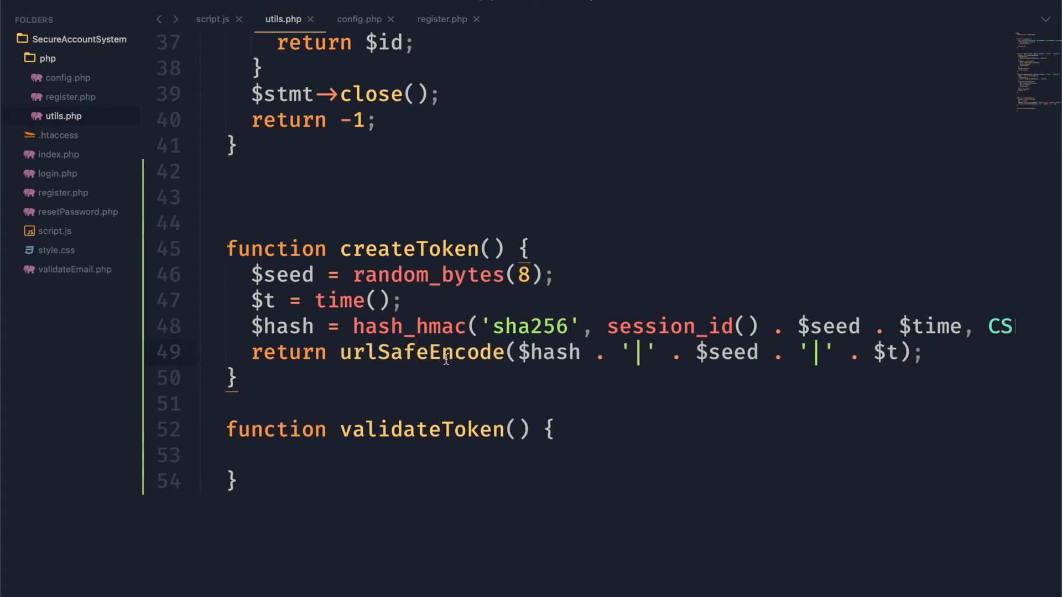
# Write urlSafeEncode($m) with strtr '+/' swapping and rtrim of '=', plus a urlSafeDecode helper
pyautogui.write('function urlSafeE')
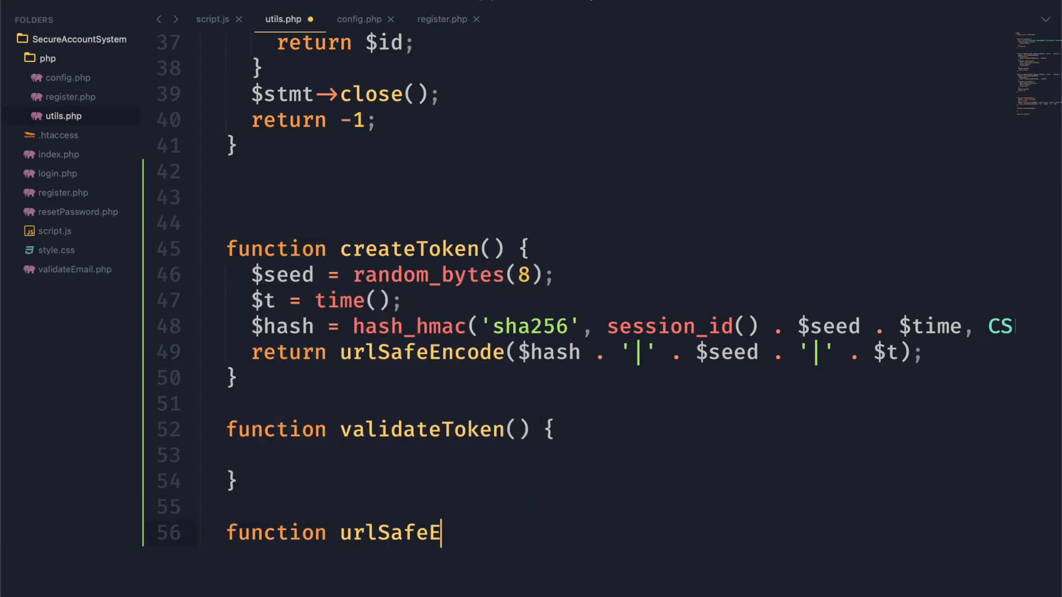
pyautogui.write('ncode($m) {')
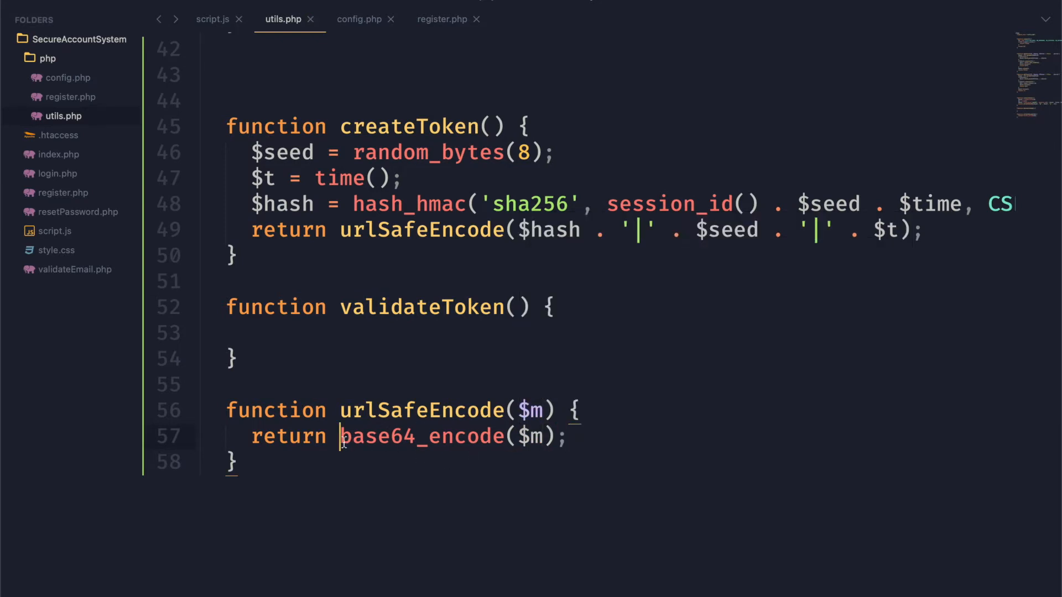
pyautogui.write('strtr(')
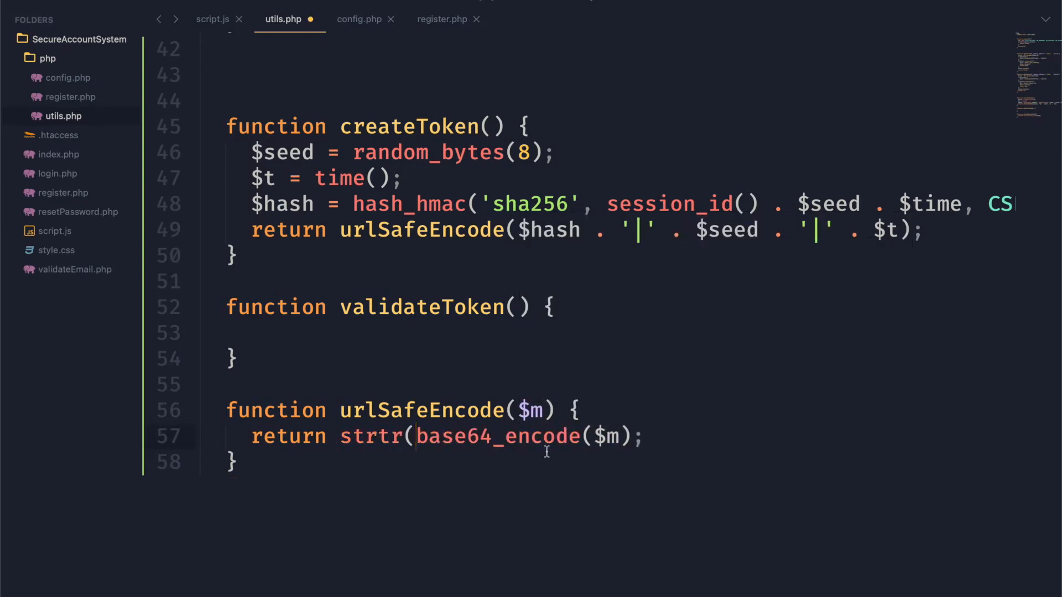
pyautogui.write(", '|'")
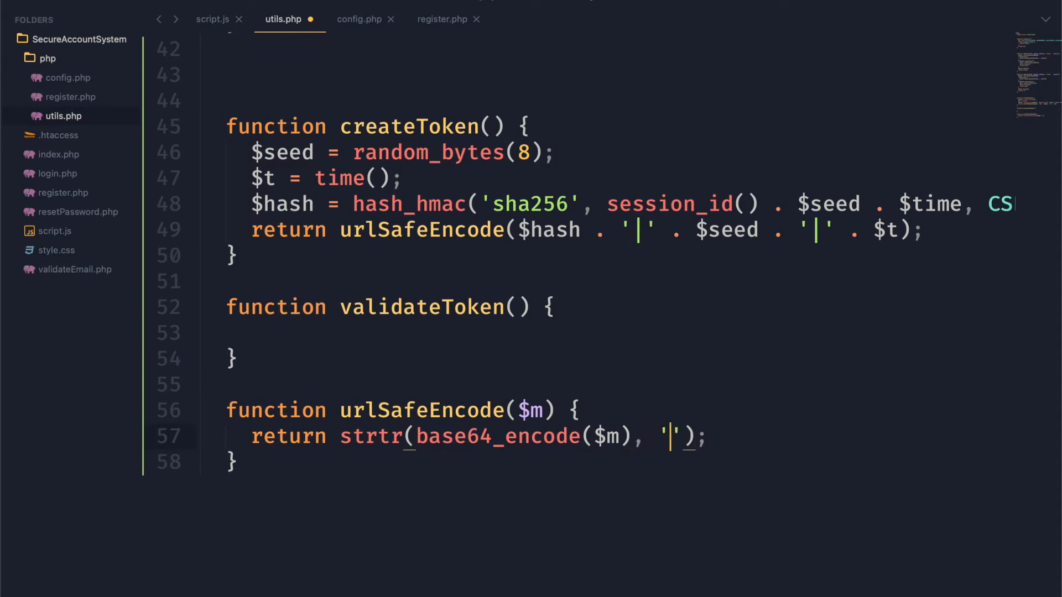
pyautogui.write("+/', '-_")
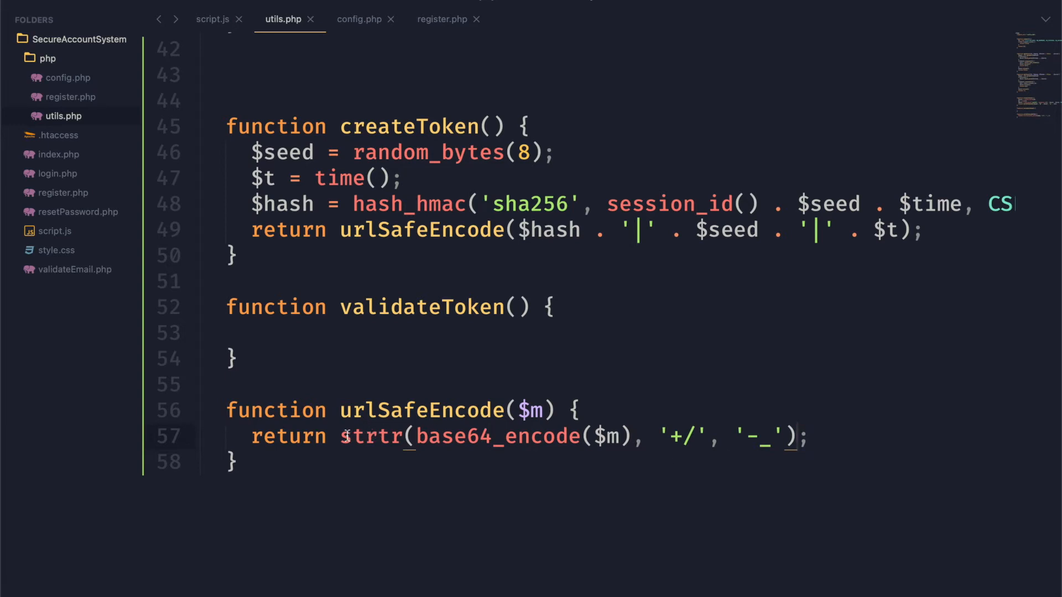
pyautogui.write('trtim(')
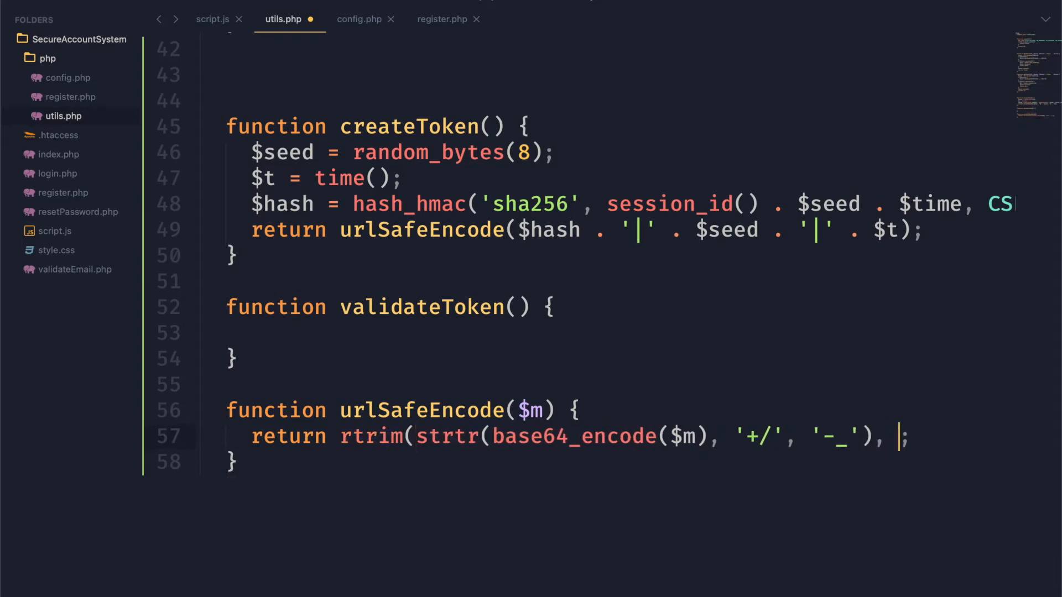
pyautogui.write("'='")
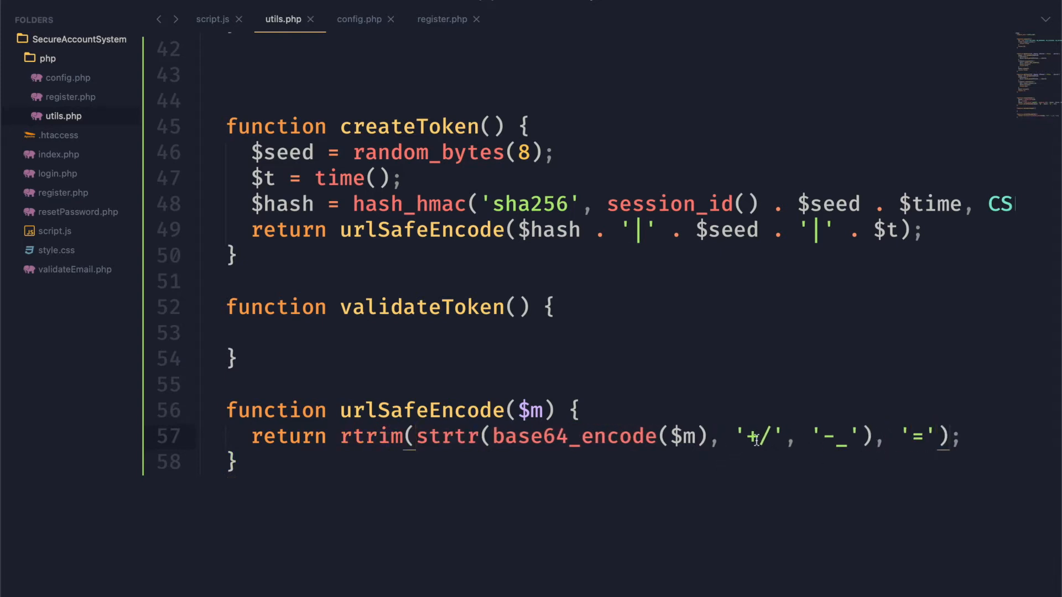
pyautogui.doubleClick(574, 436)
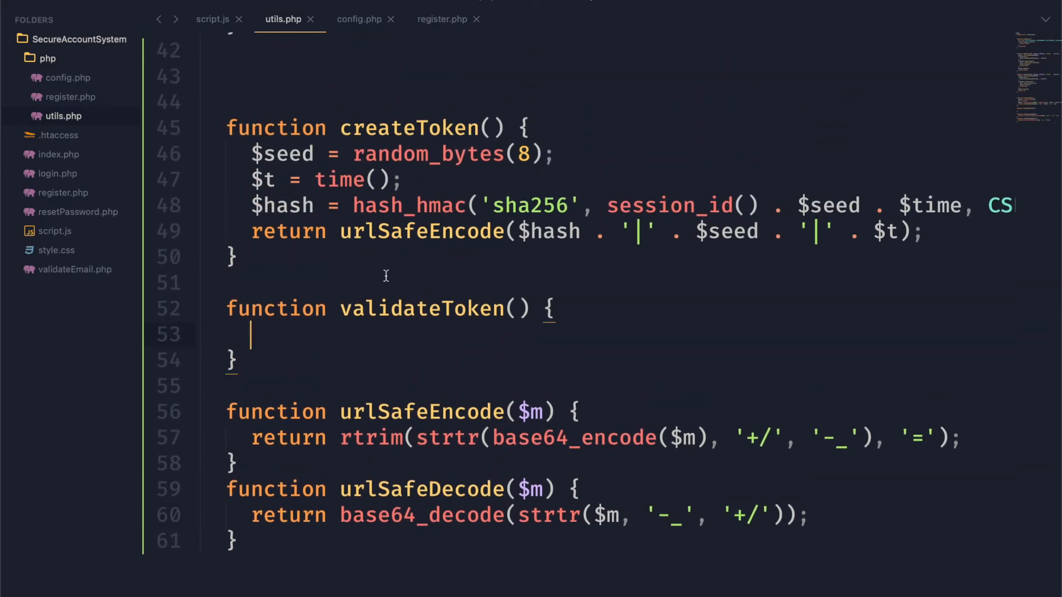
# Split the token into parts in validateToken and require a count of three
pyautogui.write("$parts = explode('|',")
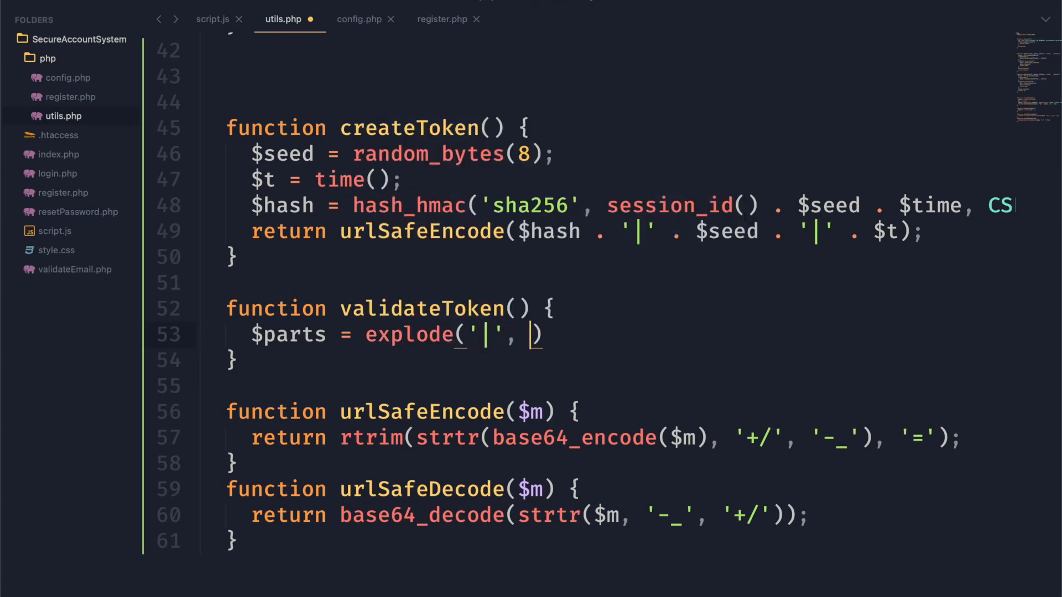
pyautogui.write('$token')
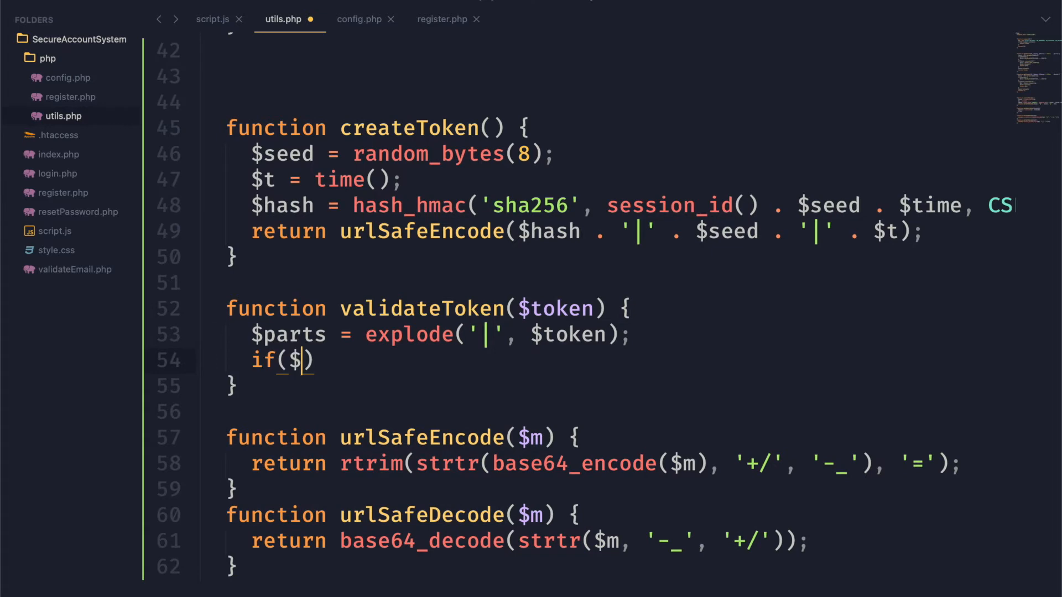
pyautogui.write('count(')
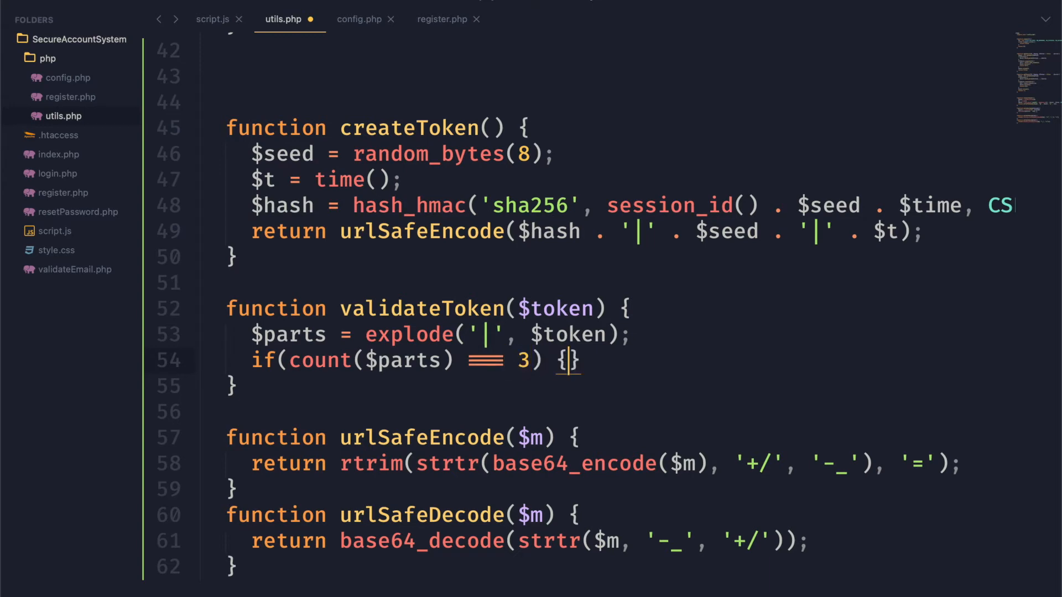
pyautogui.write('return false;')
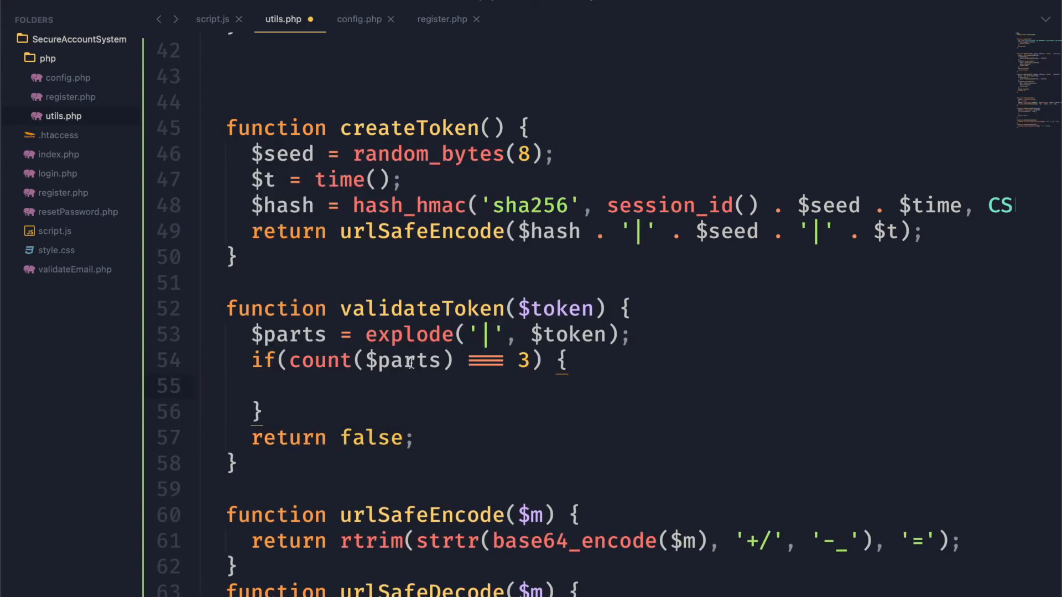
pyautogui.moveTo(193, 211)
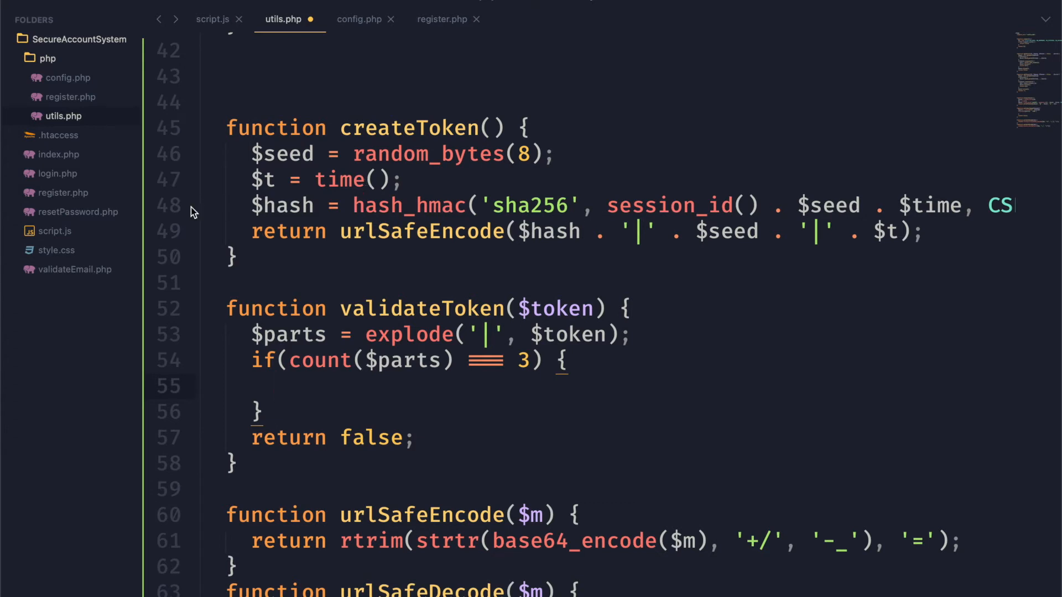
# Recompute the HMAC from the decoded token parts and compare it using hash_equals
pyautogui.write("$hash = hash_hmac('sha256', session_id() . $seed . $time, CS")
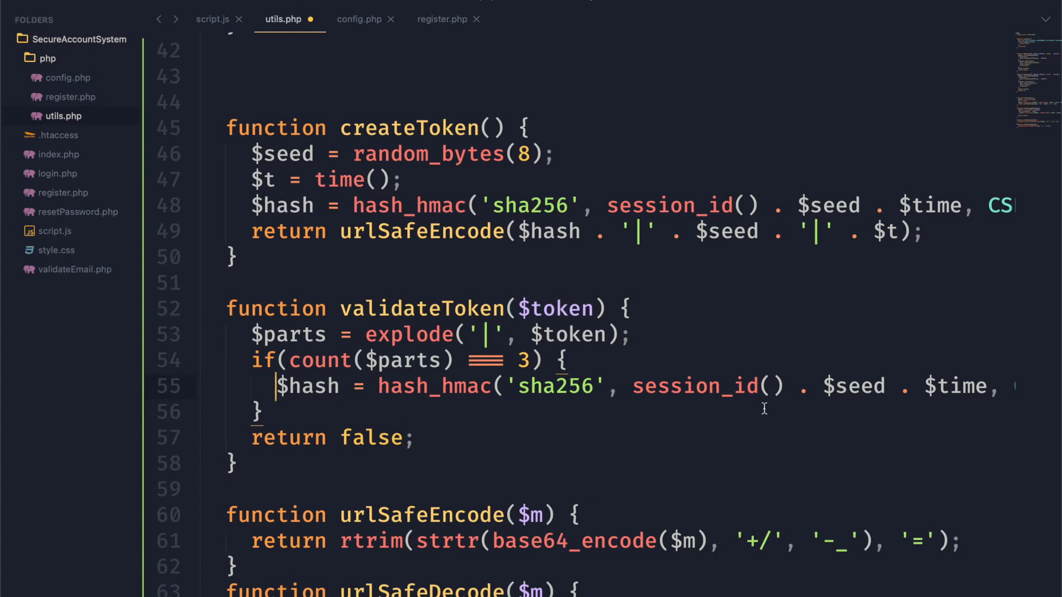
pyautogui.doubleClick(407, 359)
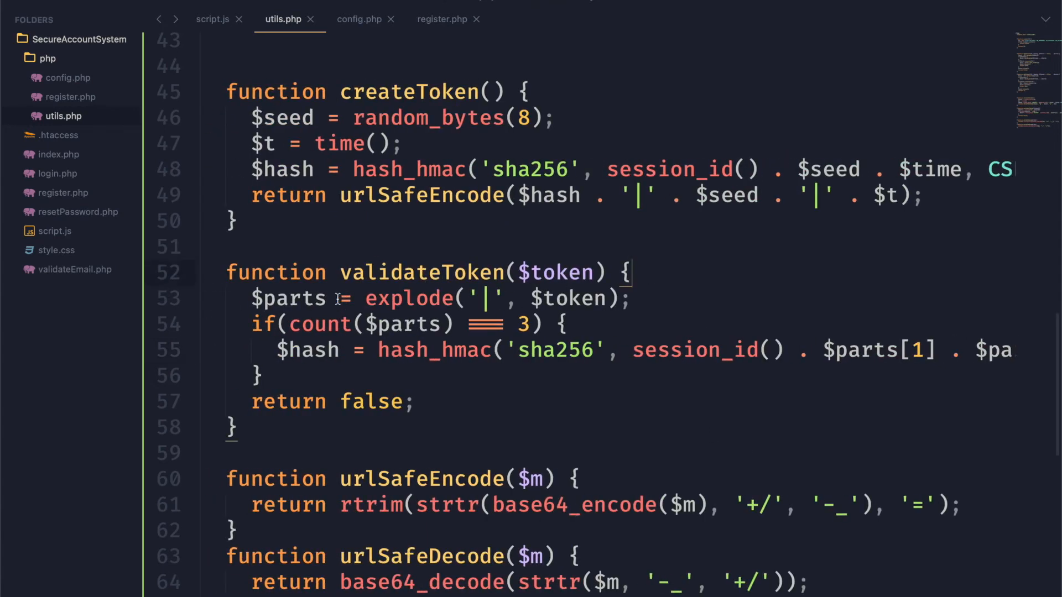
pyautogui.write('urlSafeDecode(')
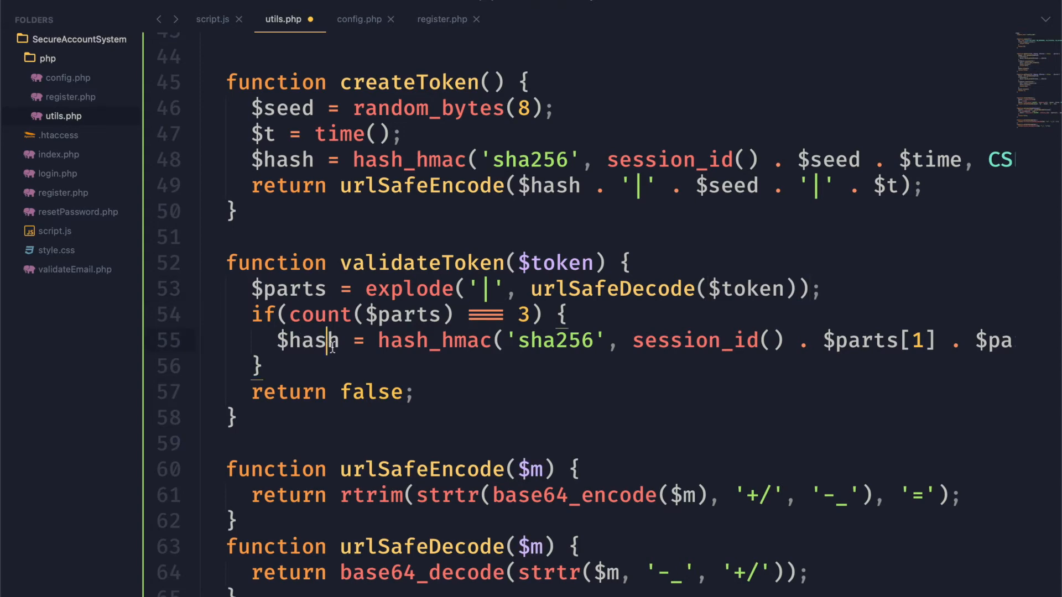
pyautogui.write('if(')
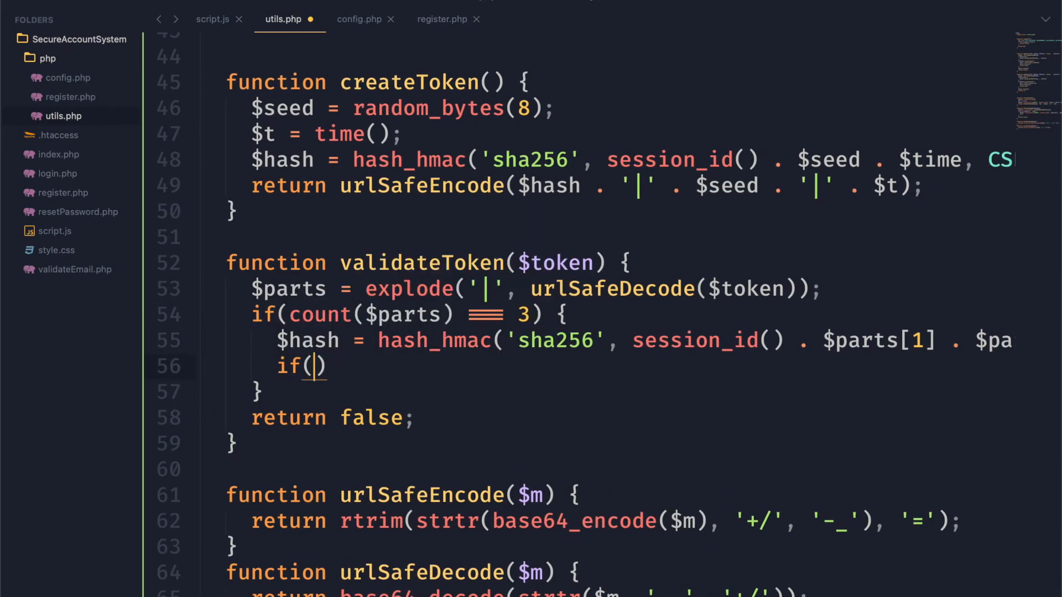
pyautogui.write('hash_equals(')
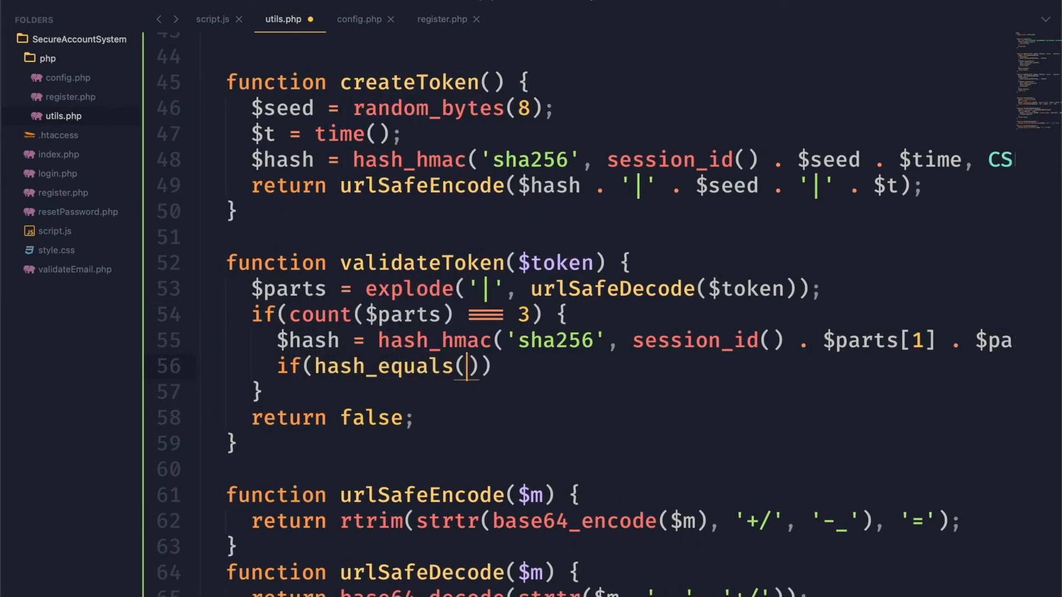
pyautogui.write('$hash, $parts[0')
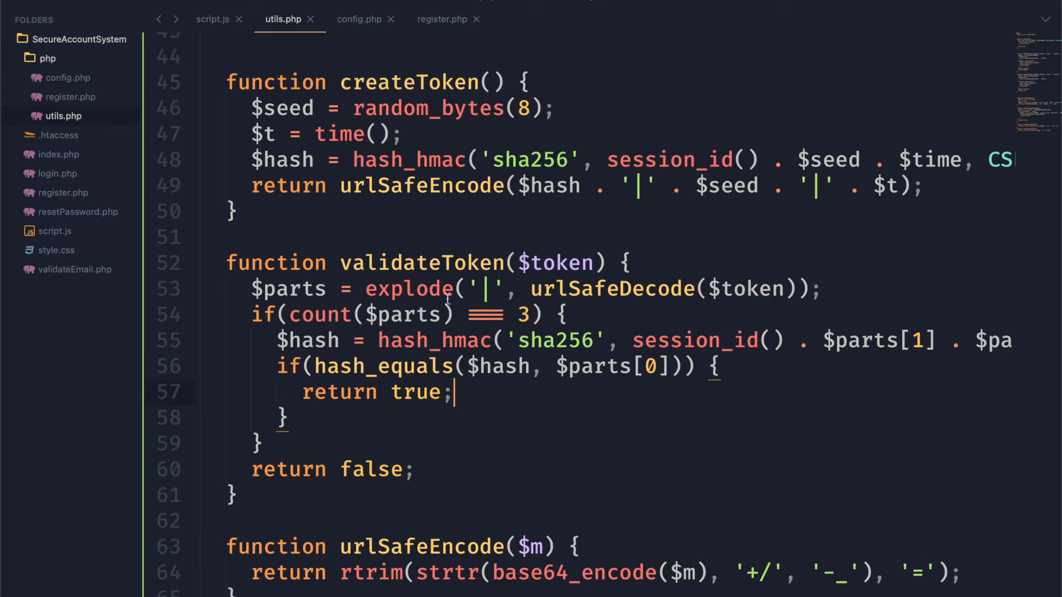
pyautogui.click(443, 19)
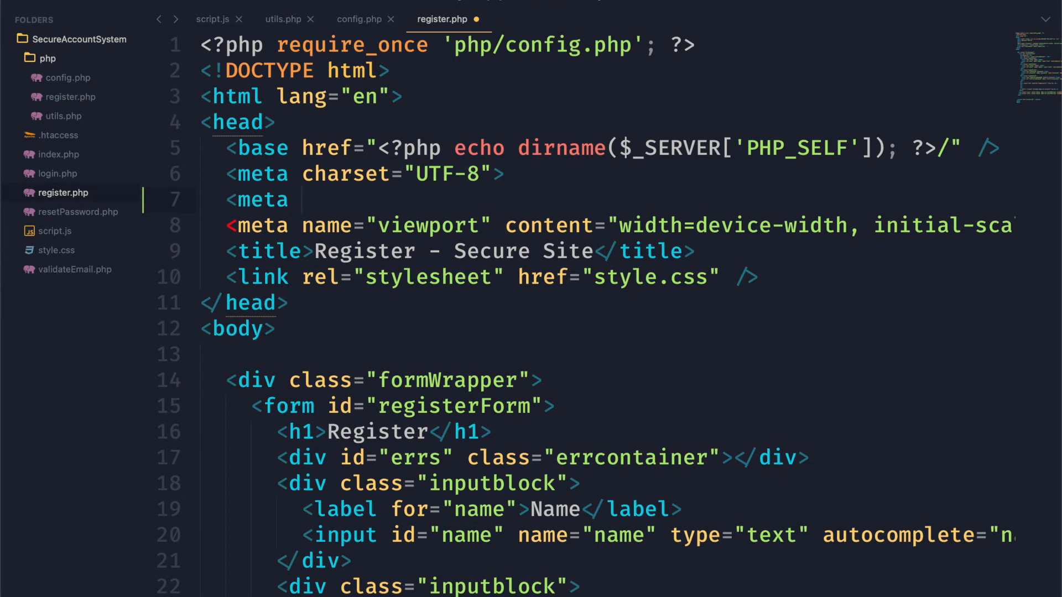
# Add a meta tag named csrf_token to register.php whose content echoes createToken()
pyautogui.write('content="csrf_tok')
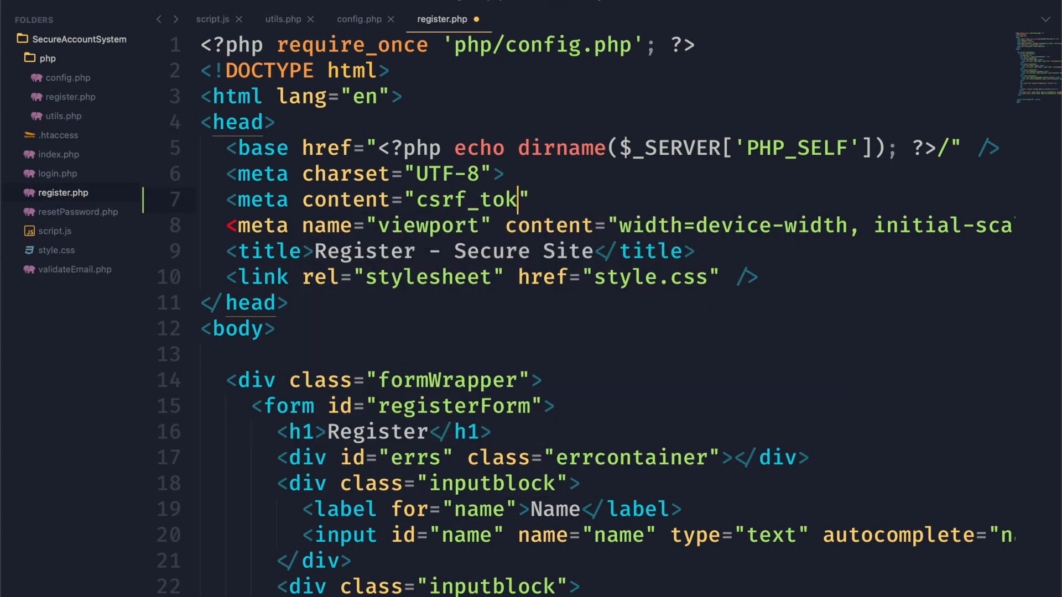
pyautogui.write('en"')
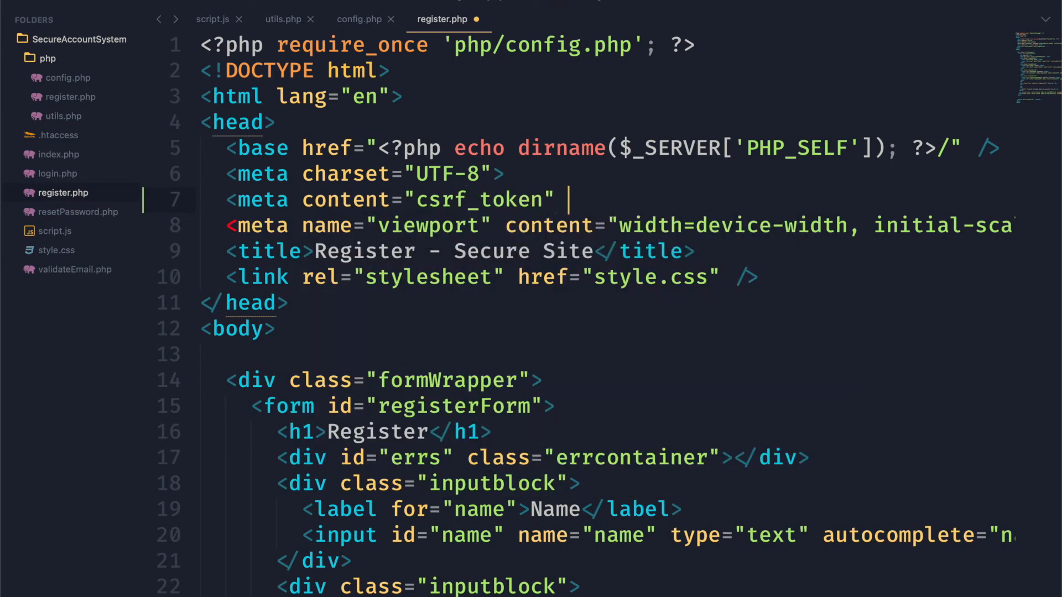
pyautogui.write('value')
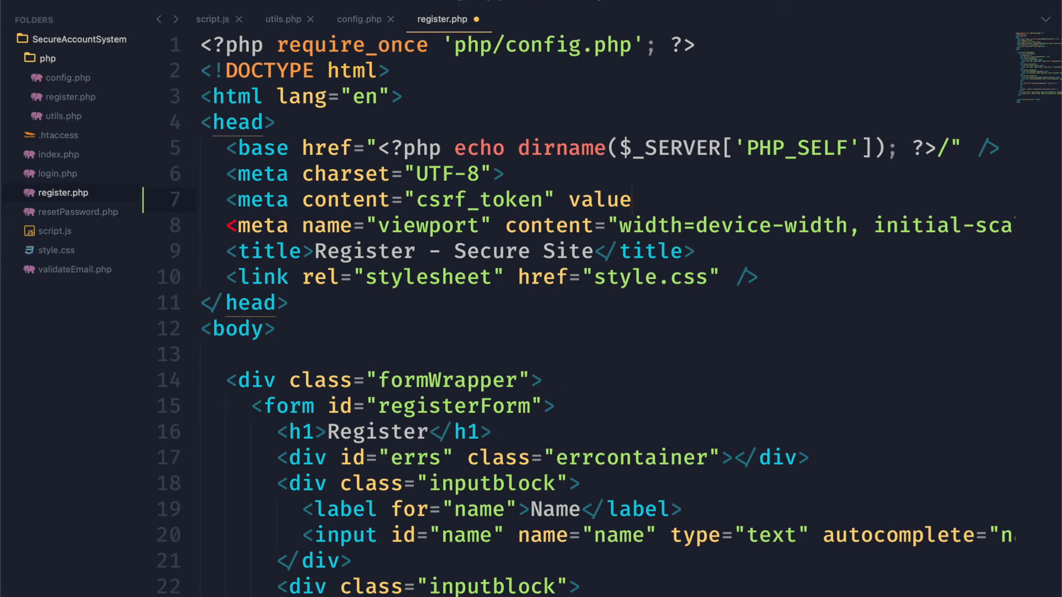
pyautogui.write('=""')
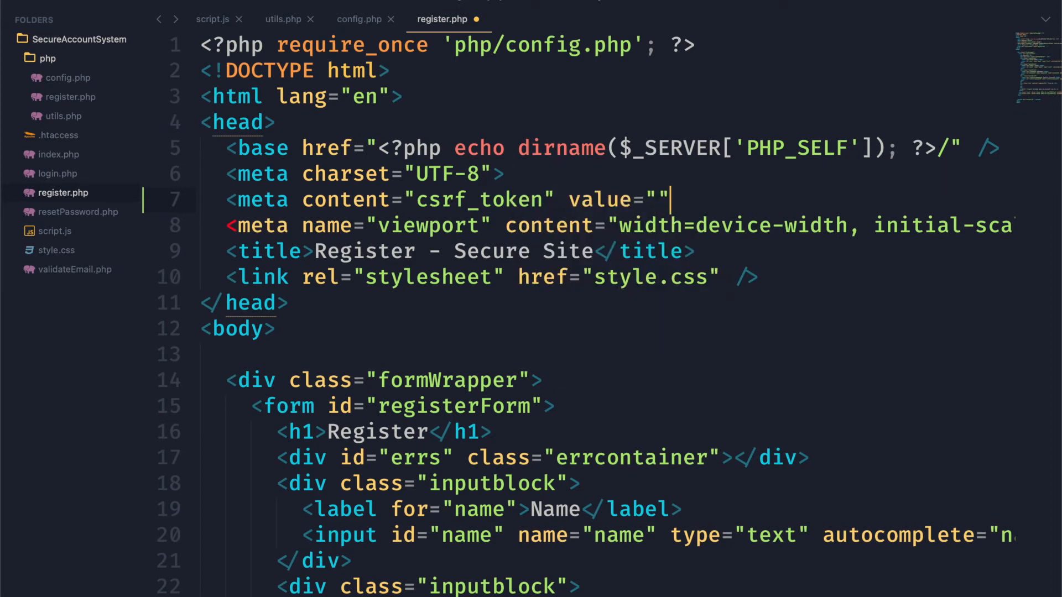
pyautogui.write('name')
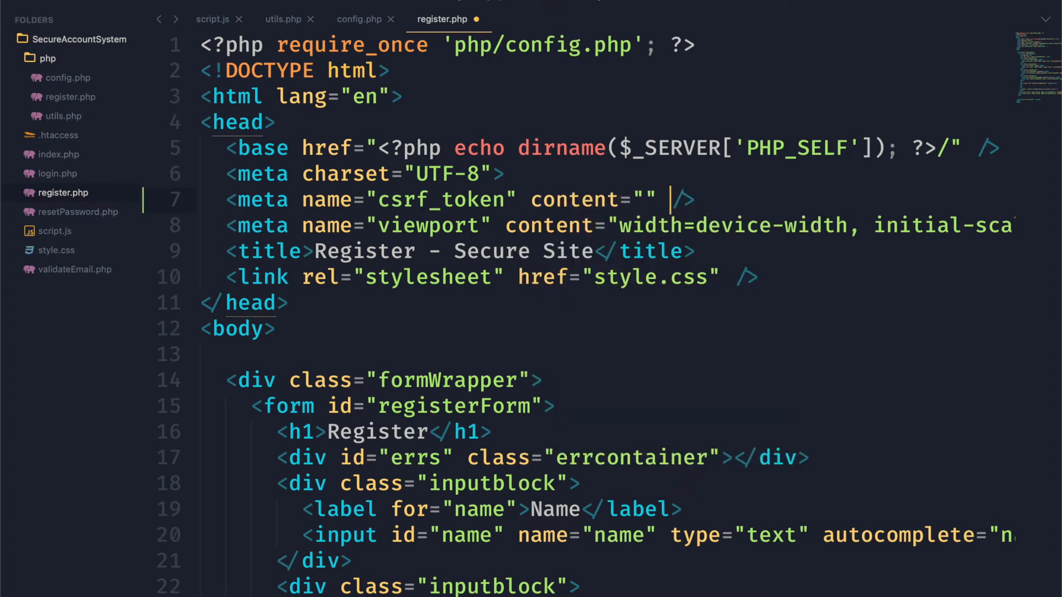
pyautogui.write('<?php echo createToken(); ?>')
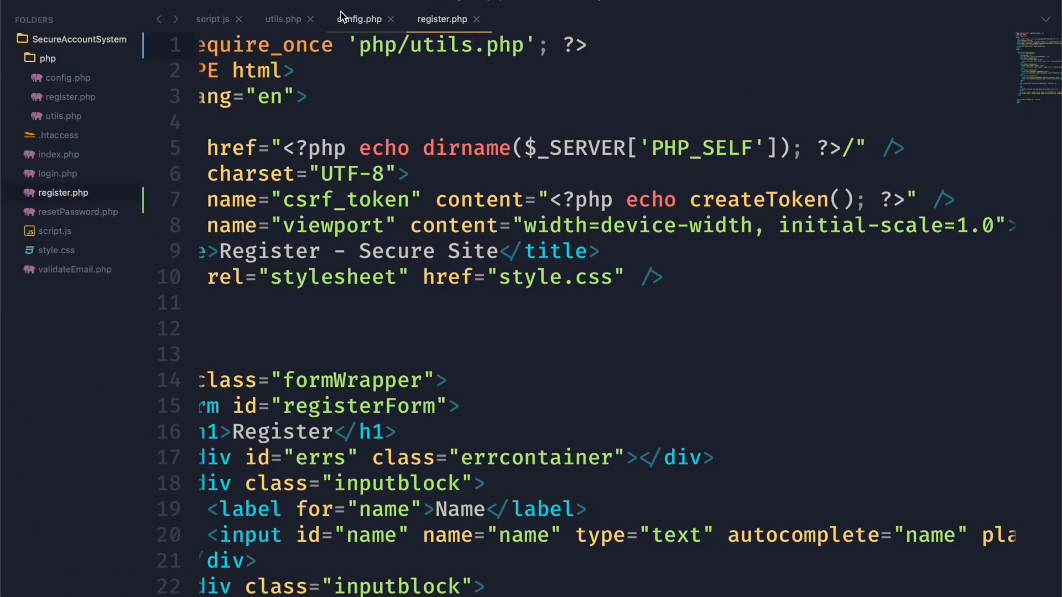
pyautogui.click(283, 18)
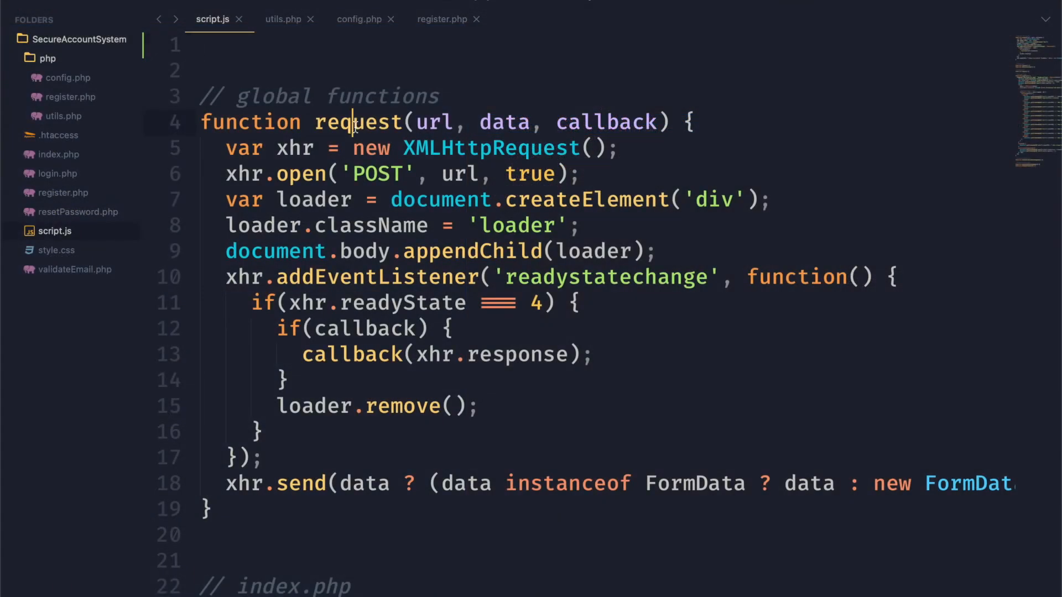
# Read the csrf_token meta tag and its content attribute into variables in script.js
pyautogui.doubleClick(356, 121)
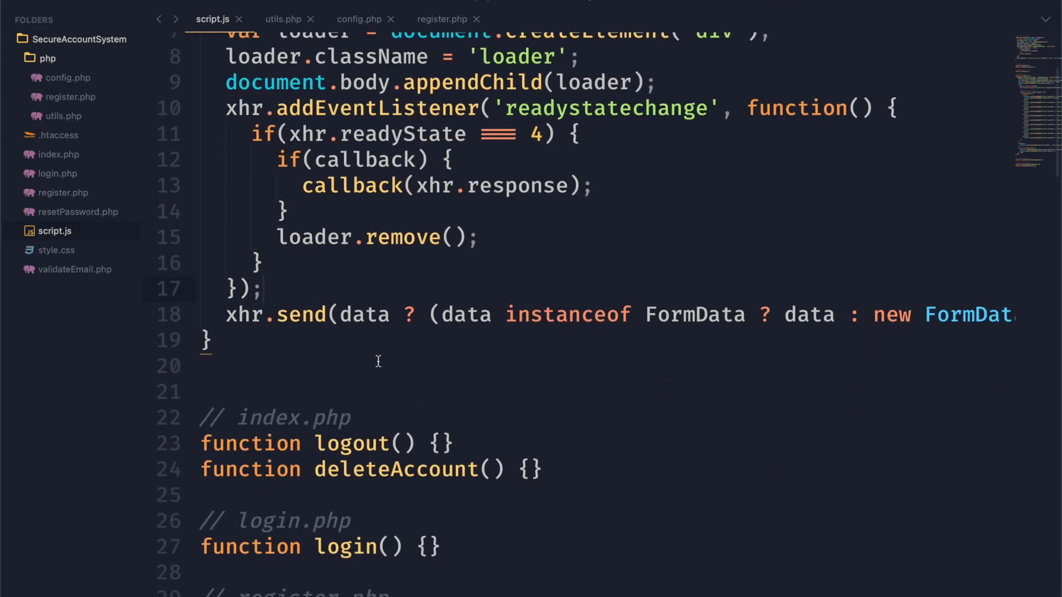
pyautogui.write('var csrf_meta')
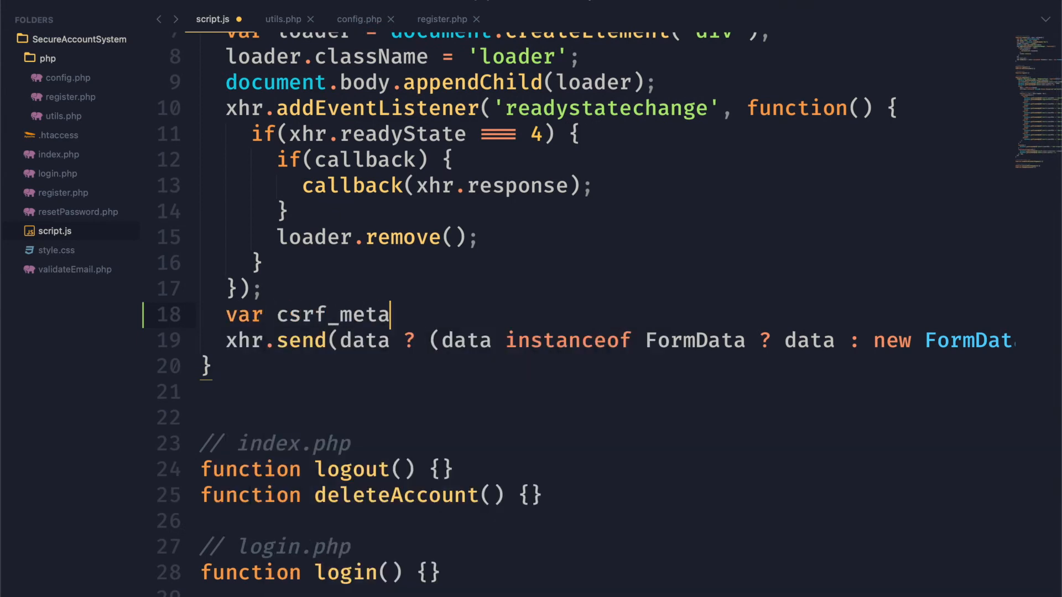
pyautogui.write('_tag =')
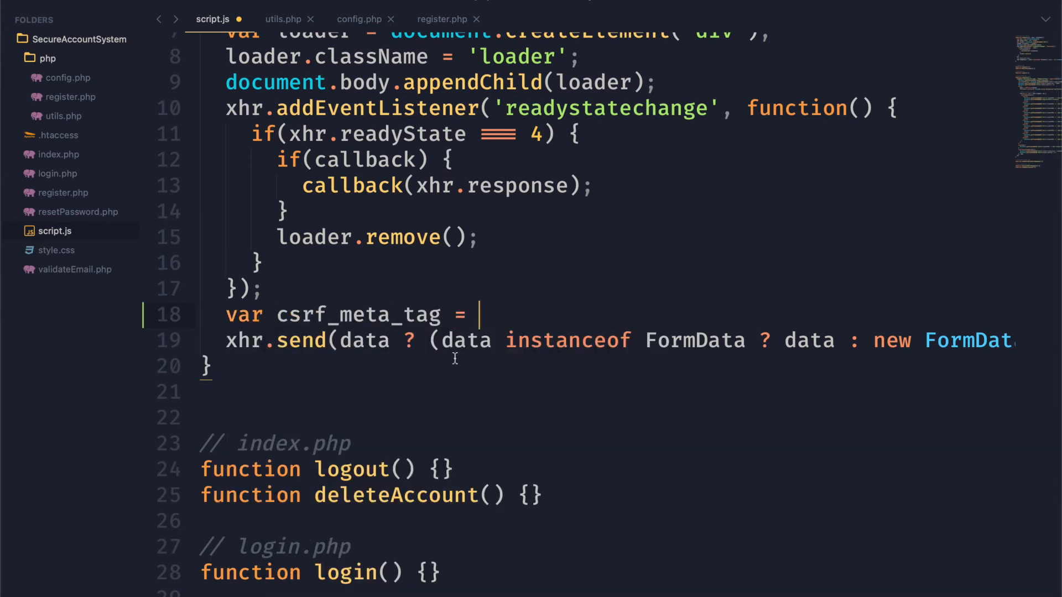
pyautogui.write('document.querySelector()')
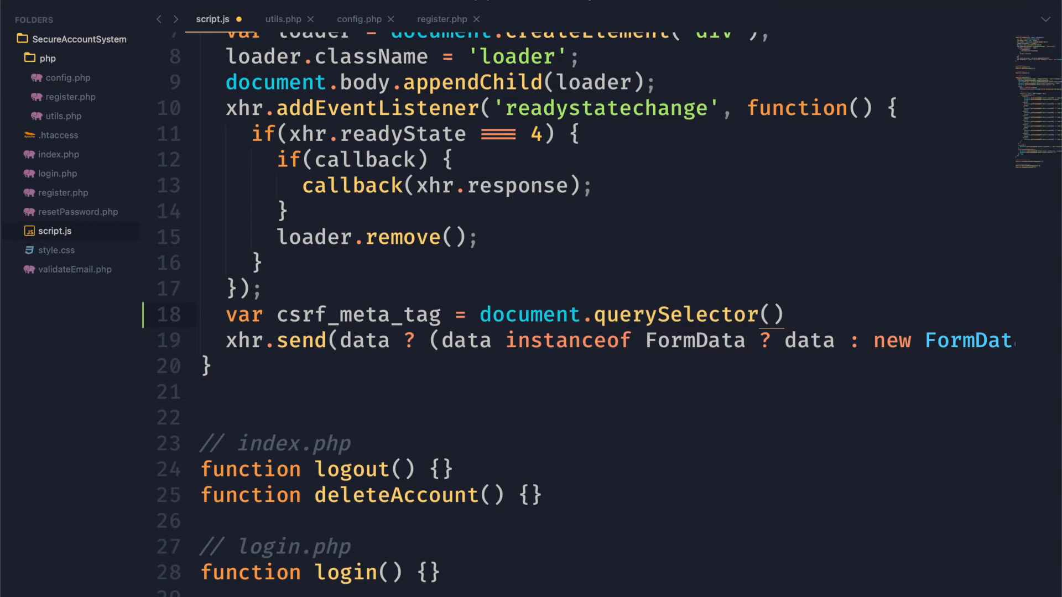
pyautogui.write("'meta[]'")
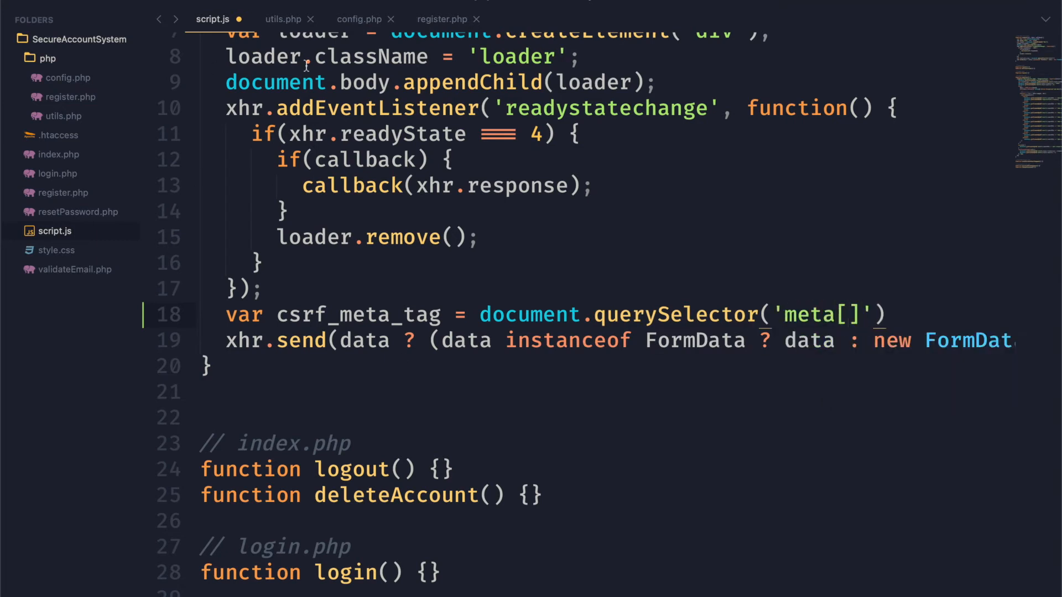
pyautogui.write('name="csrf_toke')
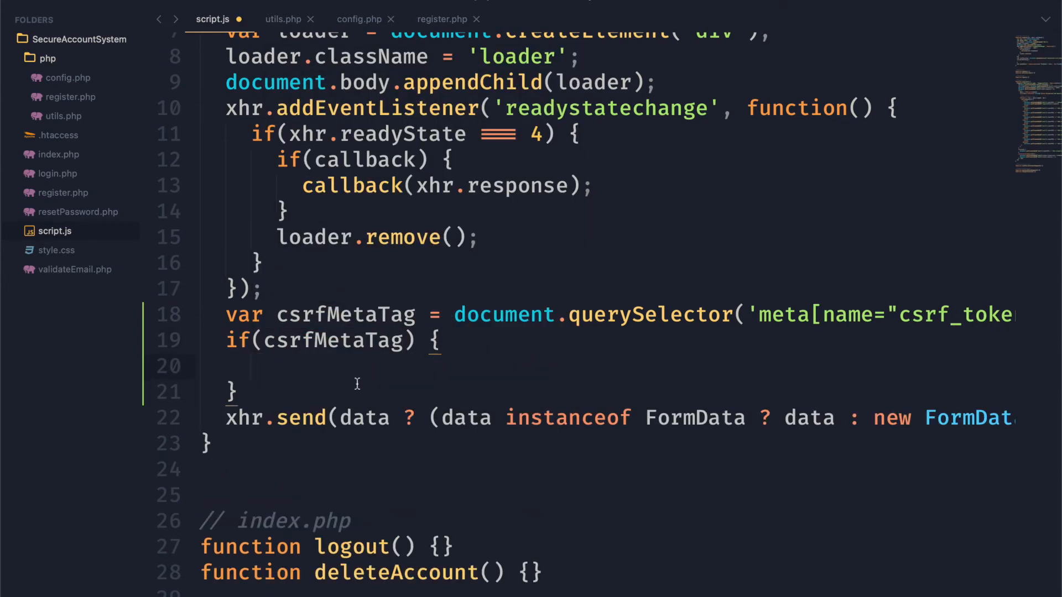
pyautogui.write("csrfMetaTag.getAttribute('content');")
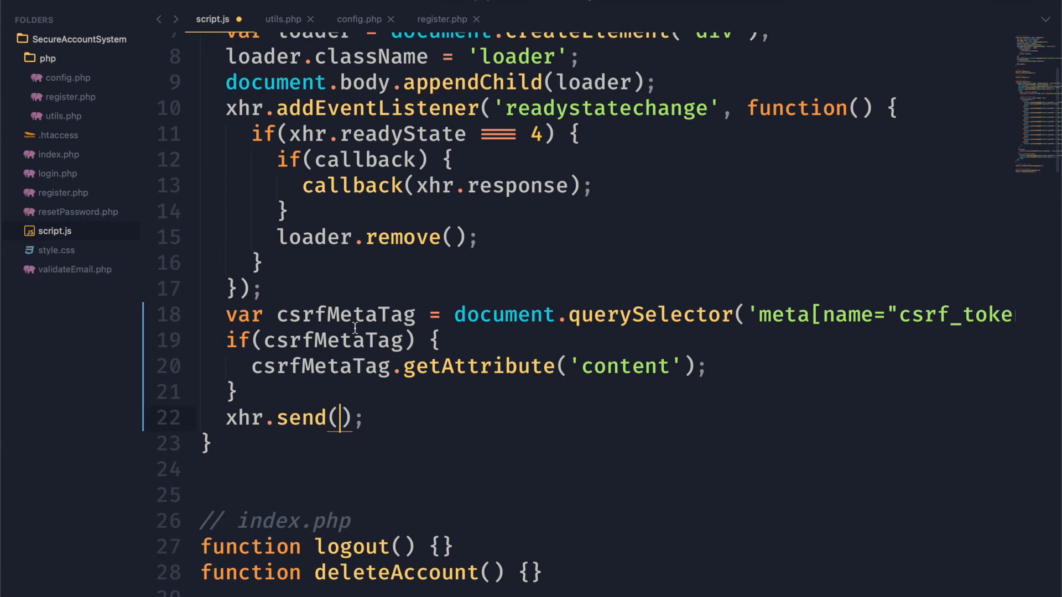
pyautogui.hscroll(3)
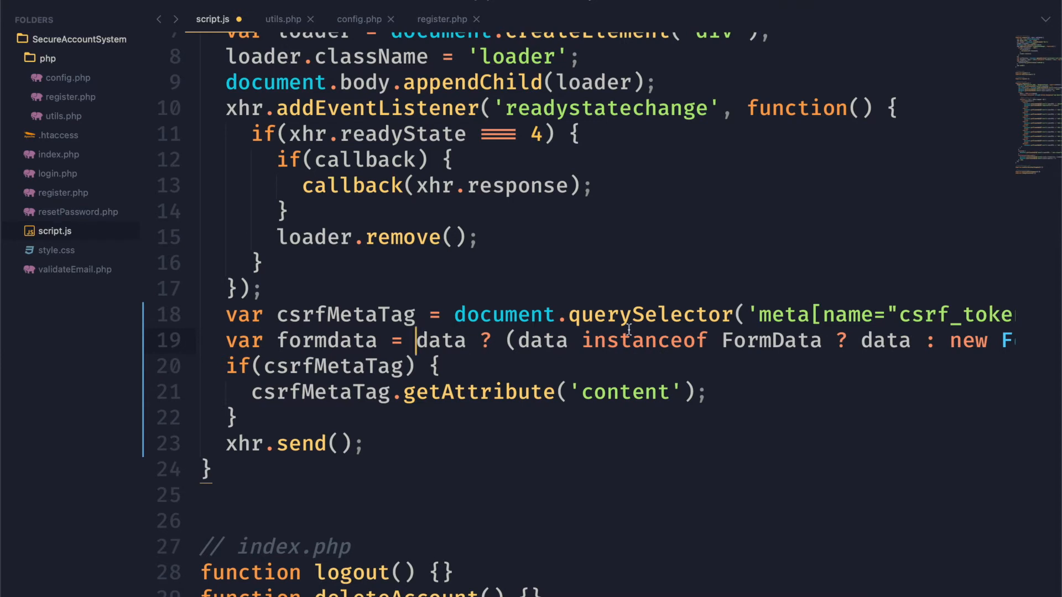
pyautogui.hscroll(3)
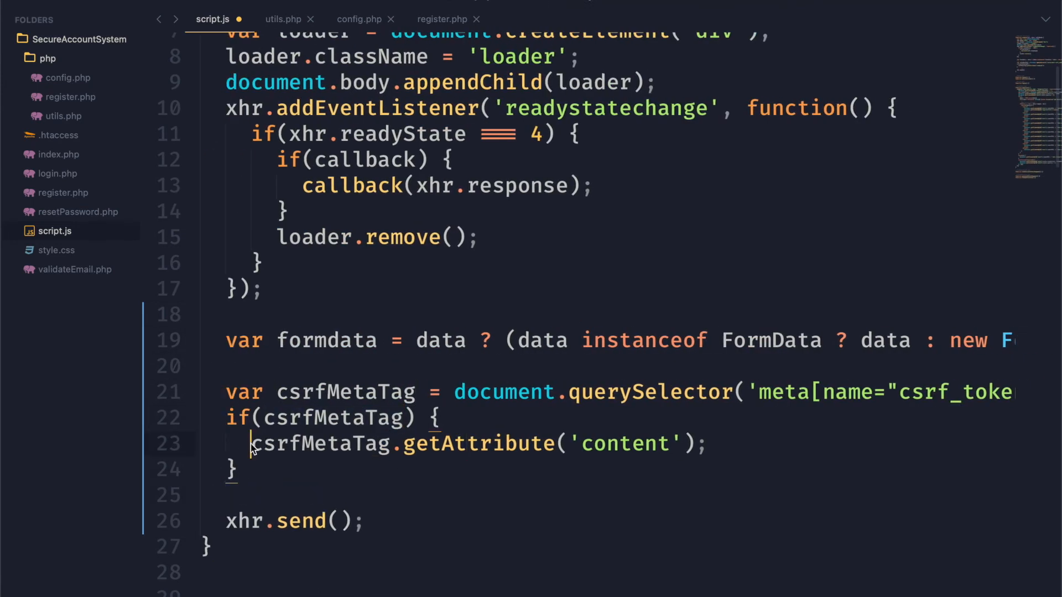
# Append csrf_token to formdata and pass formdata to xhr.send()
pyautogui.write('formdata.append')
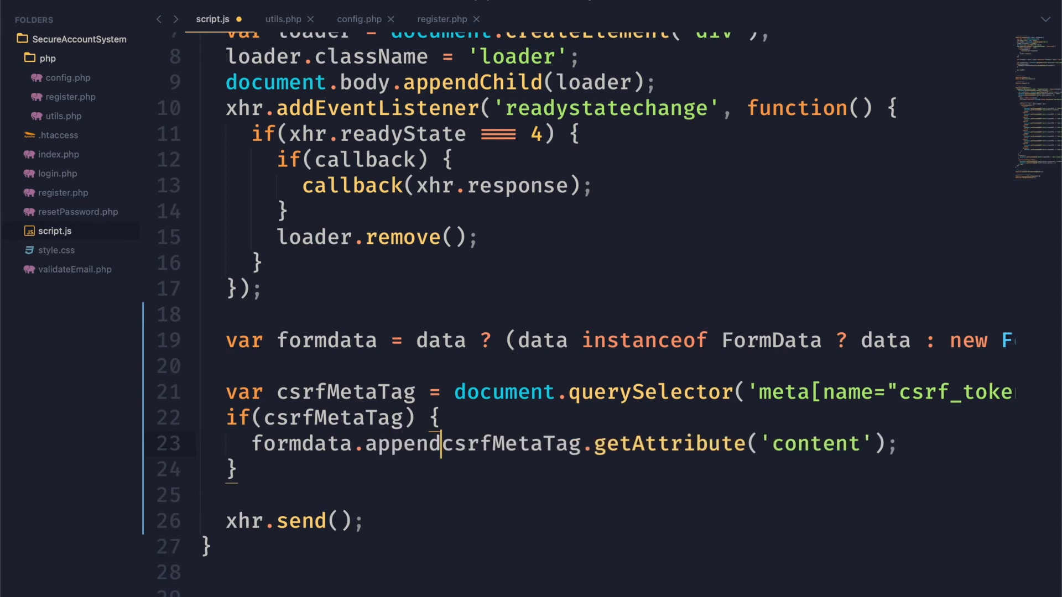
pyautogui.write('(')
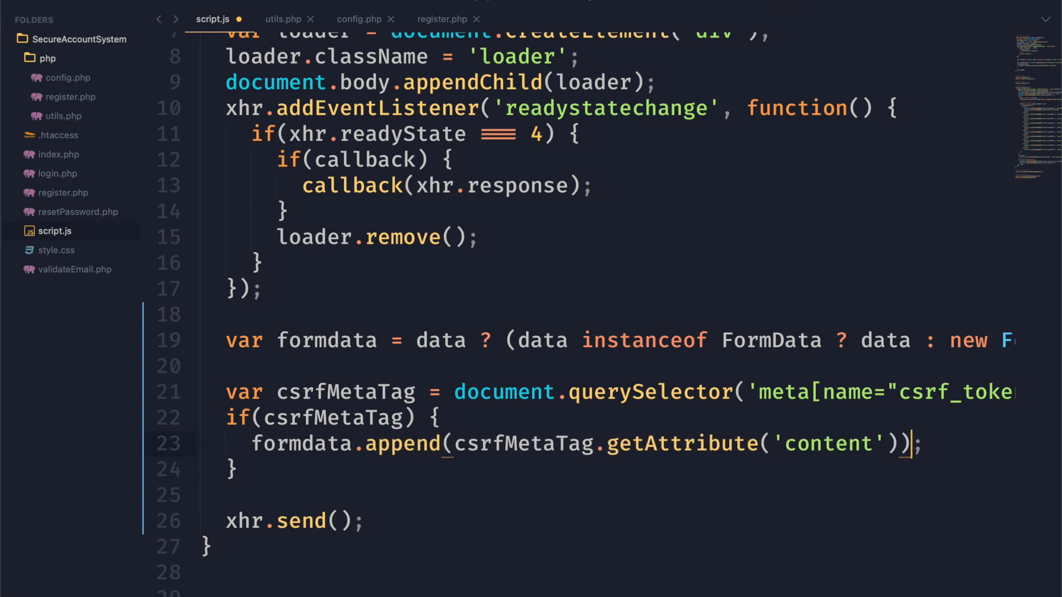
pyautogui.write("'csrf_token',")
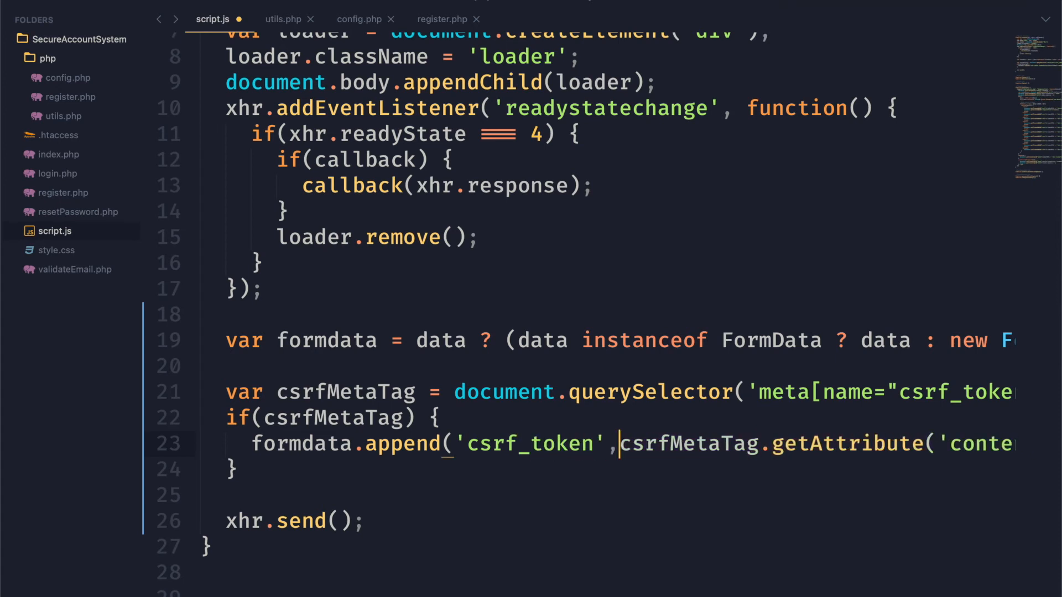
pyautogui.hscroll(3)
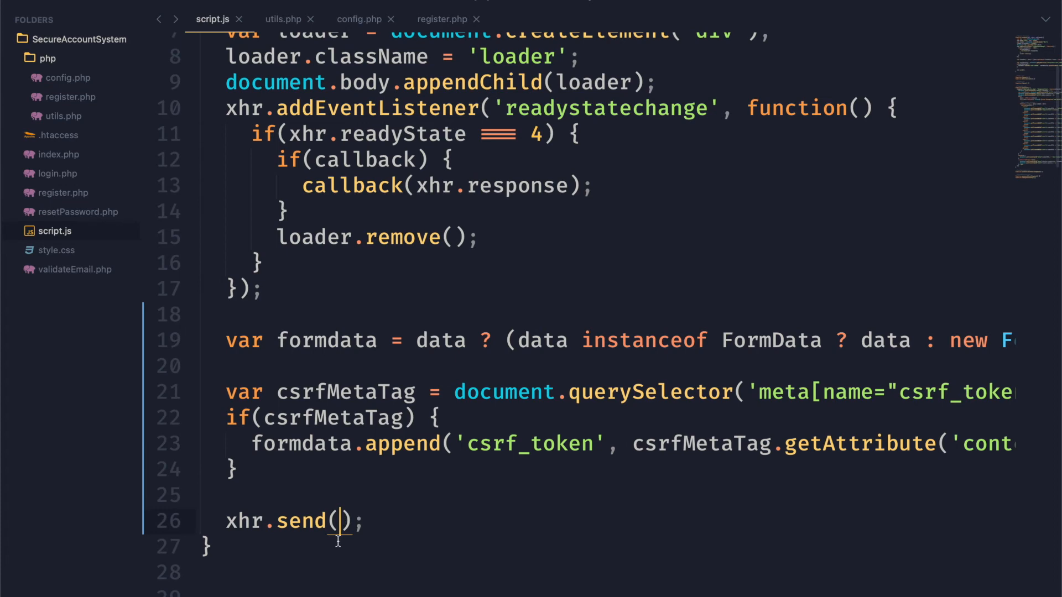
pyautogui.write('formdata')
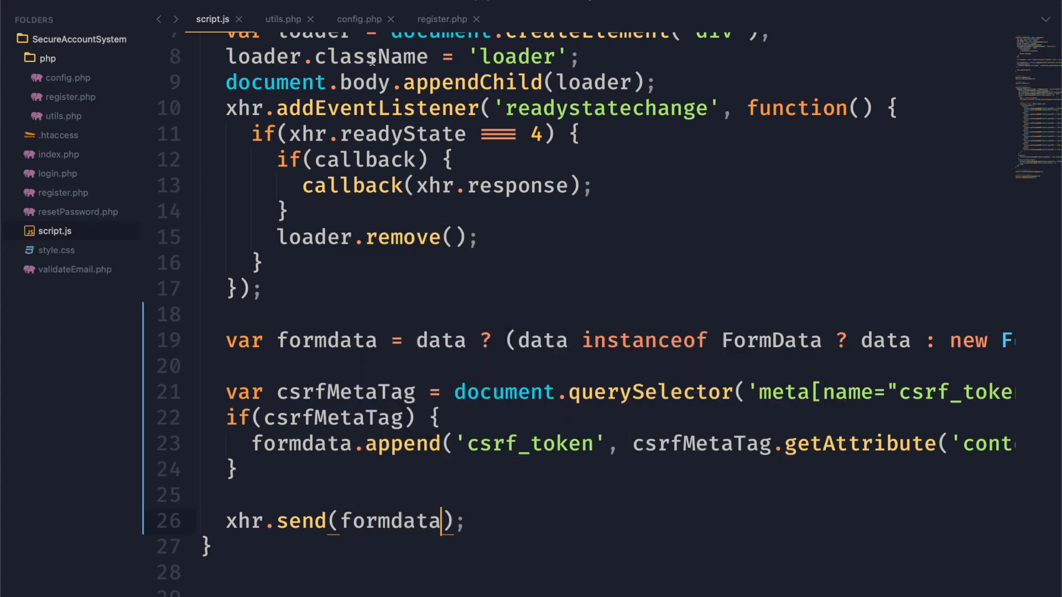
pyautogui.click(442, 19)
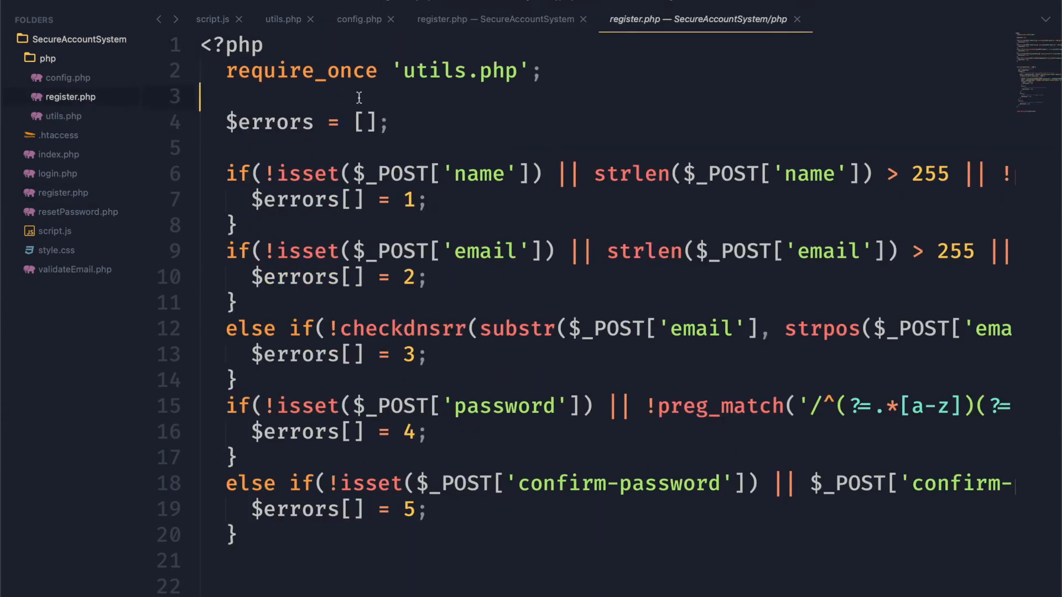
# Guard account creation with isset and validateToken on $_POST['csrf_token'], else push error 9
pyautogui.click(391, 122)
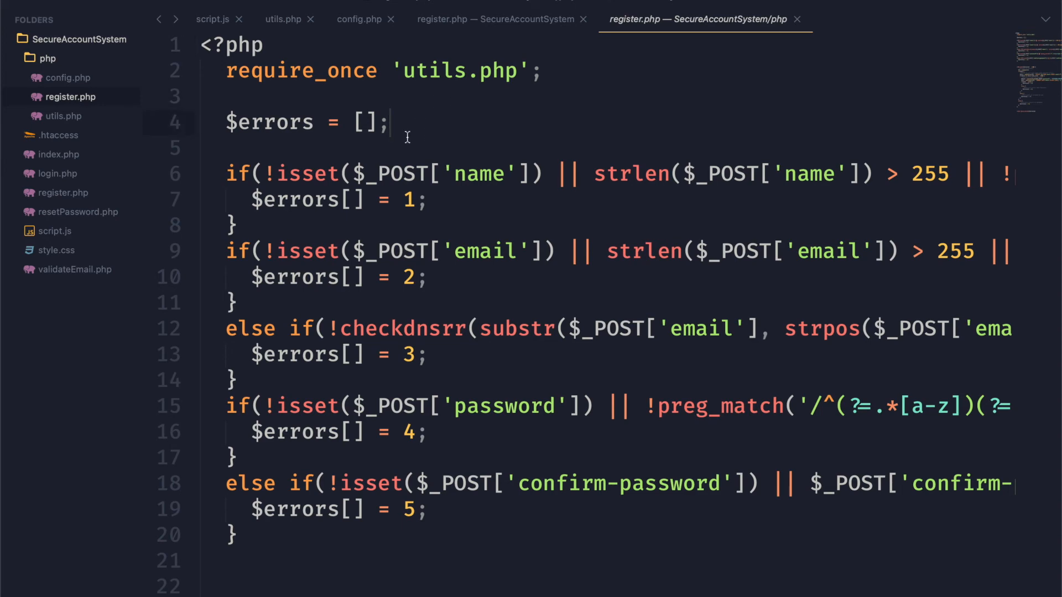
pyautogui.scroll(-3)
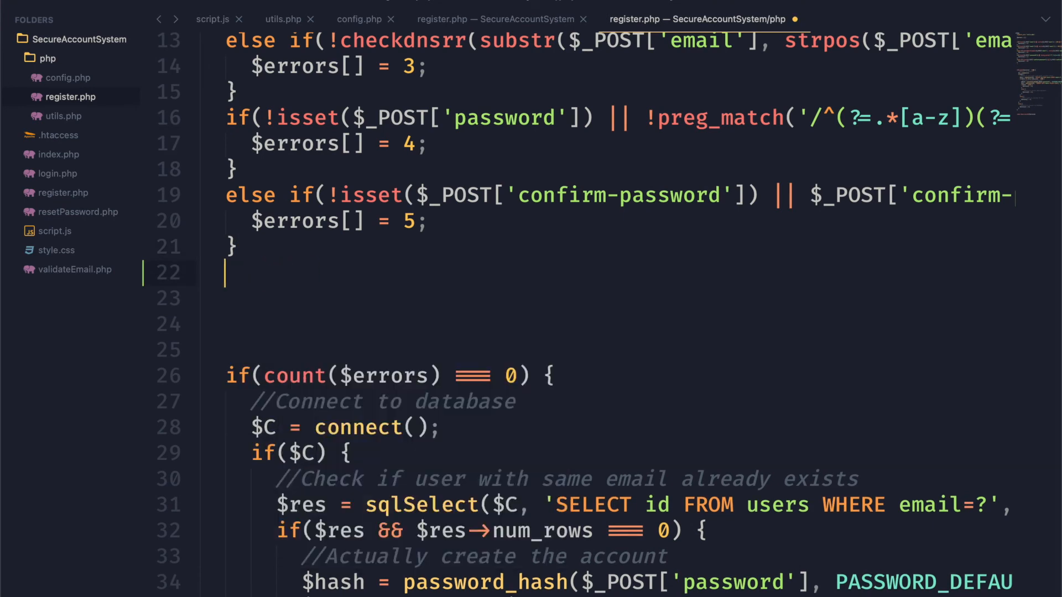
pyautogui.scroll(-3)
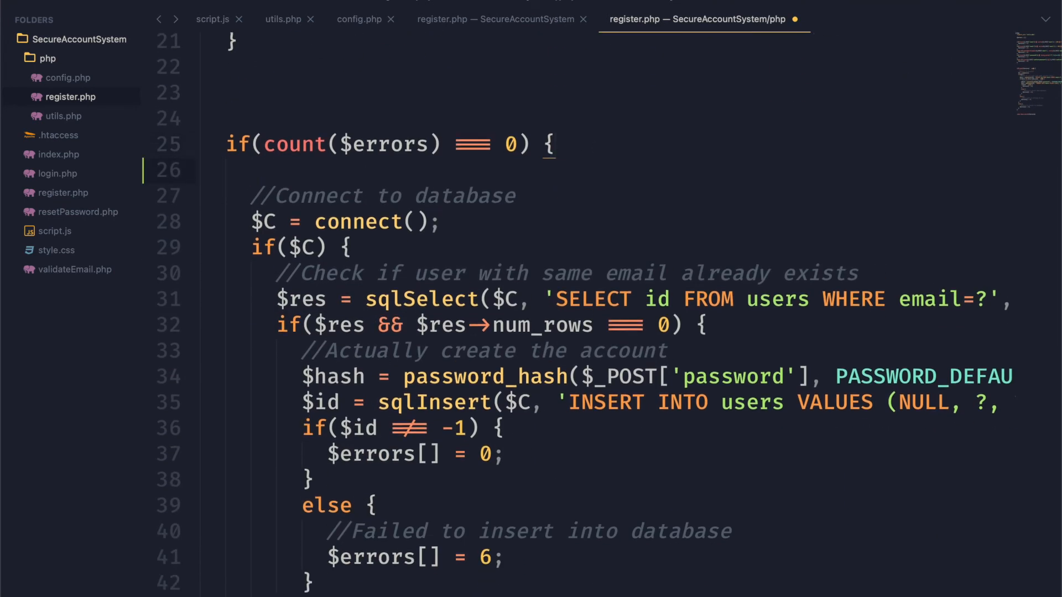
pyautogui.write("if(validateToken($_POST['")
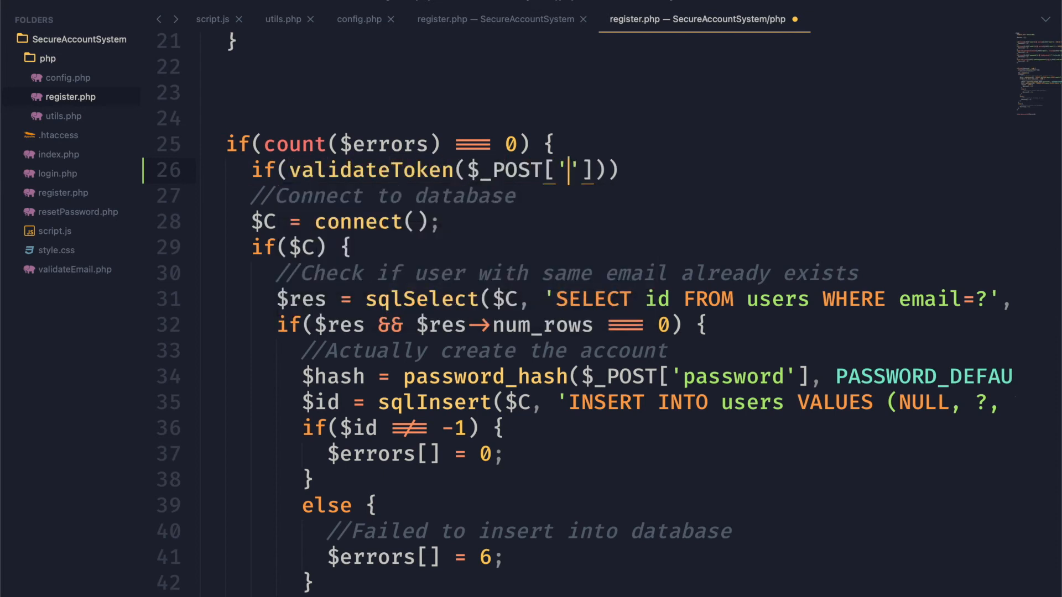
pyautogui.write('csrf_token')
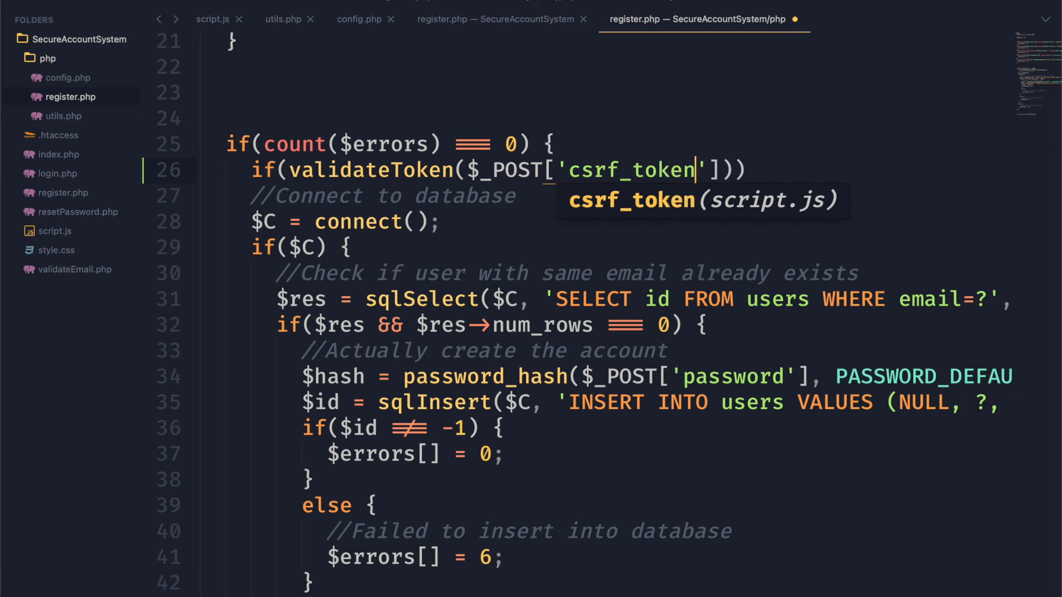
pyautogui.write('isset(')
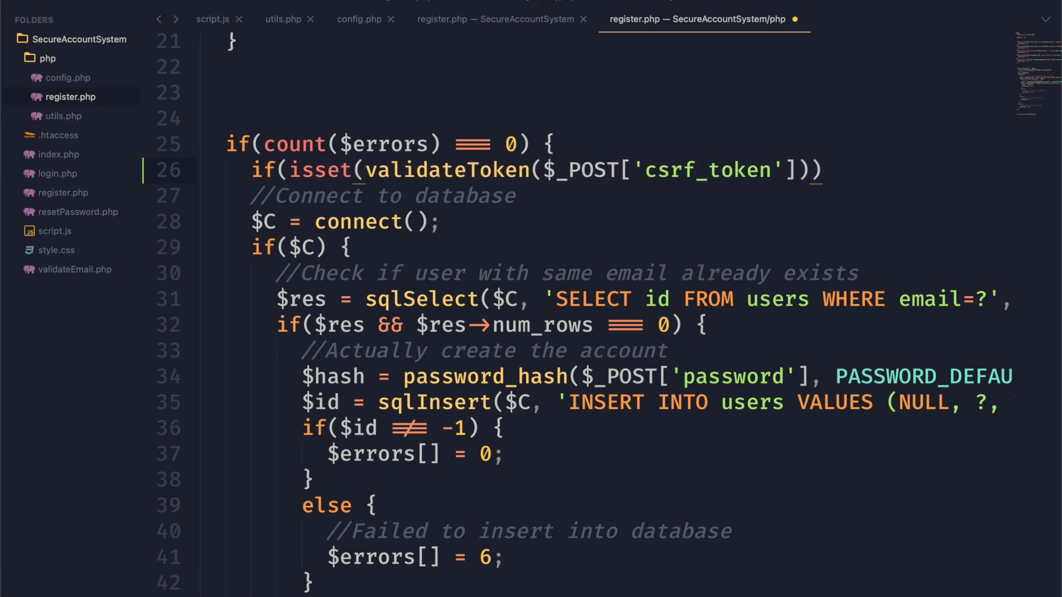
pyautogui.write("$_POST['csrf_token")
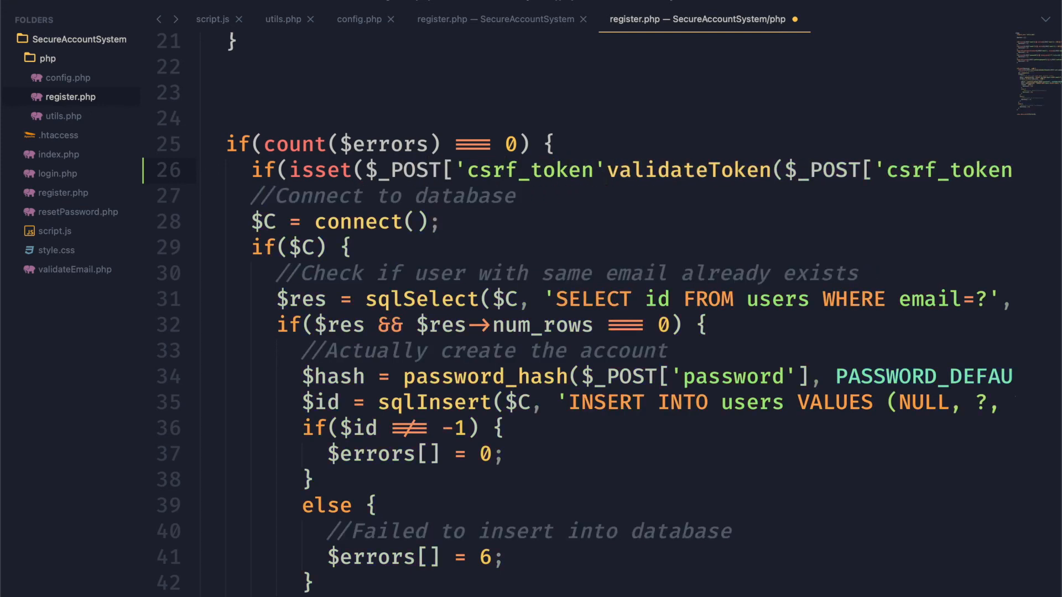
pyautogui.hscroll(3)
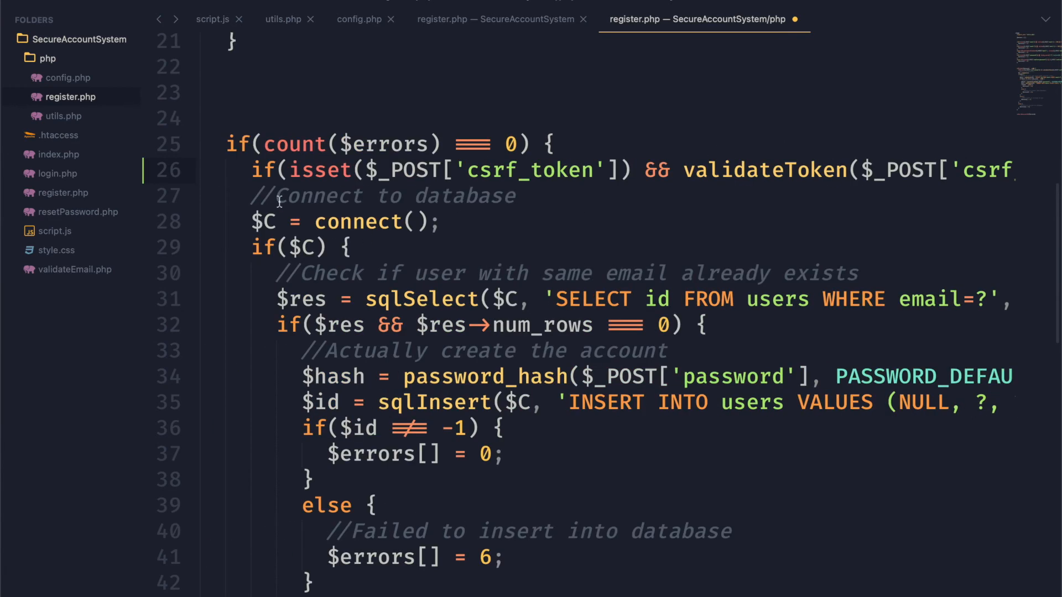
pyautogui.scroll(-3)
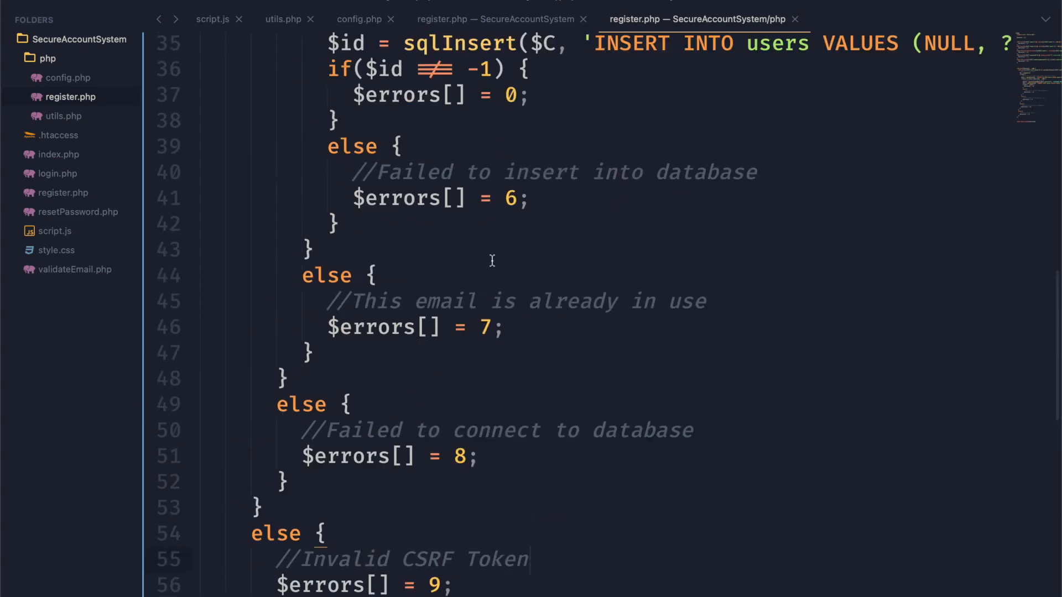
pyautogui.scroll(-3)
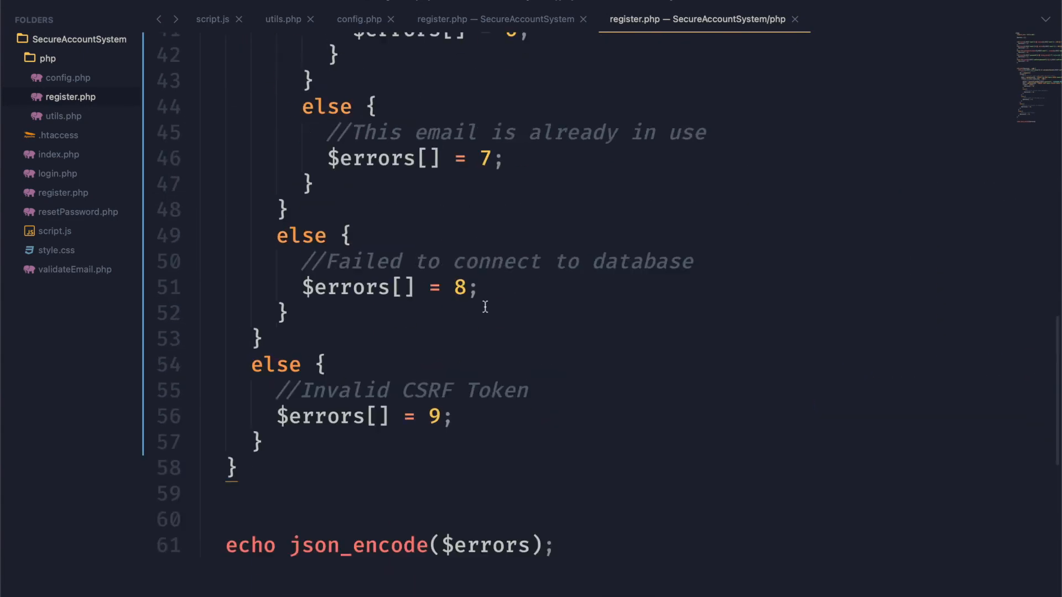
pyautogui.click(214, 19)
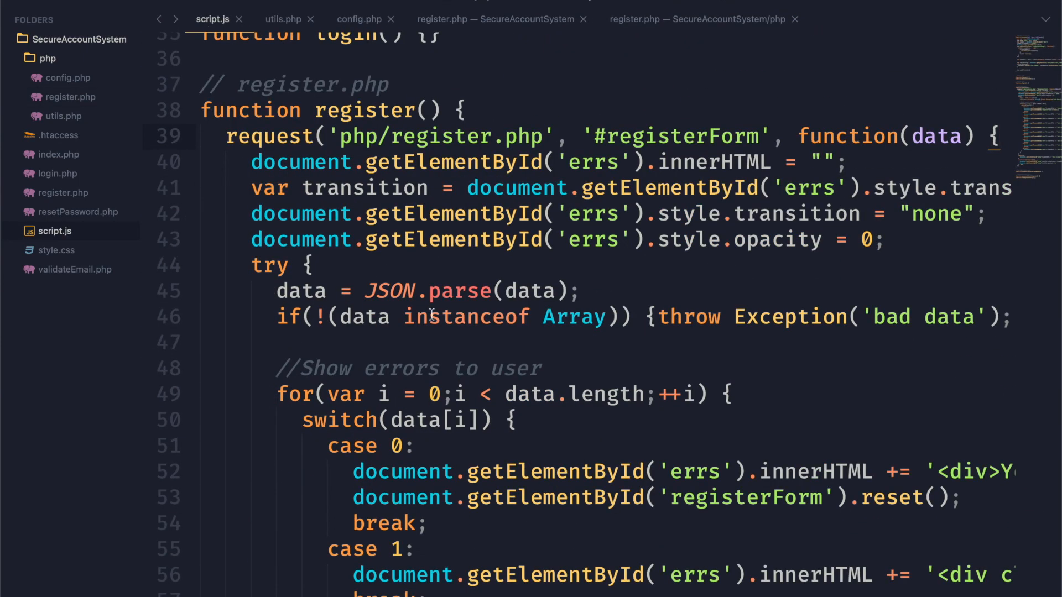
# Scroll script.js through the register() switch to check the case 9 message
pyautogui.scroll(-3)
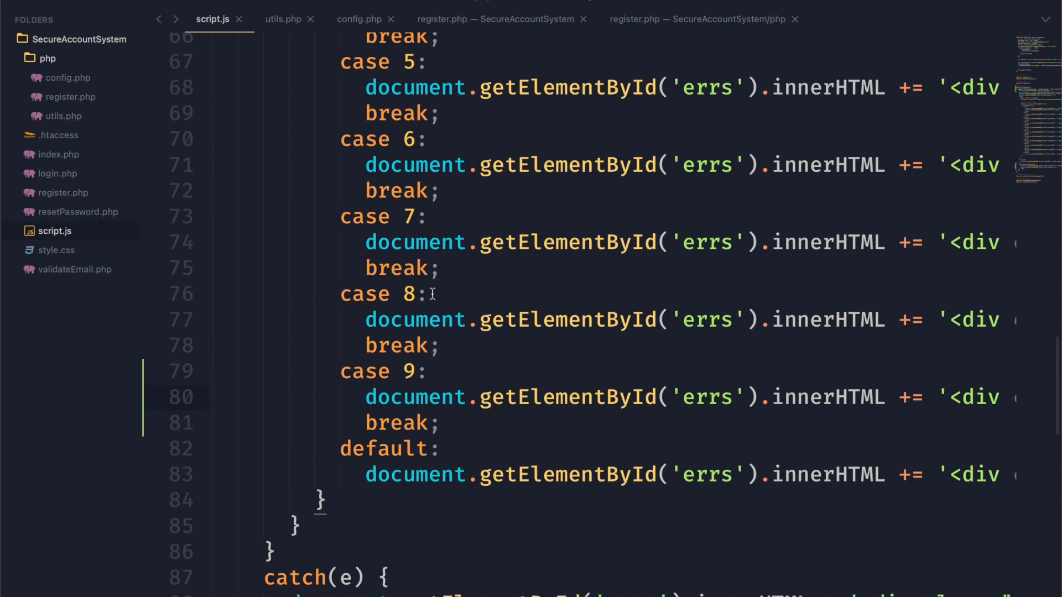
pyautogui.scroll(3)
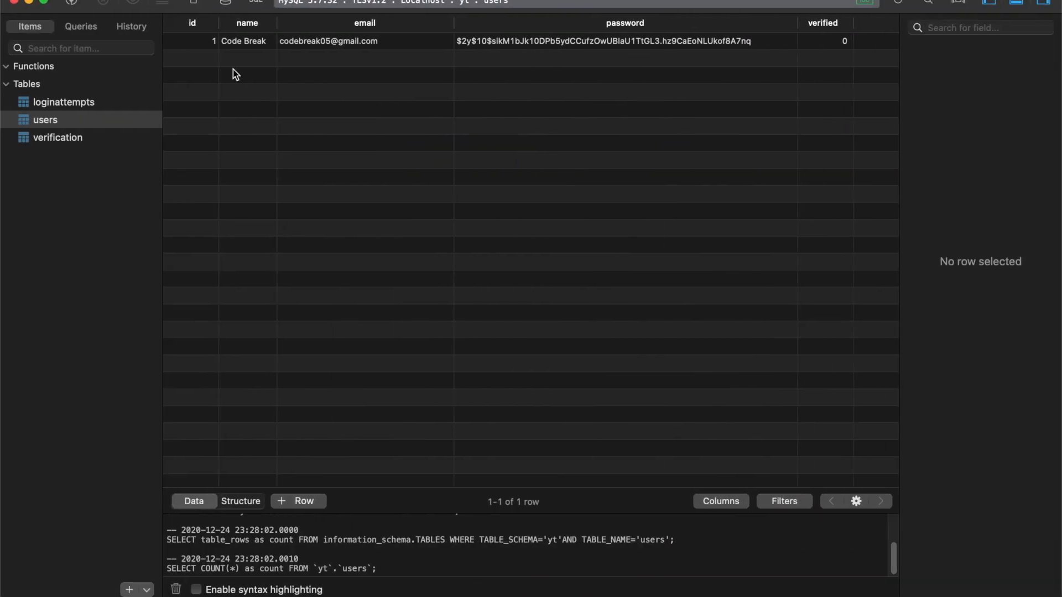
pyautogui.click(192, 40)
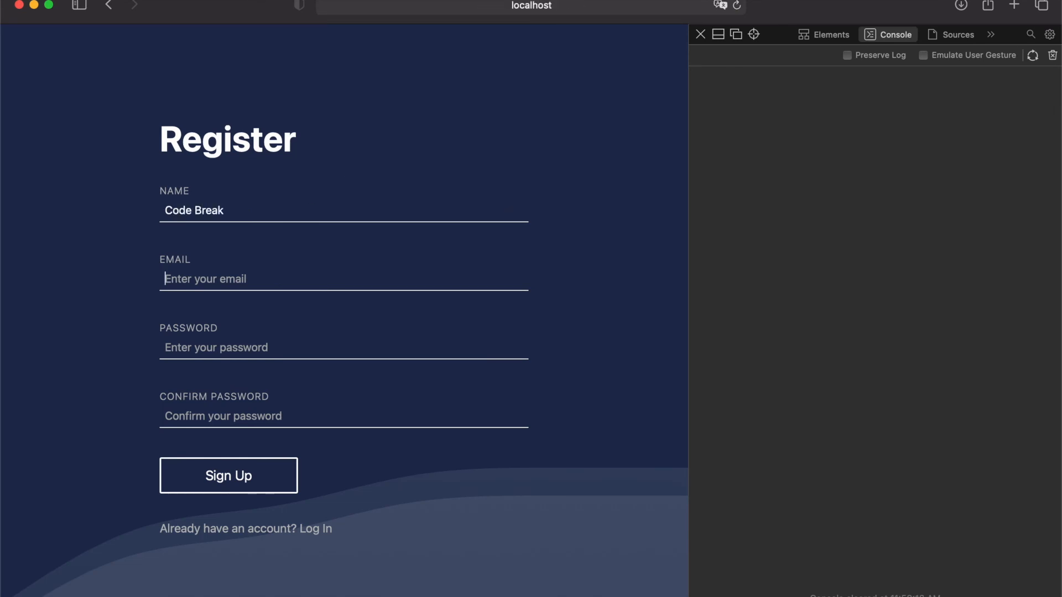
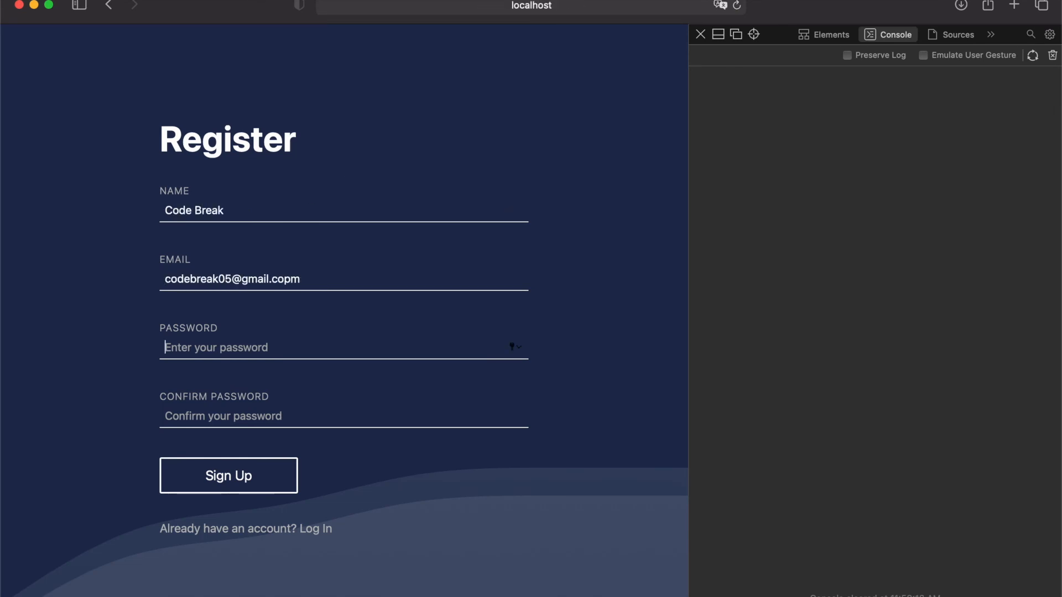
pyautogui.write('•••')
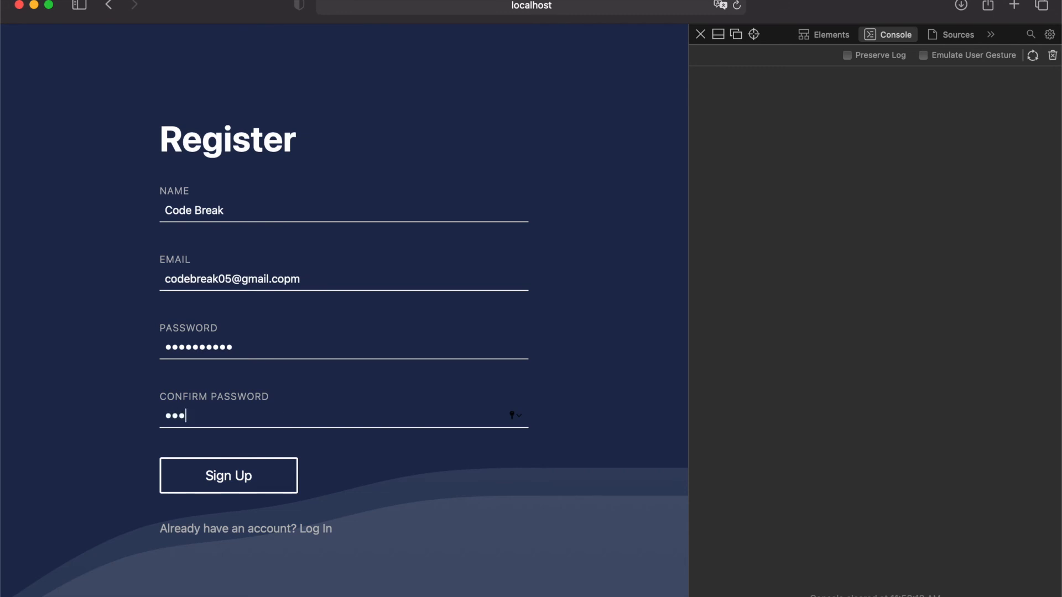
pyautogui.click(228, 475)
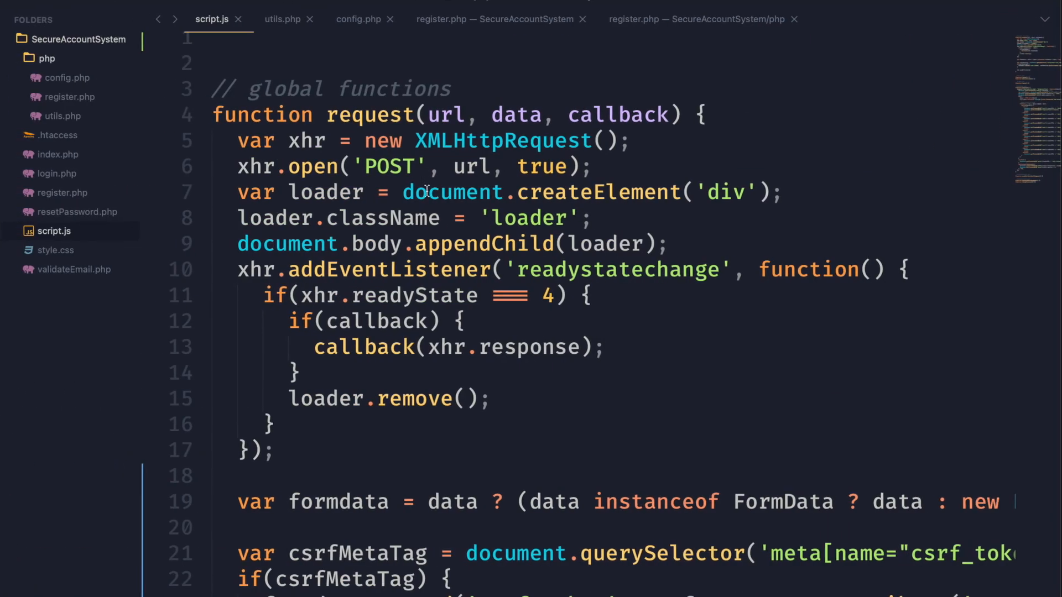
# Review the csrf_token code in script.js's request function, then switch back to Safari
pyautogui.scroll(-3)
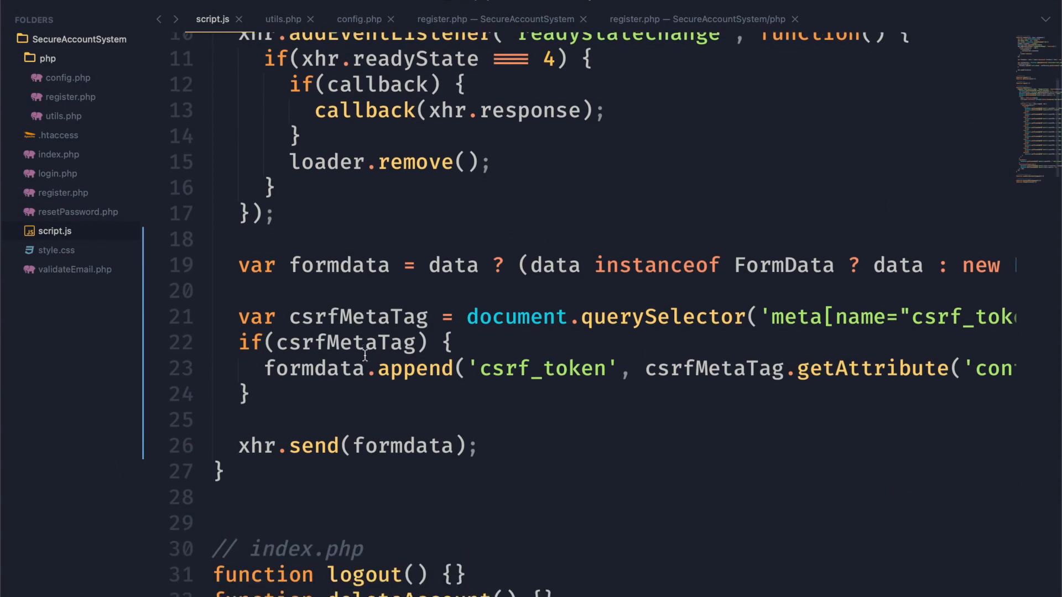
pyautogui.press('ctrl+/')
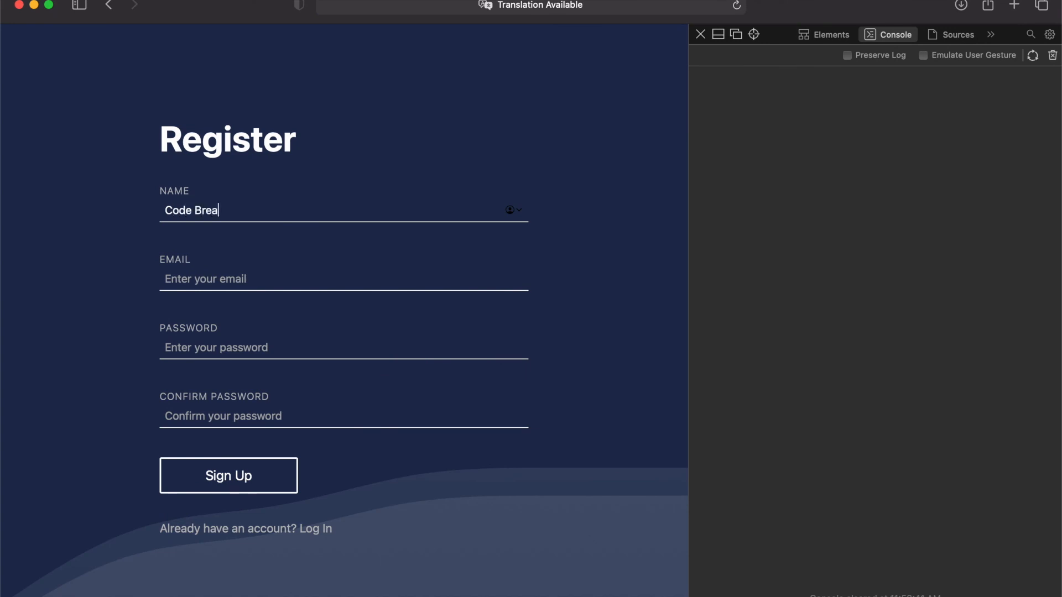
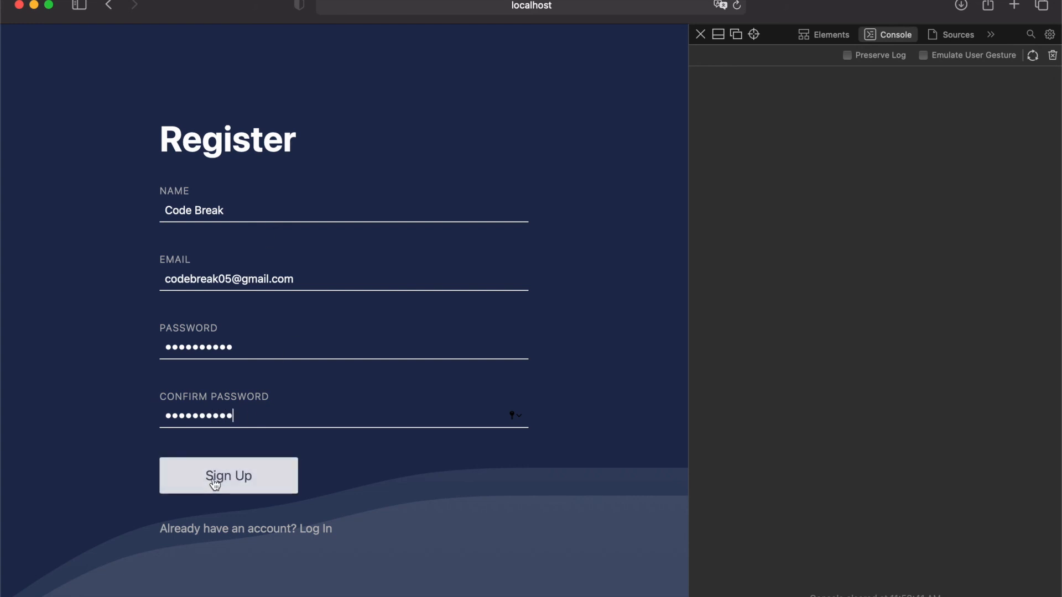
pyautogui.click(229, 475)
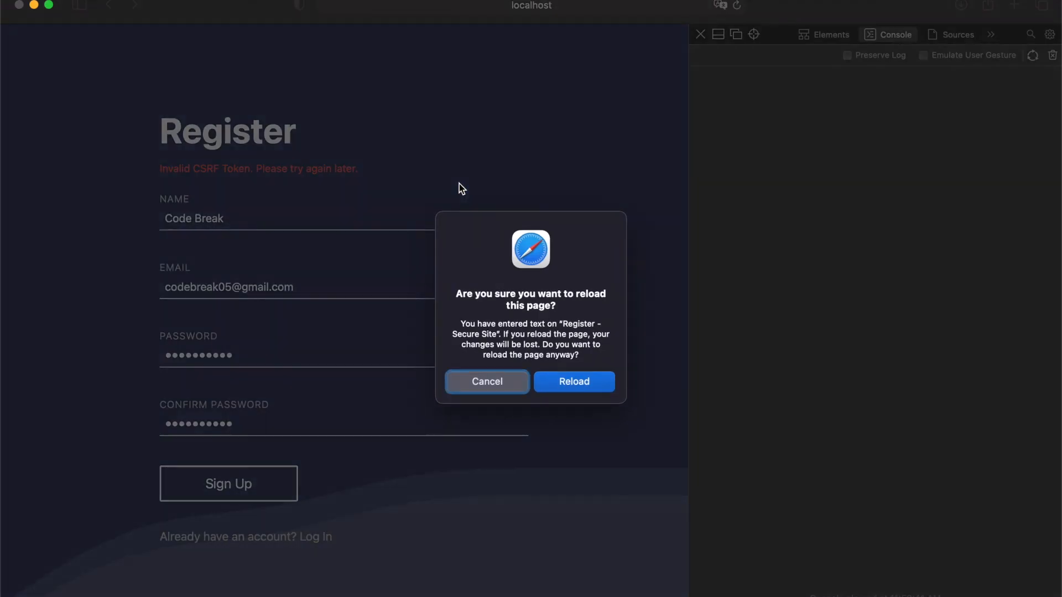
pyautogui.click(574, 381)
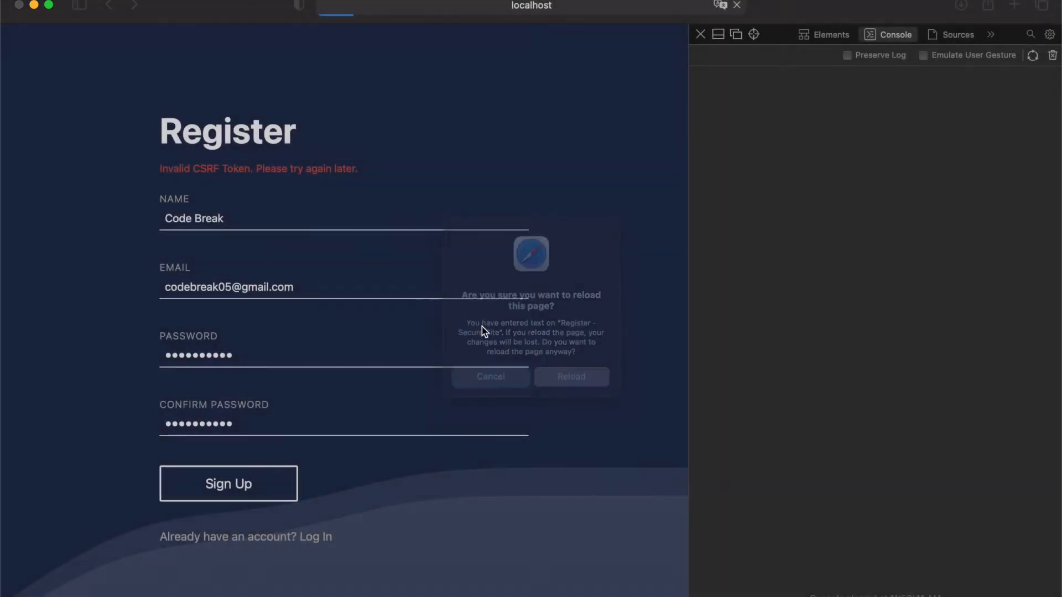
pyautogui.click(570, 377)
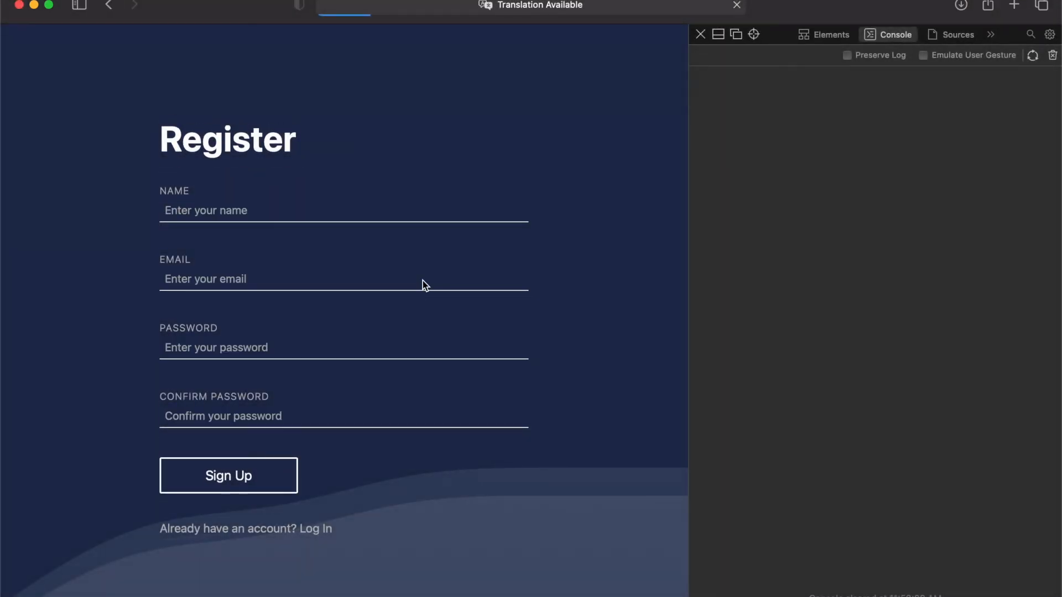